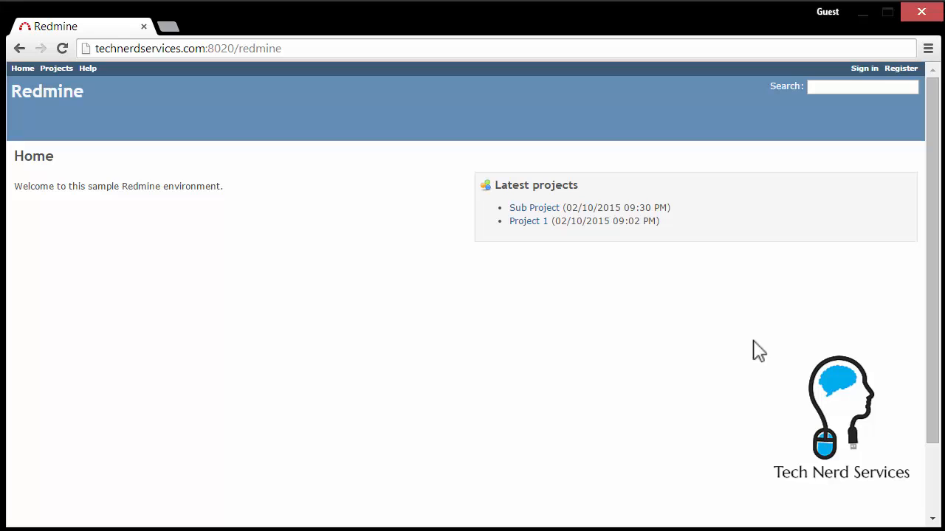
mouse_move(771, 336)
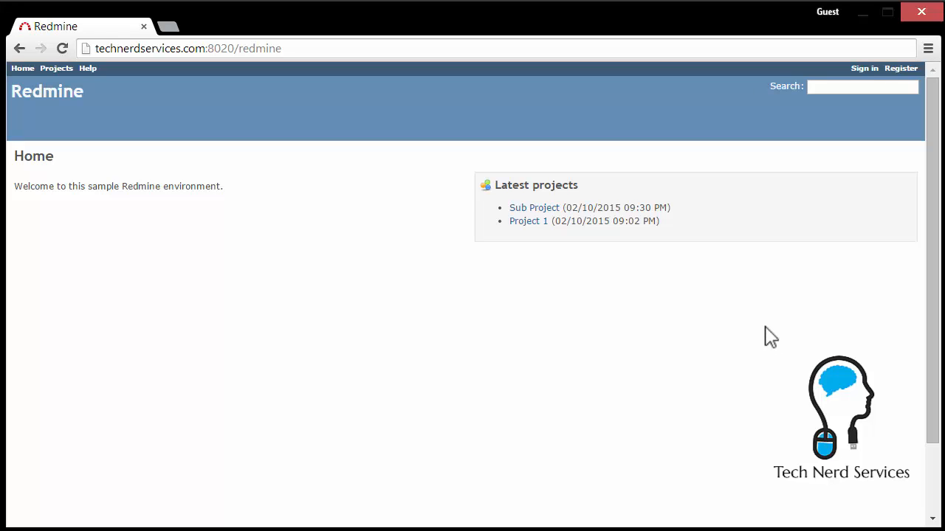
mouse_move(862, 68)
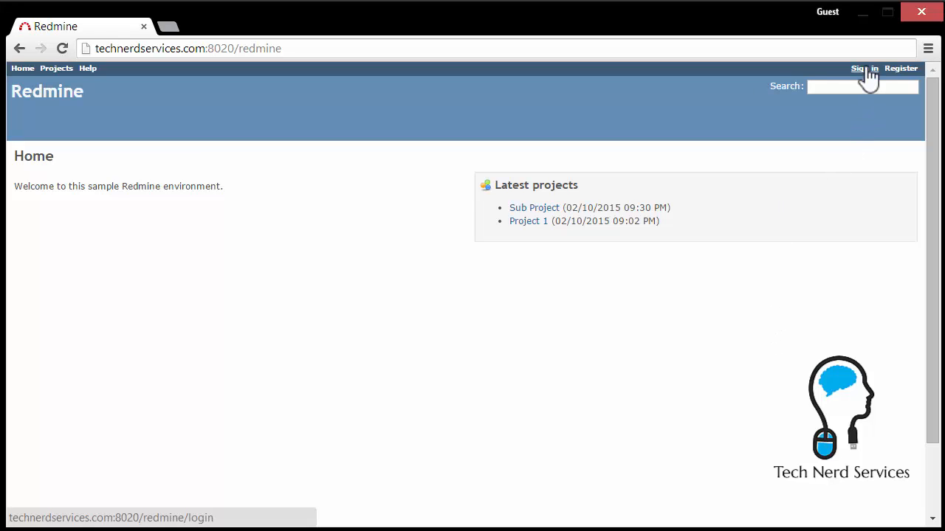
Sign in with login and password, returning to the home page as a logged-in user.
click(857, 68)
text(mike)
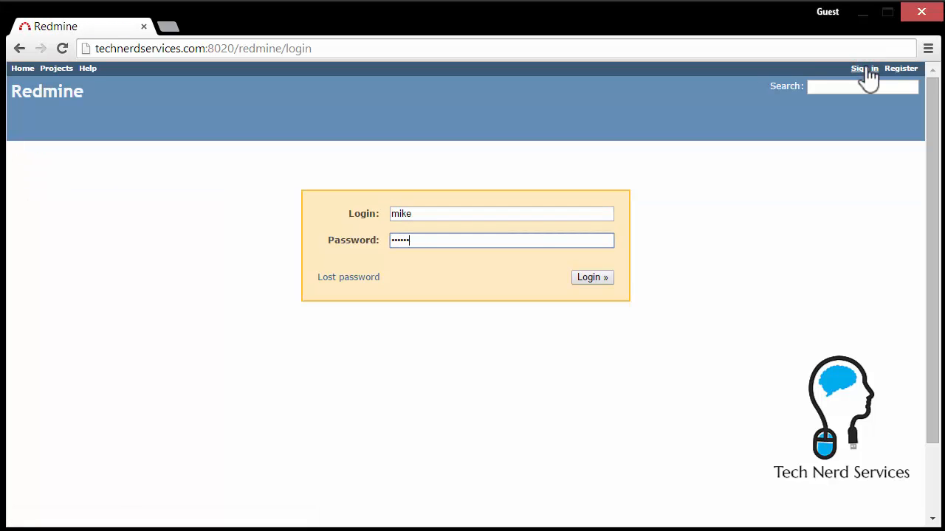
click(591, 277)
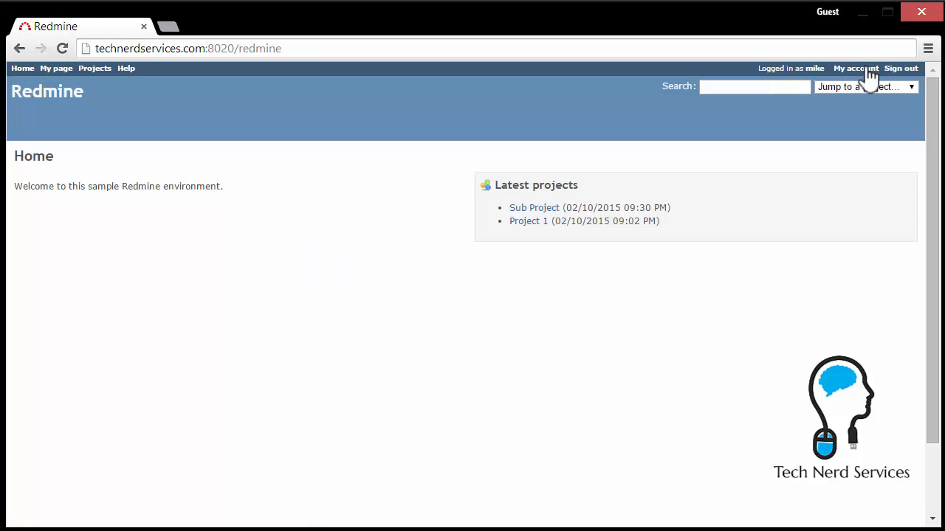
mouse_move(528, 249)
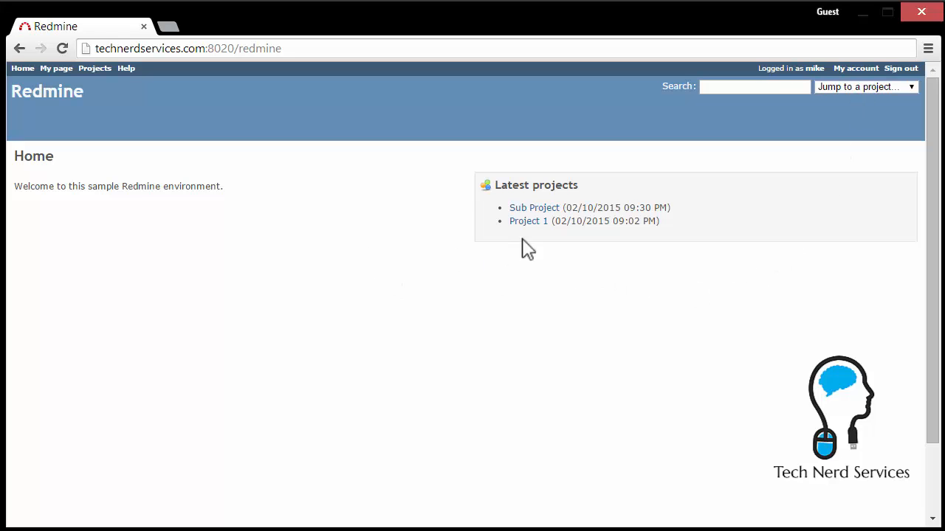
mouse_move(529, 221)
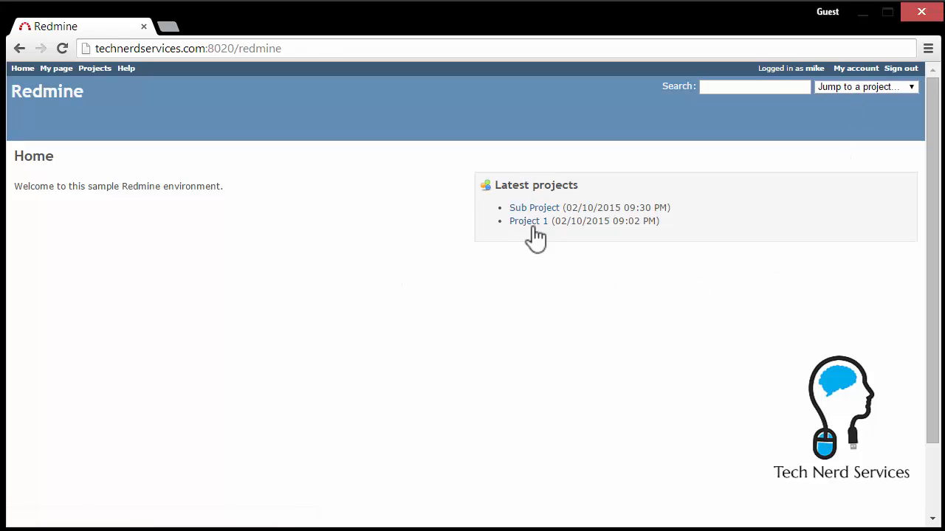
mouse_move(593, 223)
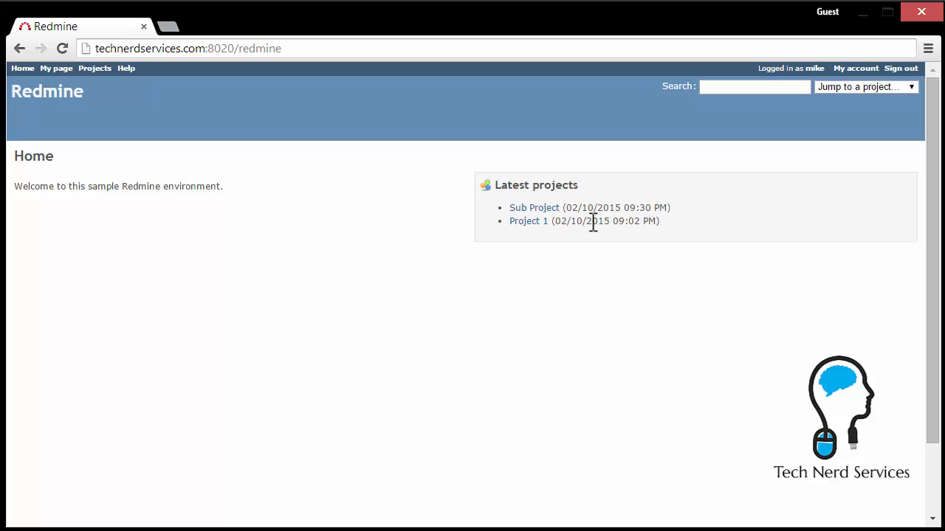
mouse_move(95, 68)
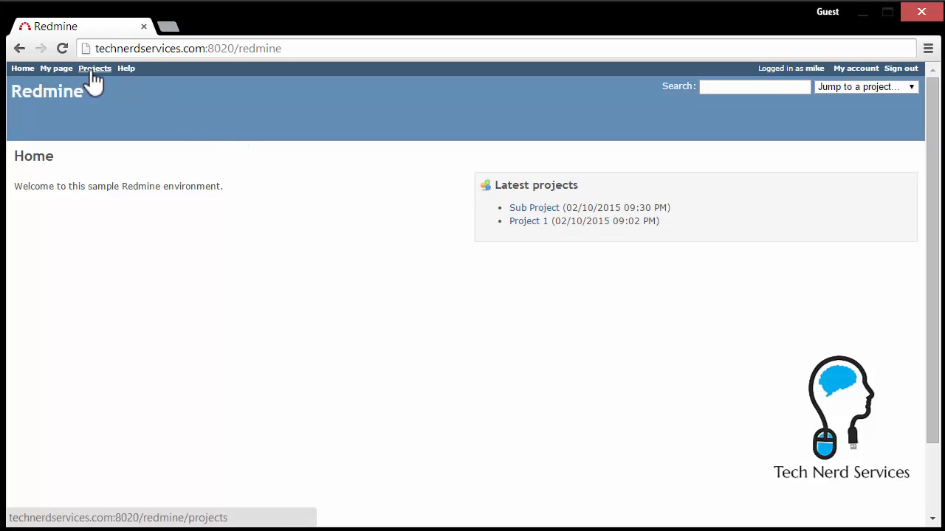
Show the Projects list with Project 1 and its nested Sub Project.
click(94, 68)
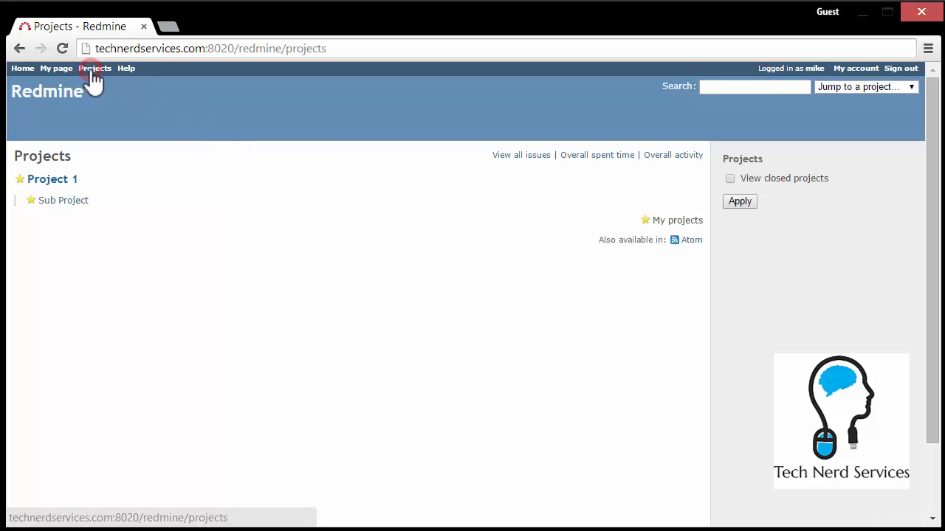
mouse_move(92, 202)
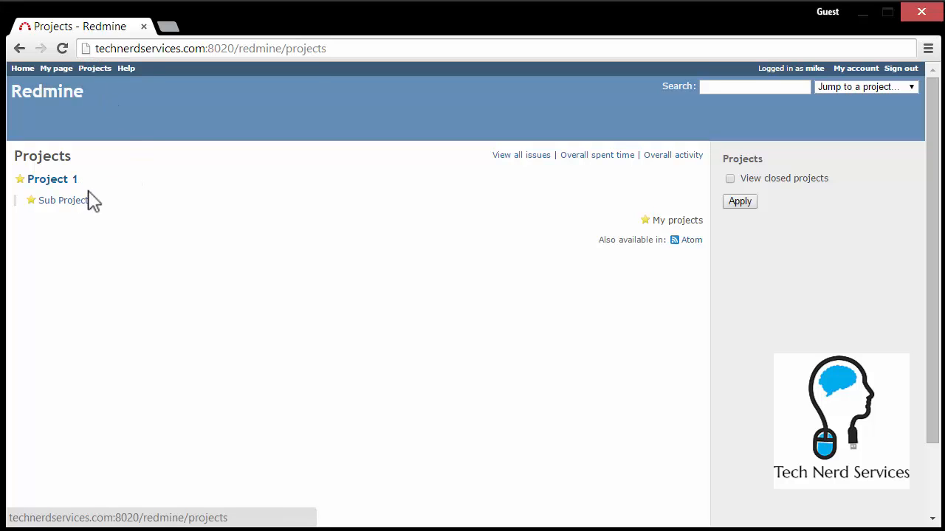
mouse_move(62, 200)
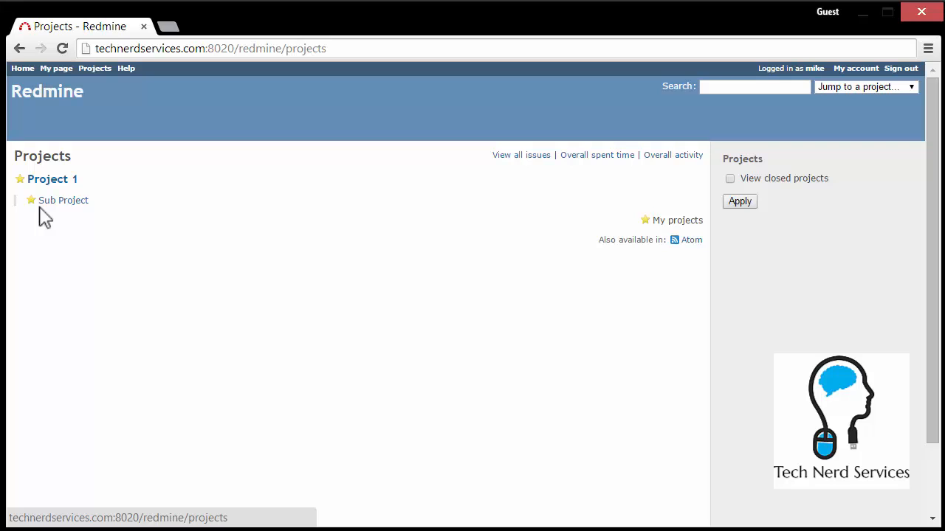
mouse_move(432, 231)
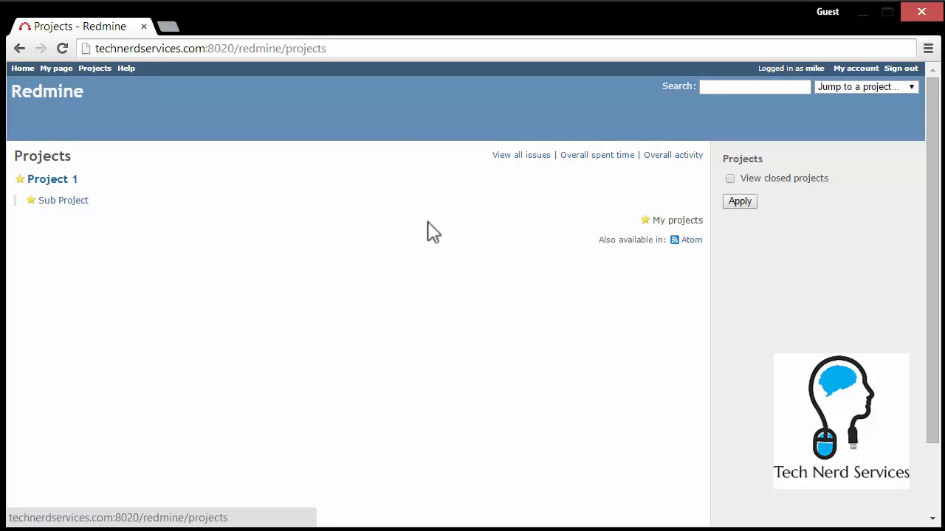
mouse_move(613, 169)
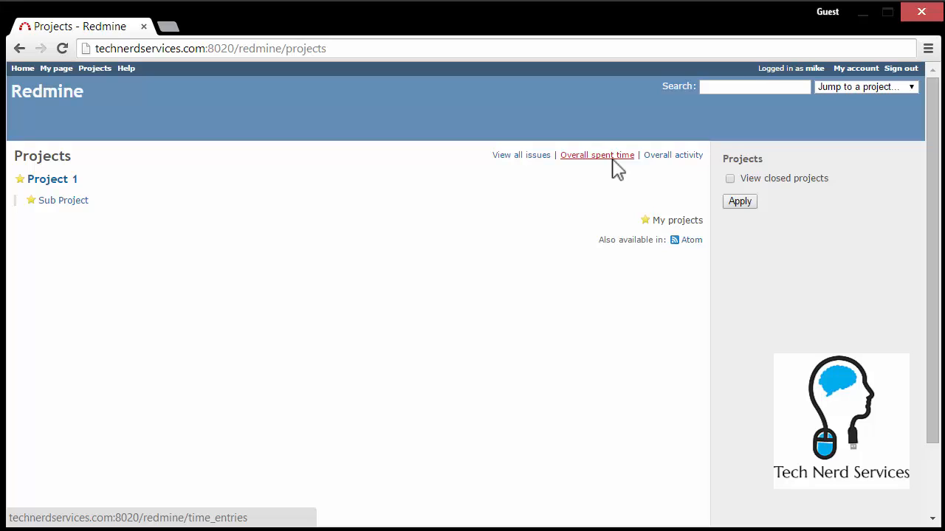
mouse_move(672, 155)
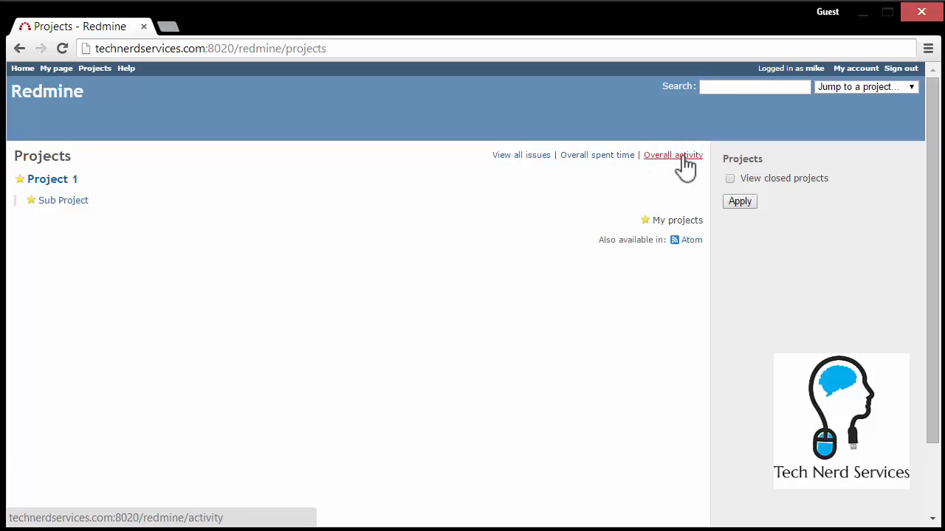
mouse_move(741, 185)
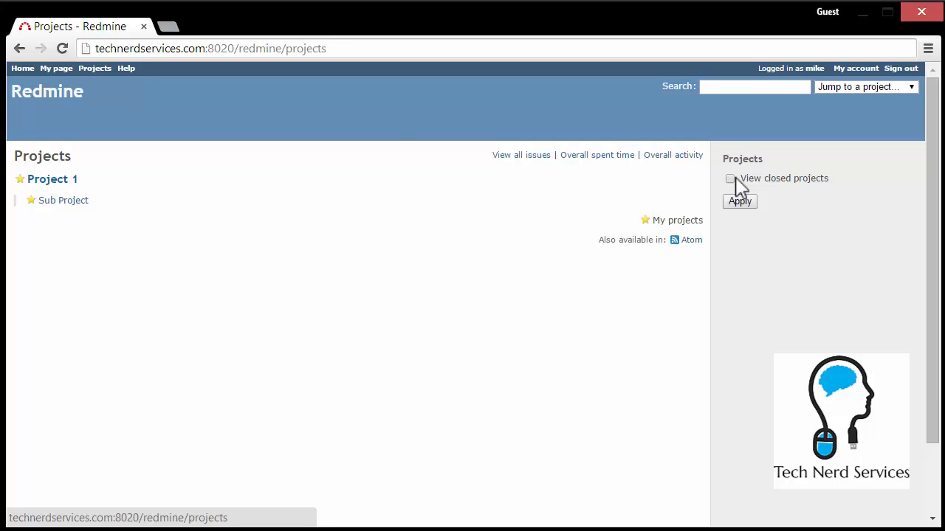
mouse_move(749, 185)
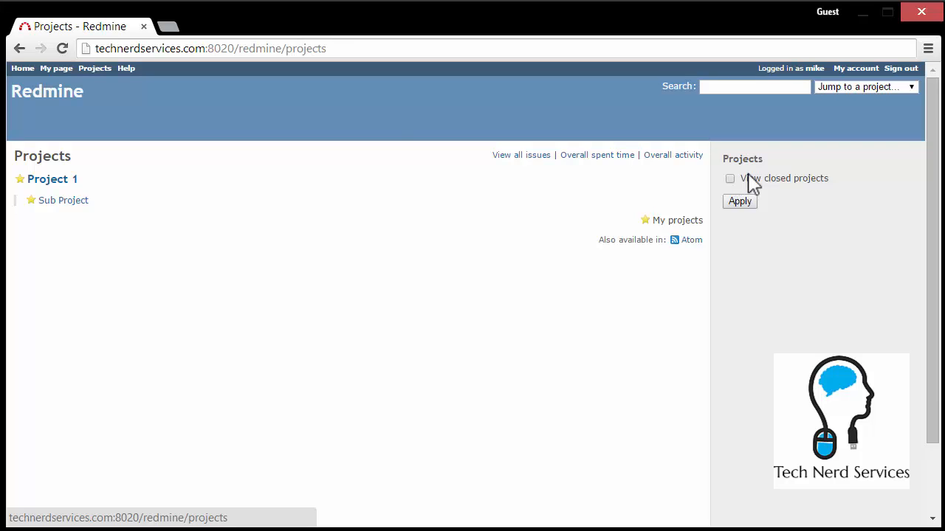
mouse_move(52, 178)
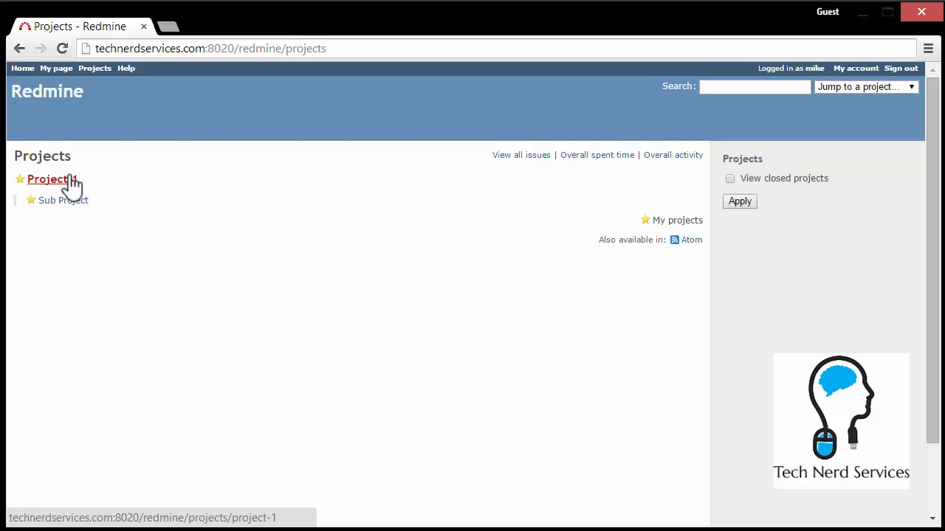
Open Project 1's Overview page from the projects list.
click(48, 179)
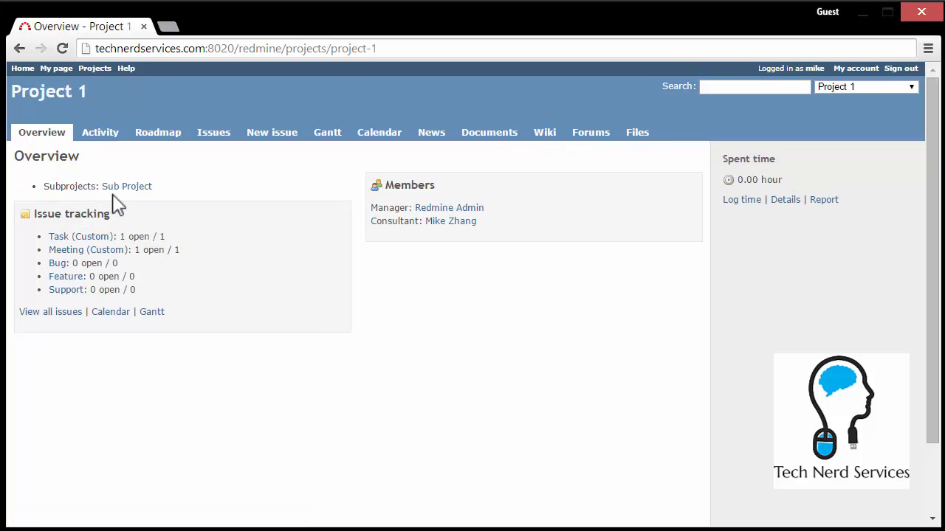
mouse_move(67, 290)
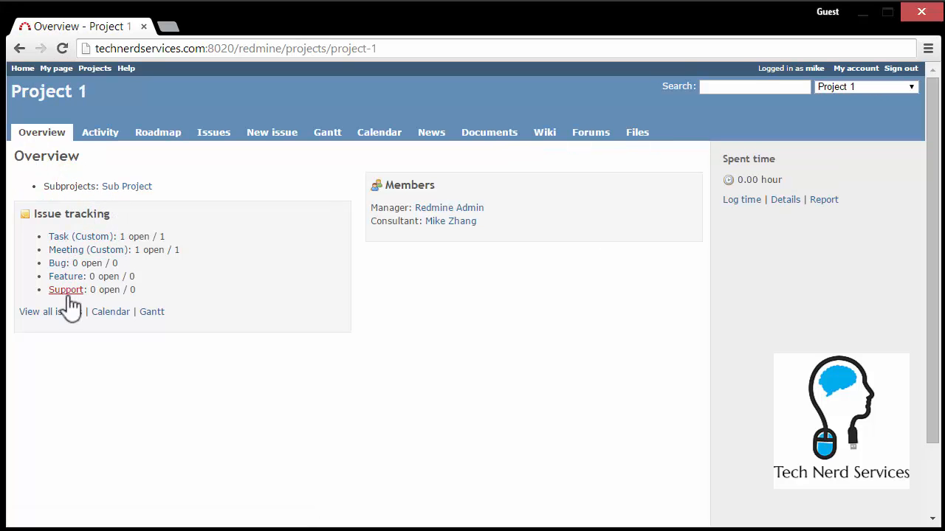
mouse_move(58, 268)
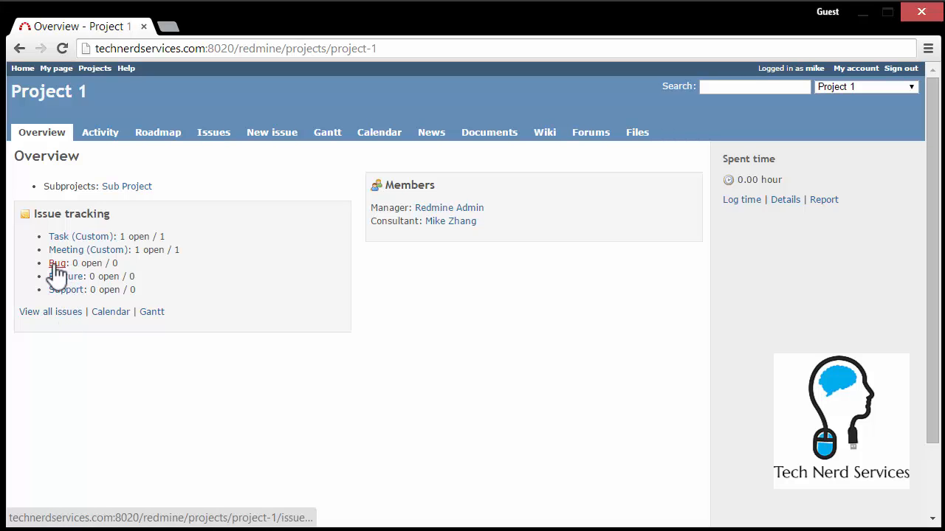
mouse_move(67, 289)
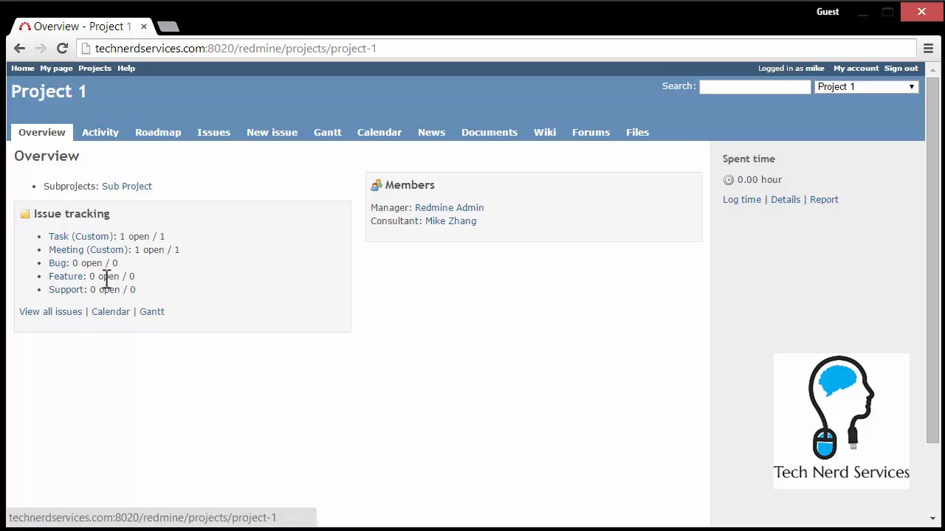
mouse_move(88, 250)
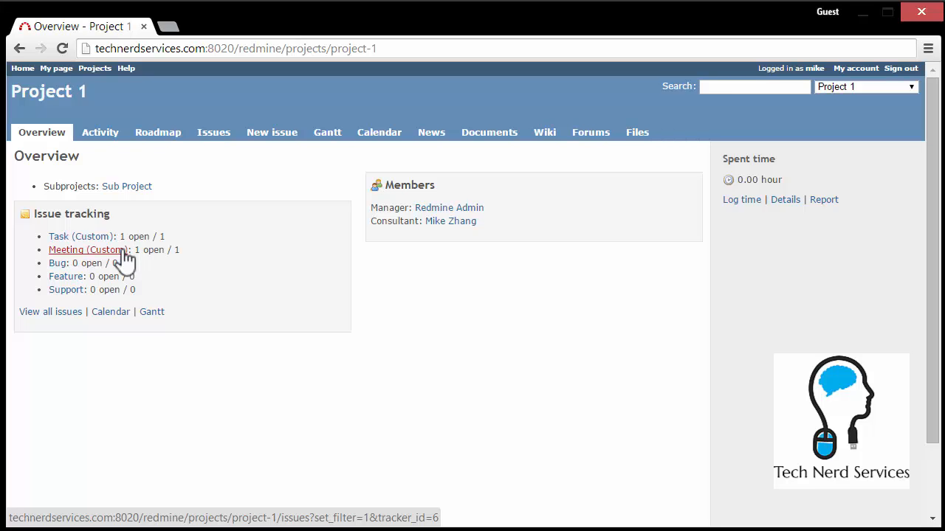
mouse_move(121, 287)
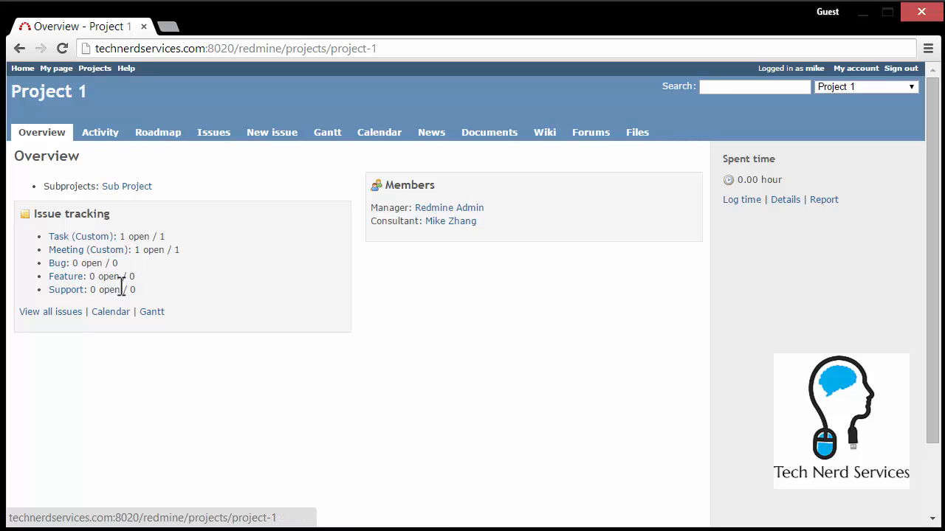
mouse_move(152, 311)
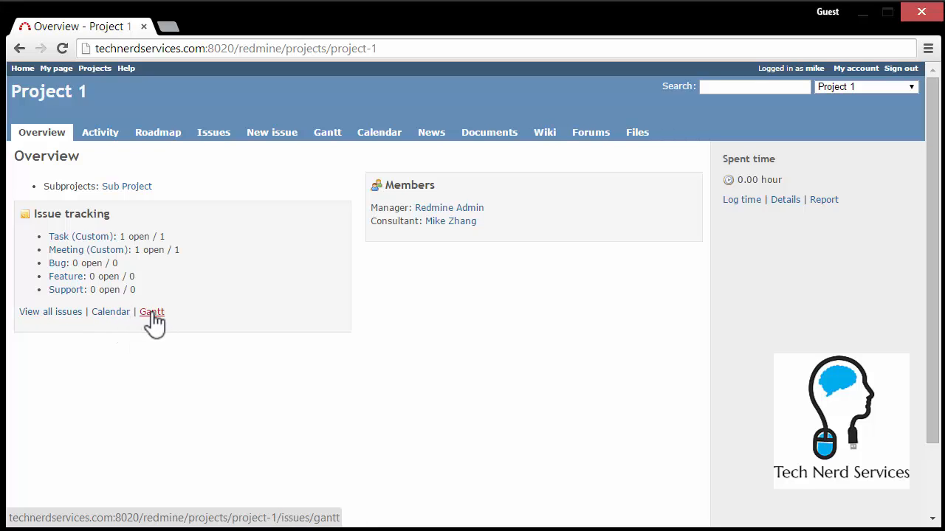
mouse_move(210, 189)
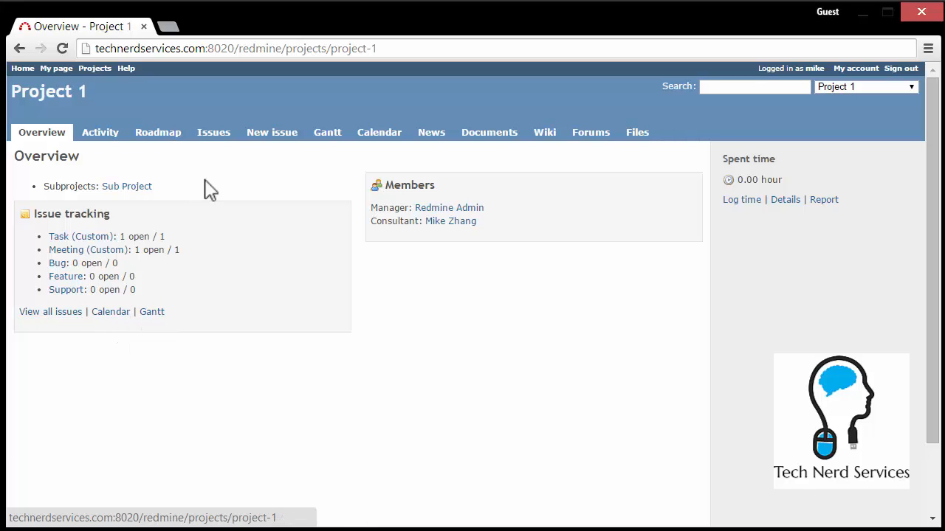
mouse_move(213, 132)
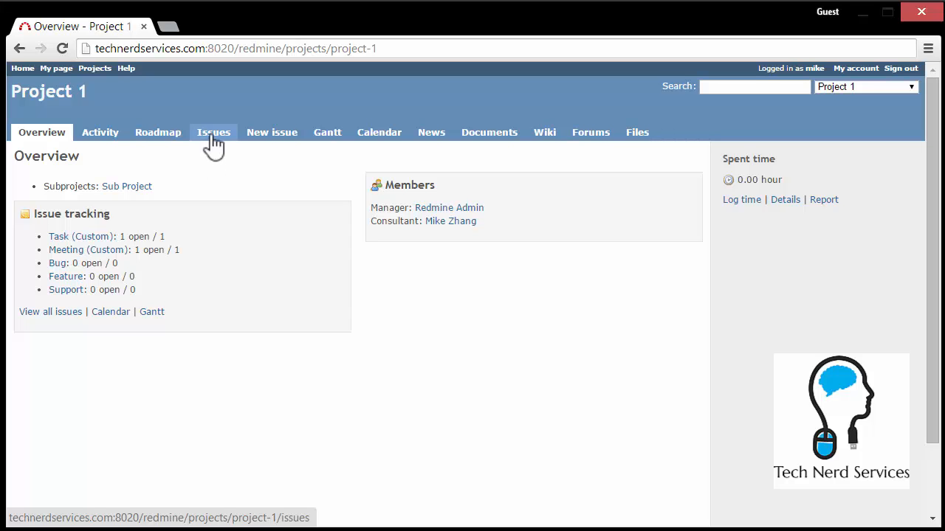
View Project 1's issues: the New Client meeting and Update Homepage task.
click(213, 132)
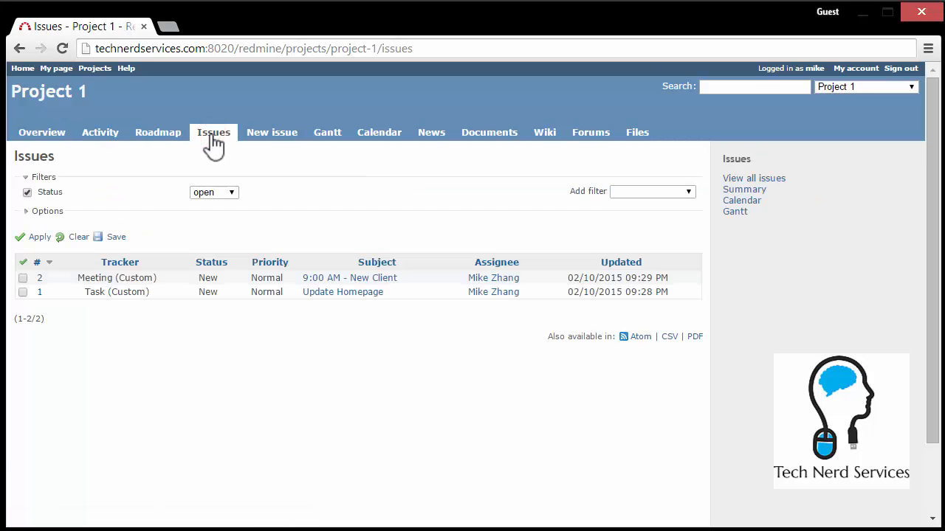
mouse_move(358, 330)
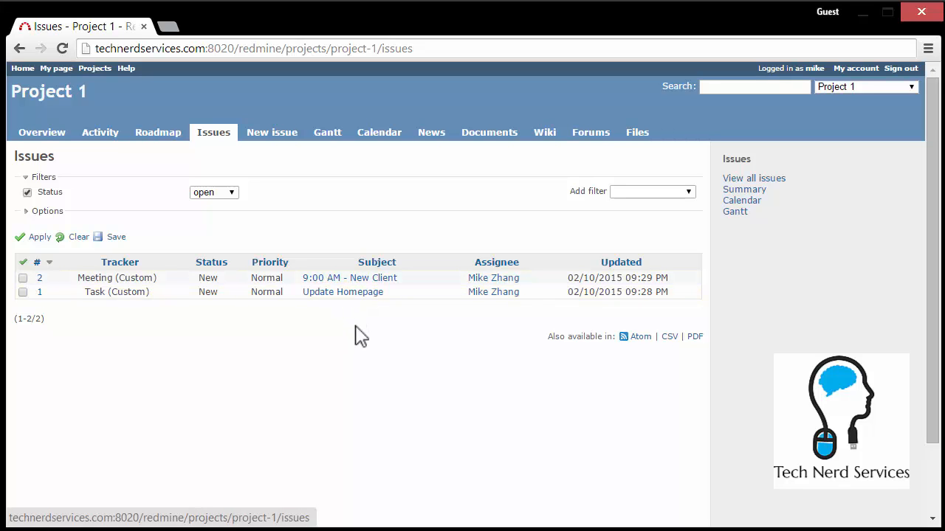
mouse_move(472, 349)
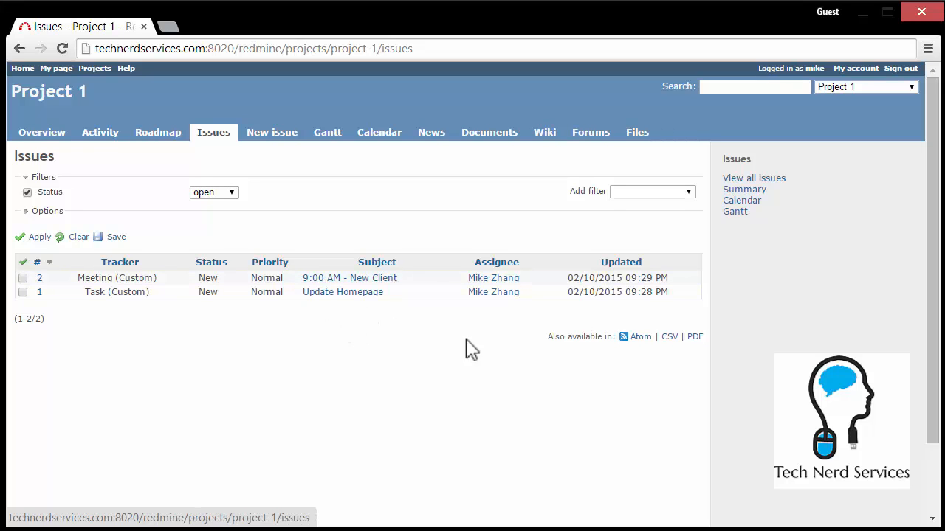
mouse_move(606, 288)
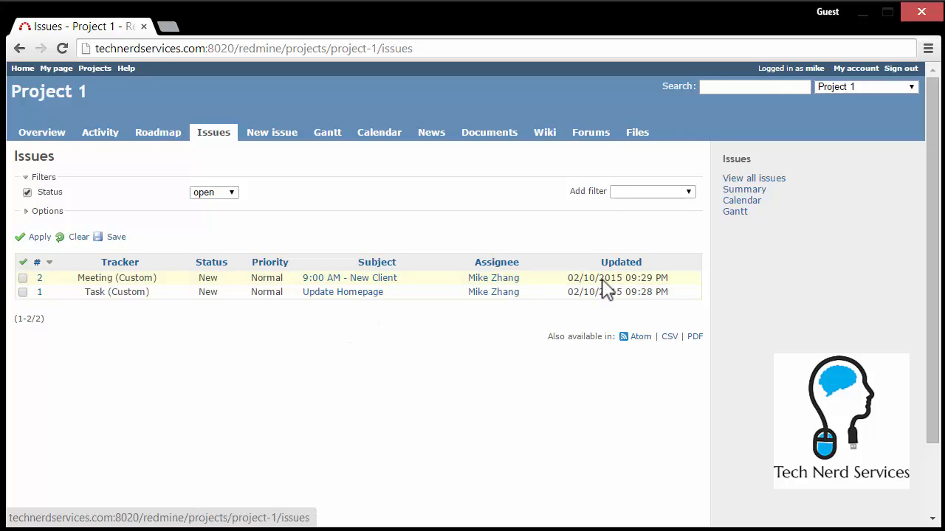
mouse_move(350, 277)
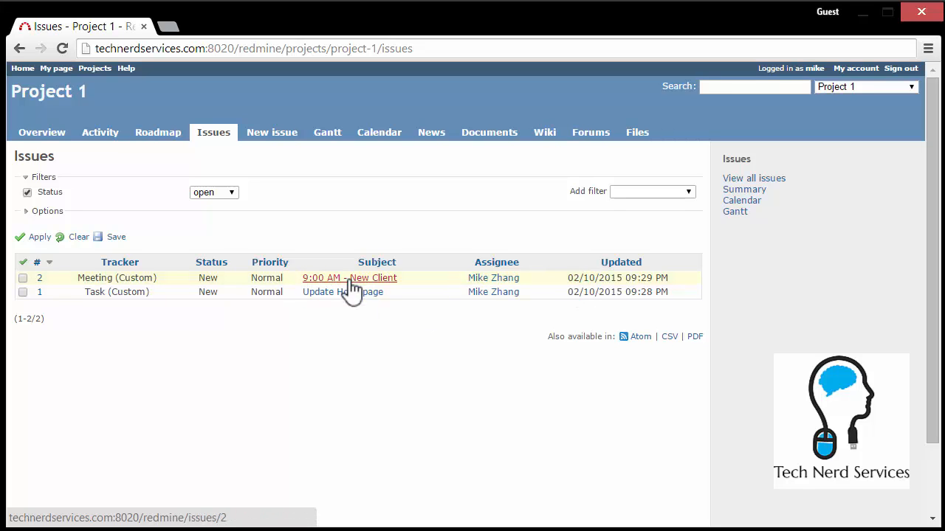
mouse_move(347, 292)
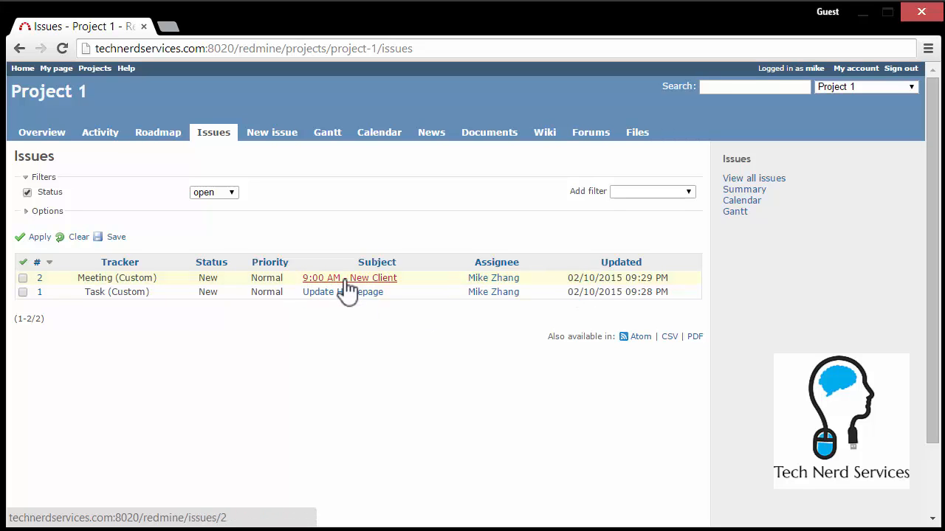
mouse_move(395, 310)
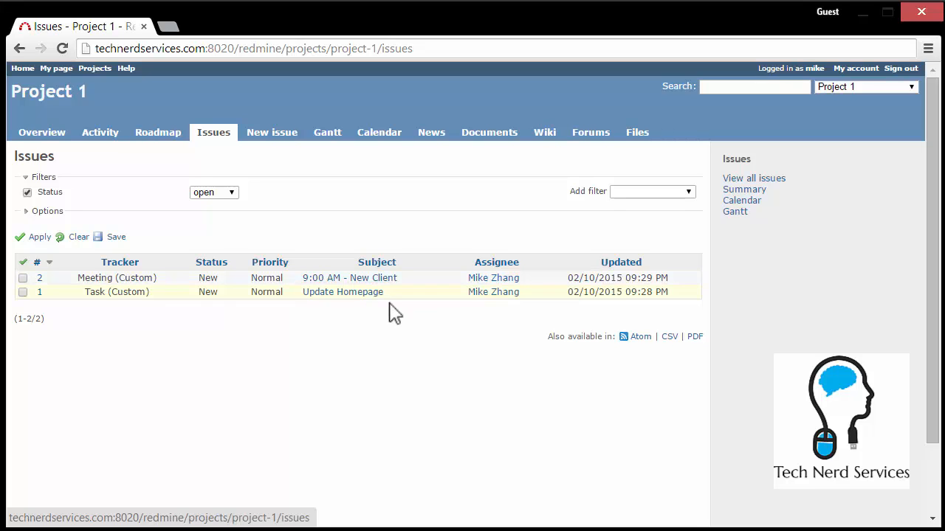
mouse_move(295, 175)
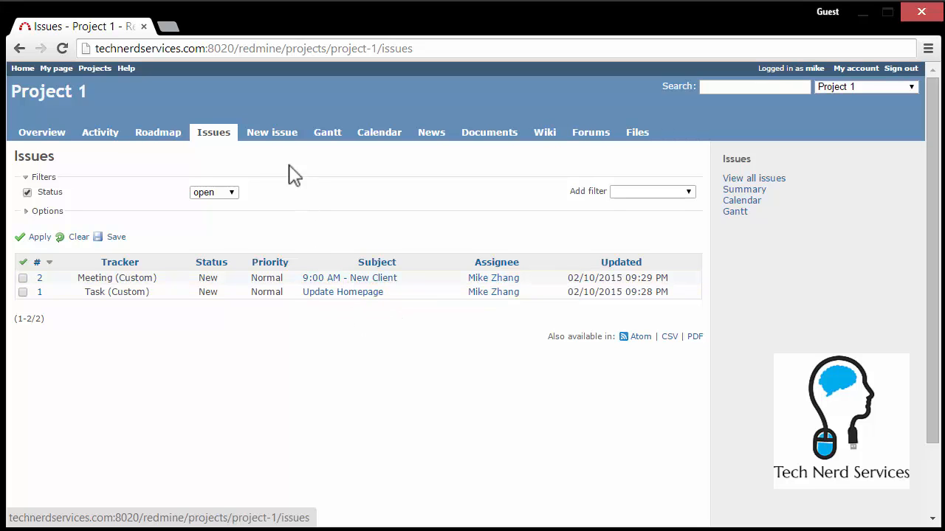
mouse_move(271, 132)
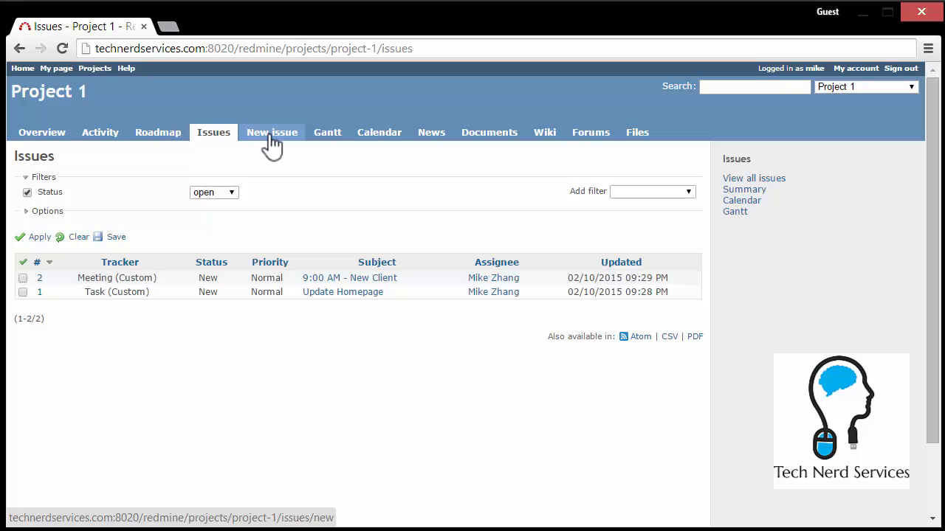
mouse_move(279, 155)
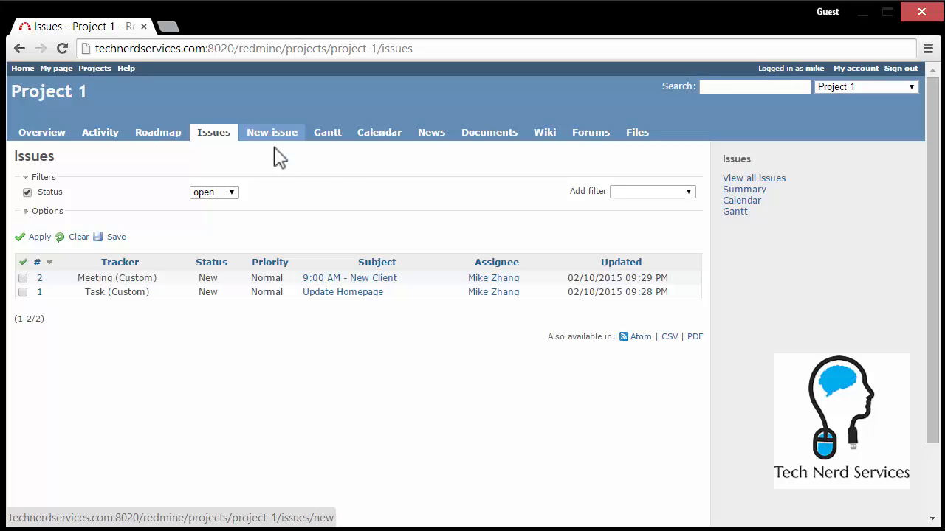
Open Project 1's Gantt chart plotting its two issues across 2015.
click(327, 132)
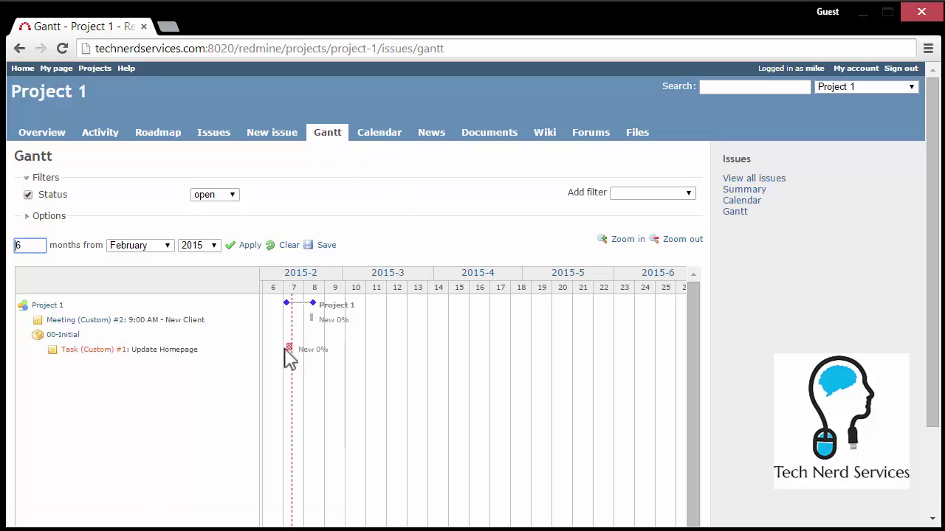
mouse_move(288, 325)
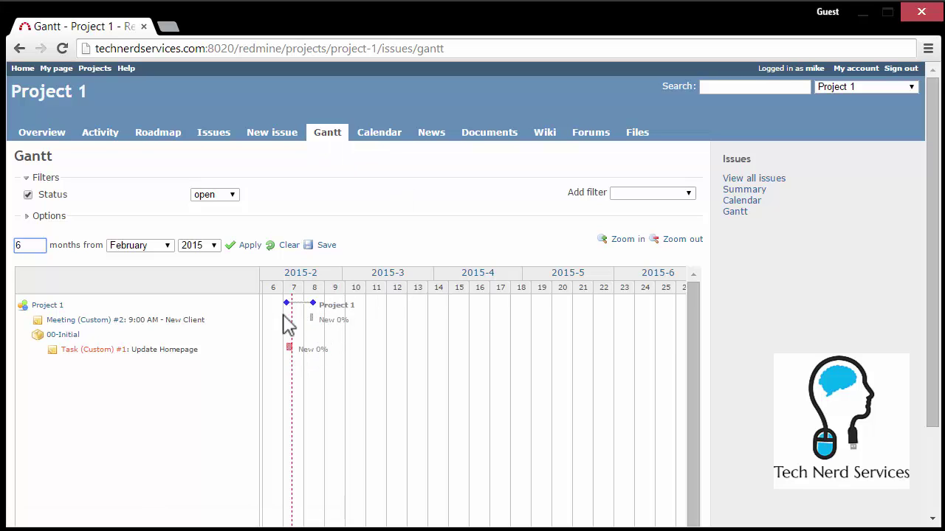
mouse_move(325, 311)
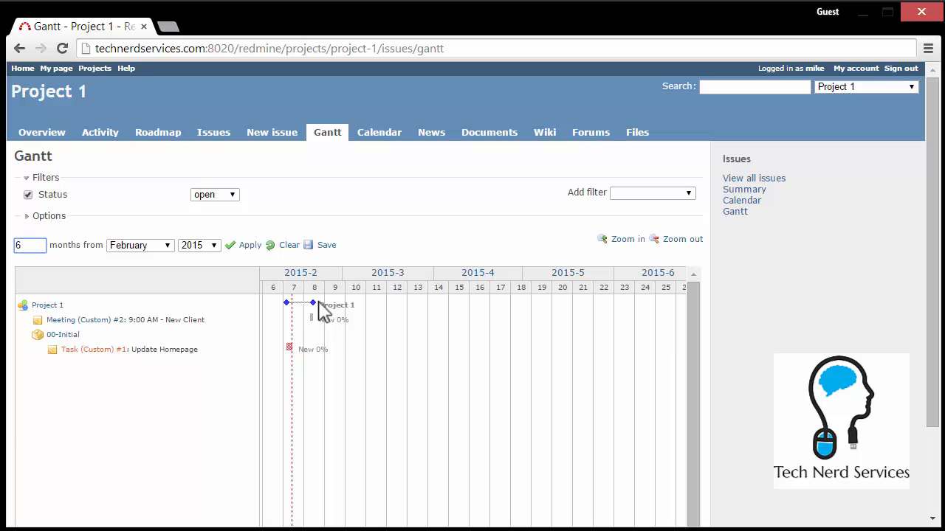
mouse_move(290, 348)
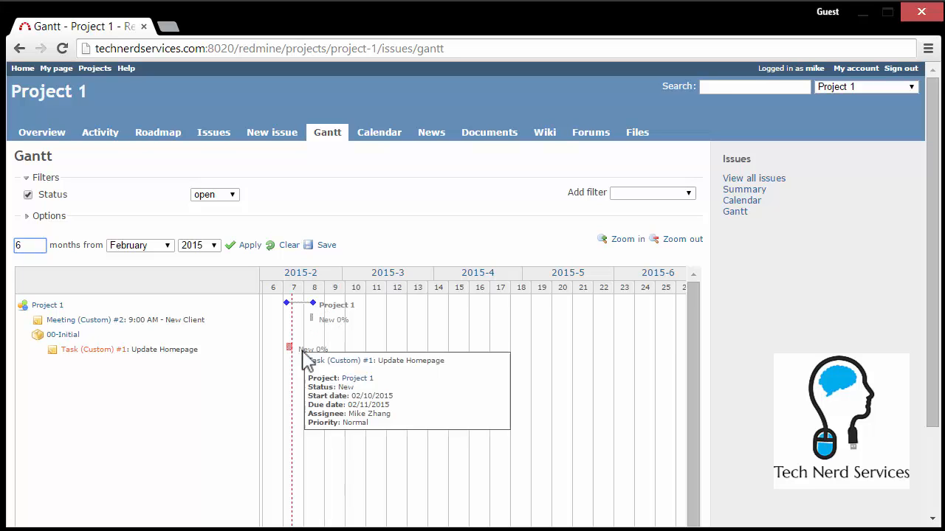
mouse_move(543, 391)
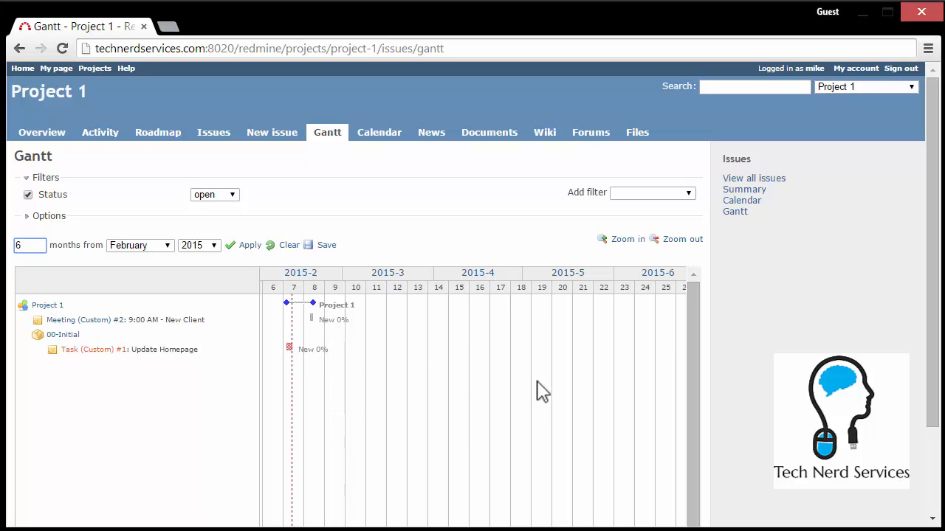
mouse_move(314, 235)
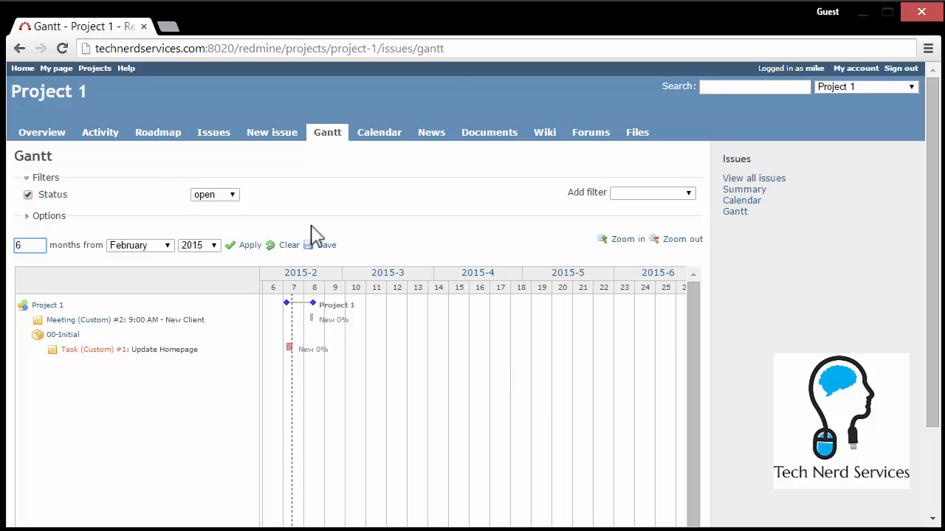
Show Project 1's February 2015 calendar with the issues on days 10–11 and 18.
click(41, 132)
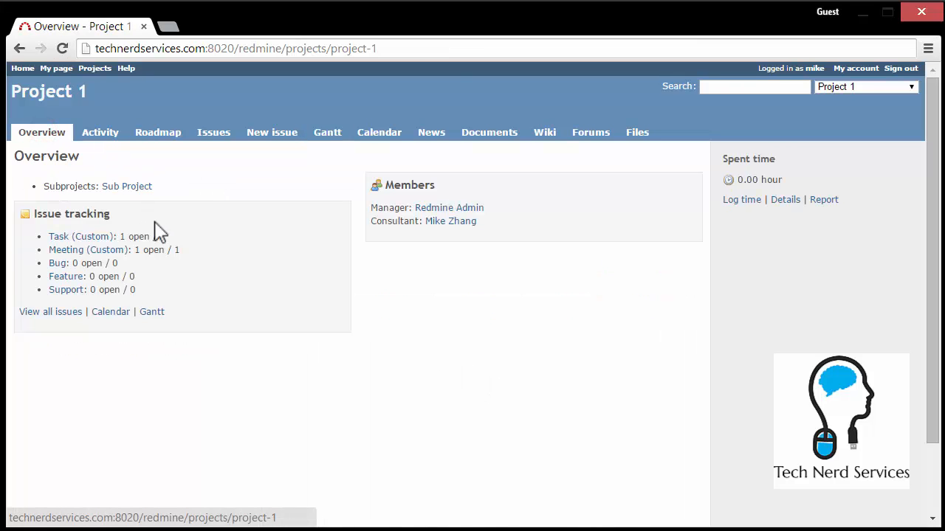
mouse_move(126, 186)
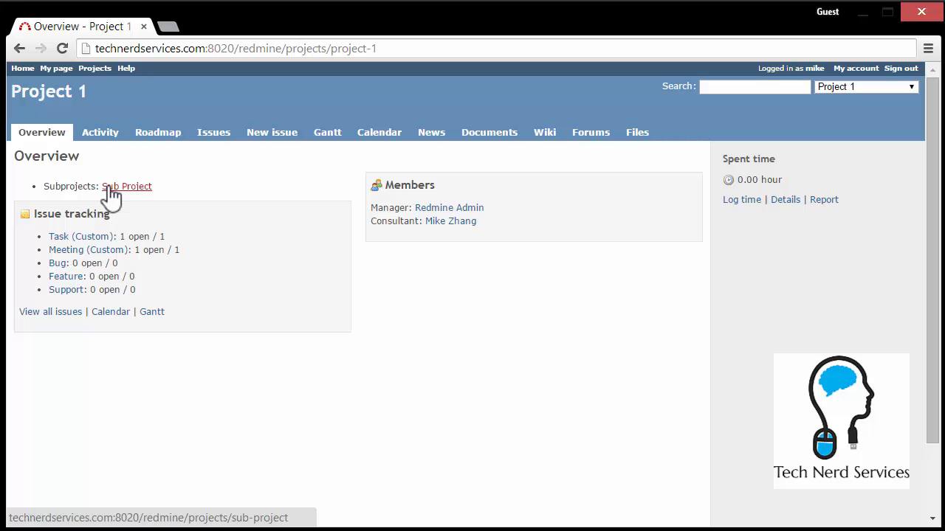
mouse_move(110, 311)
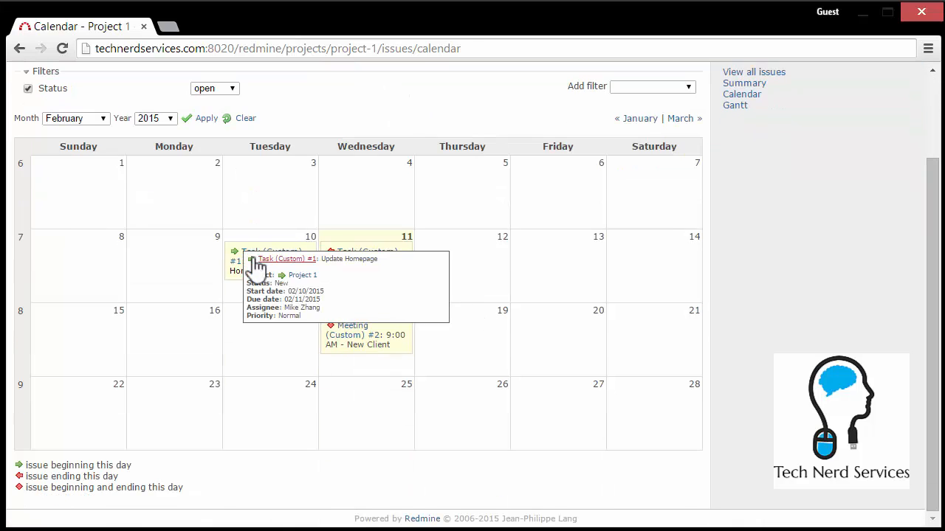
mouse_move(470, 432)
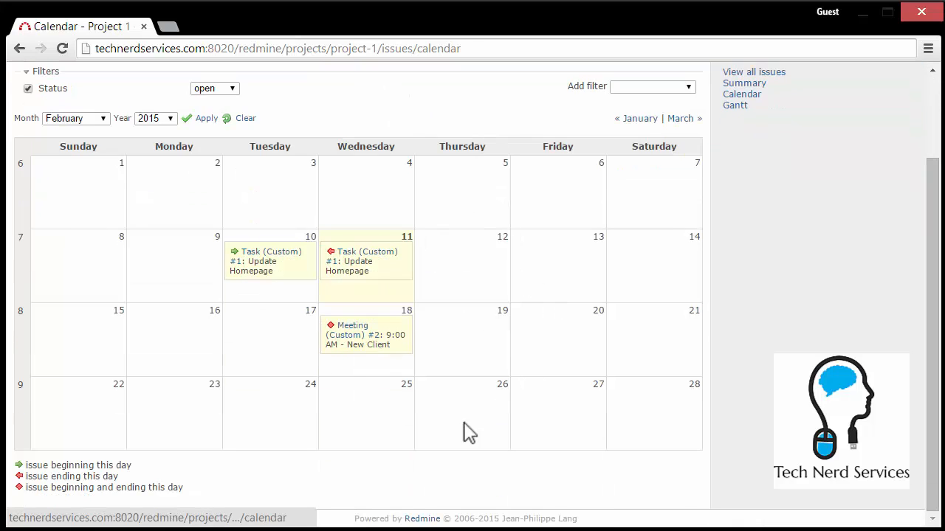
mouse_move(314, 384)
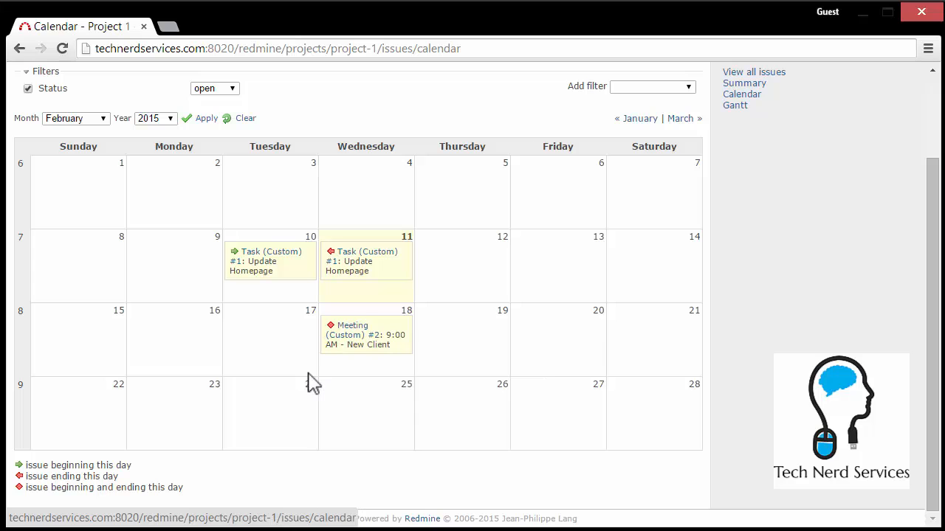
scroll(up, 3)
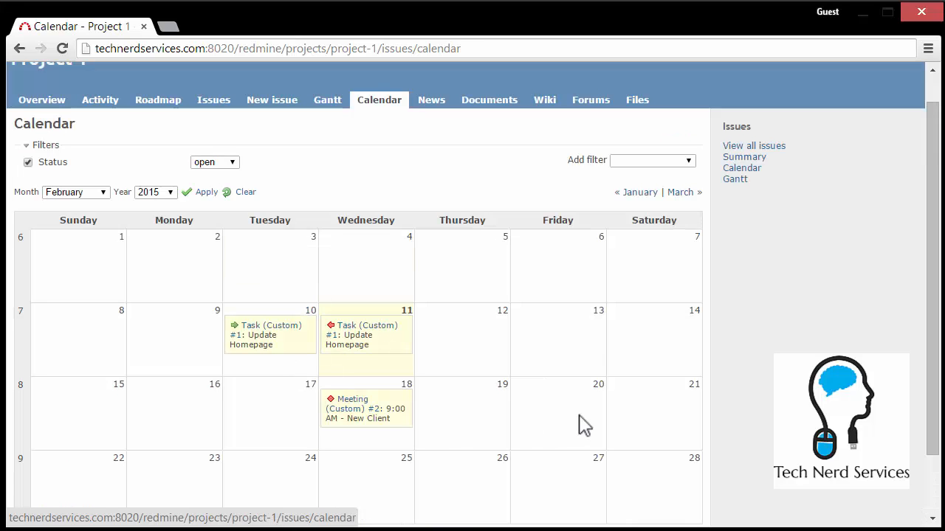
mouse_move(391, 214)
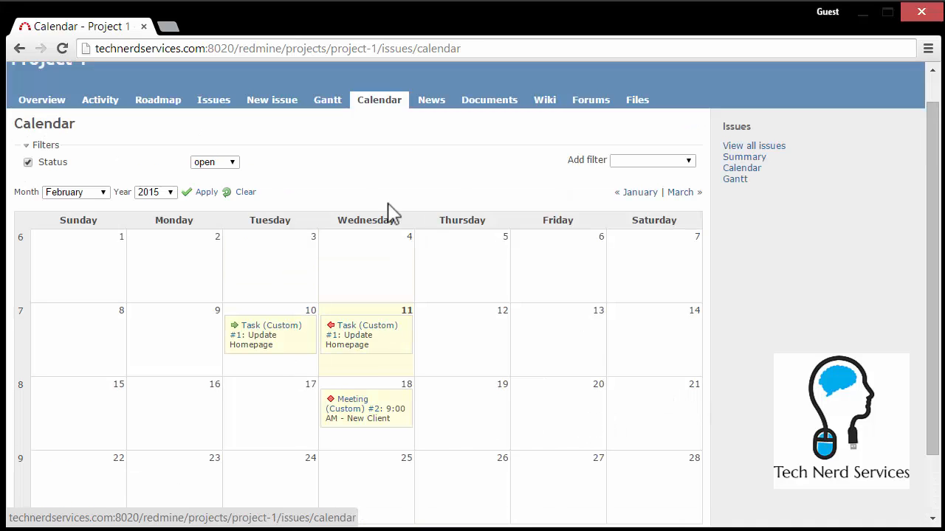
Go back to Project 1's issue list.
click(213, 100)
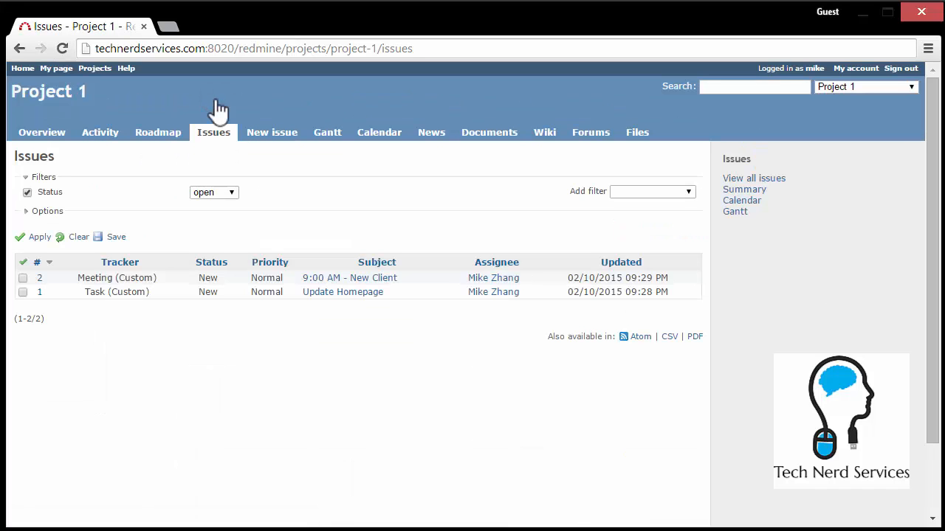
mouse_move(682, 356)
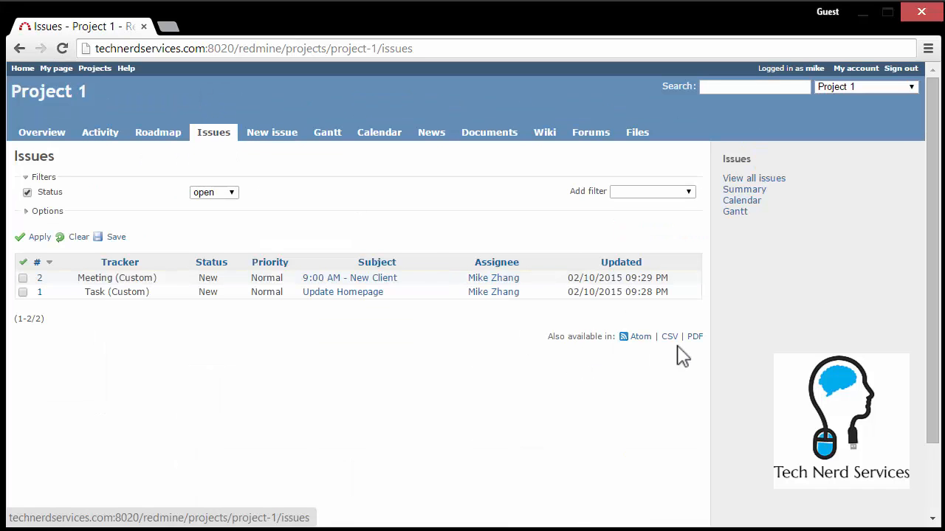
mouse_move(693, 351)
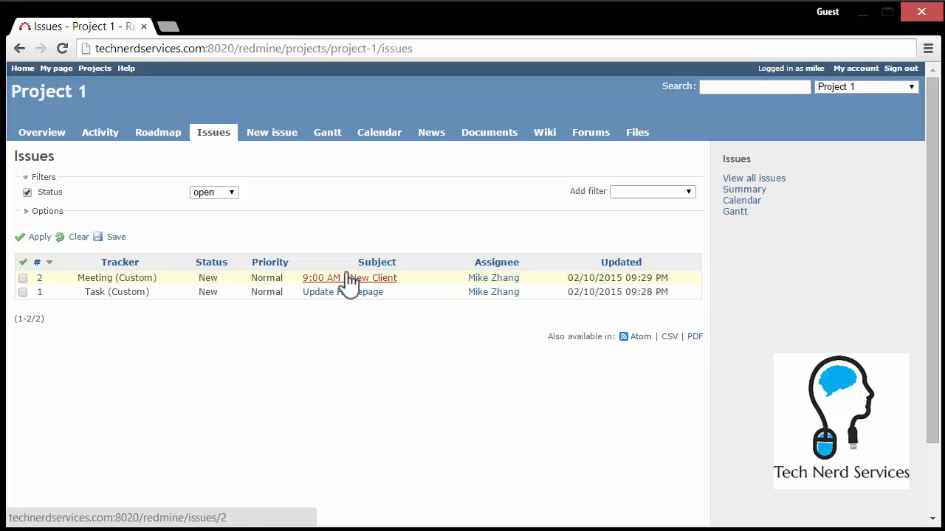
mouse_move(347, 288)
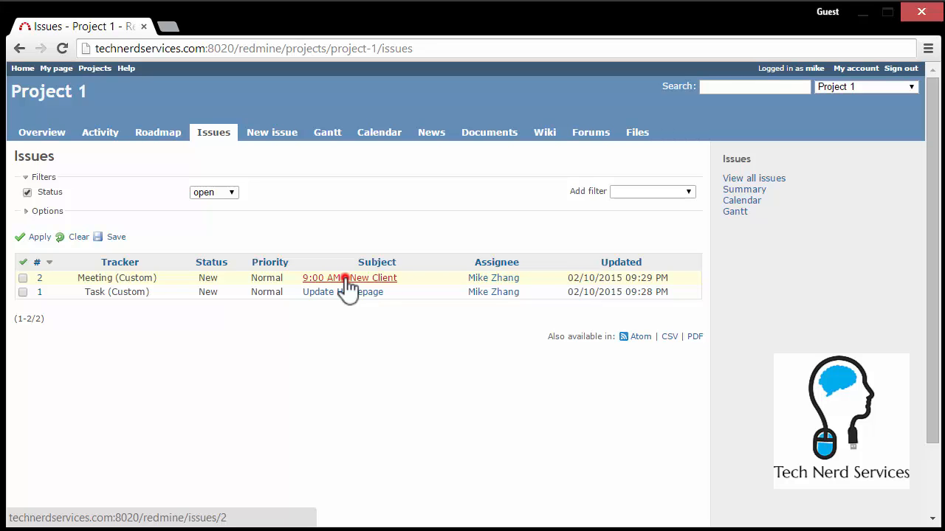
Open issue #2, '9:00 AM - New Client', to see its details.
click(349, 278)
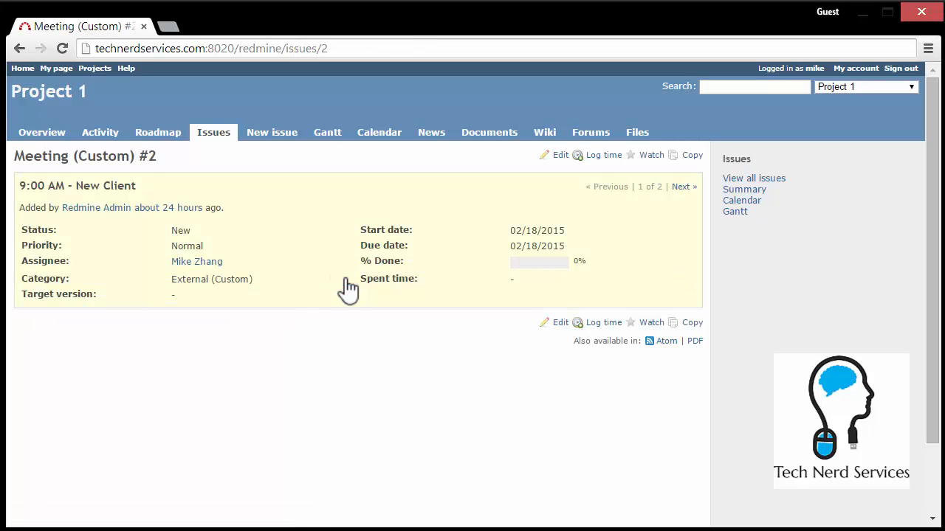
mouse_move(66, 185)
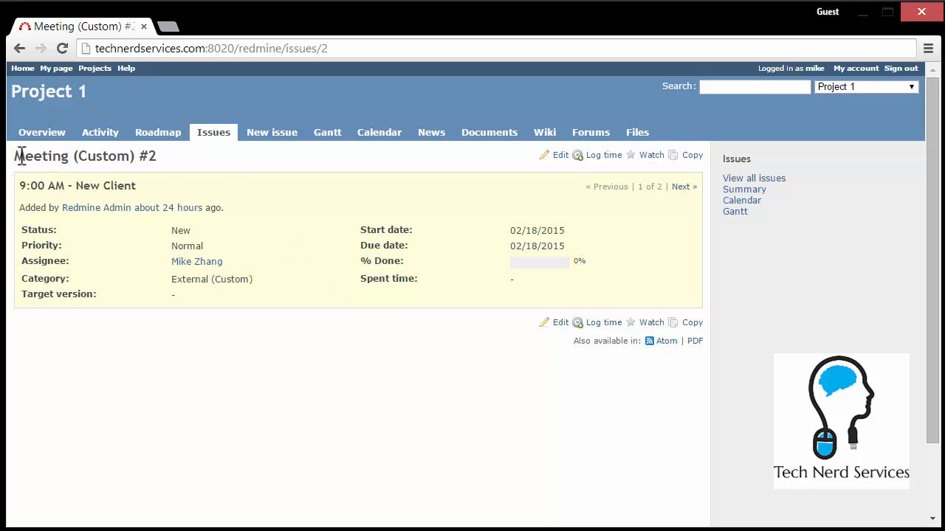
mouse_move(120, 180)
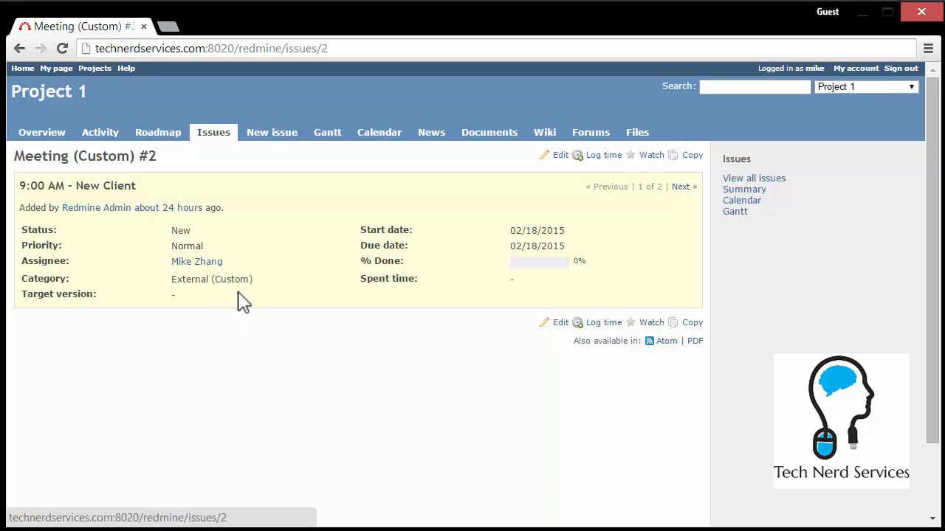
mouse_move(197, 262)
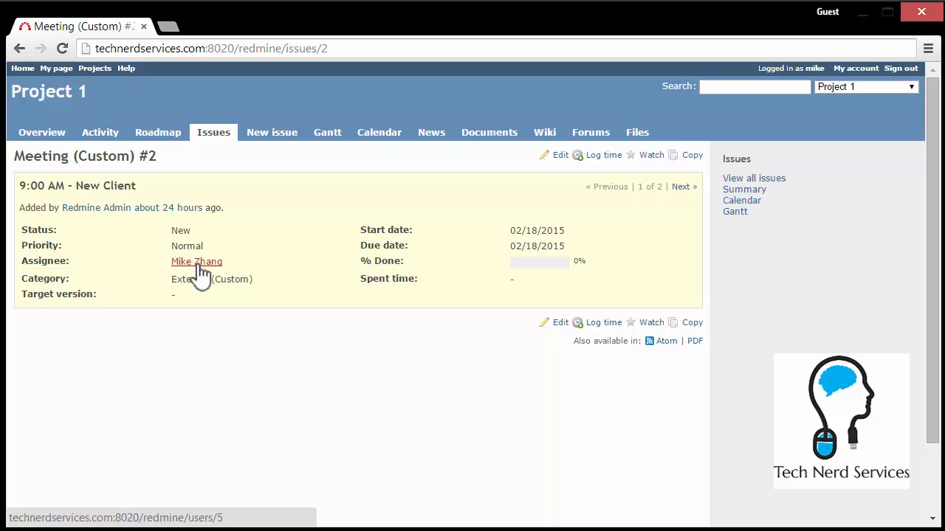
mouse_move(561, 155)
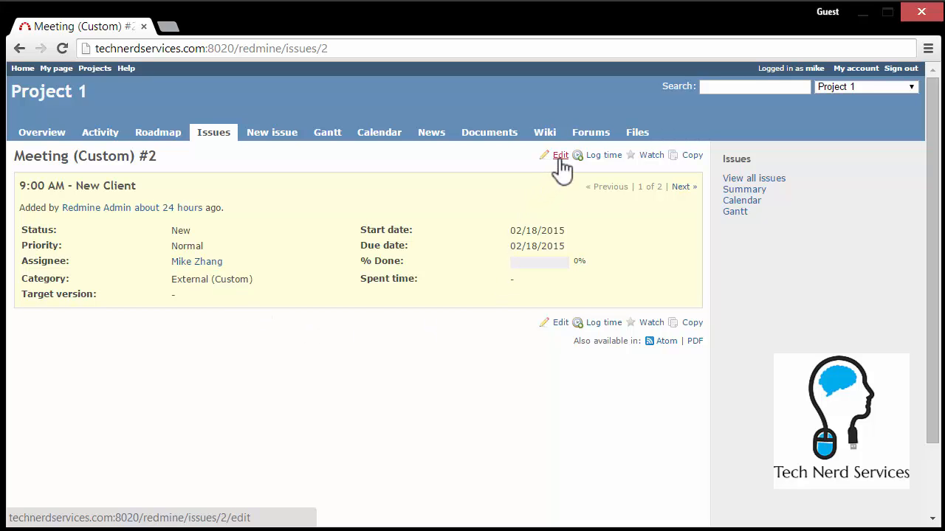
Edit issue #2 and expand the Log time Activity dropdown.
click(560, 155)
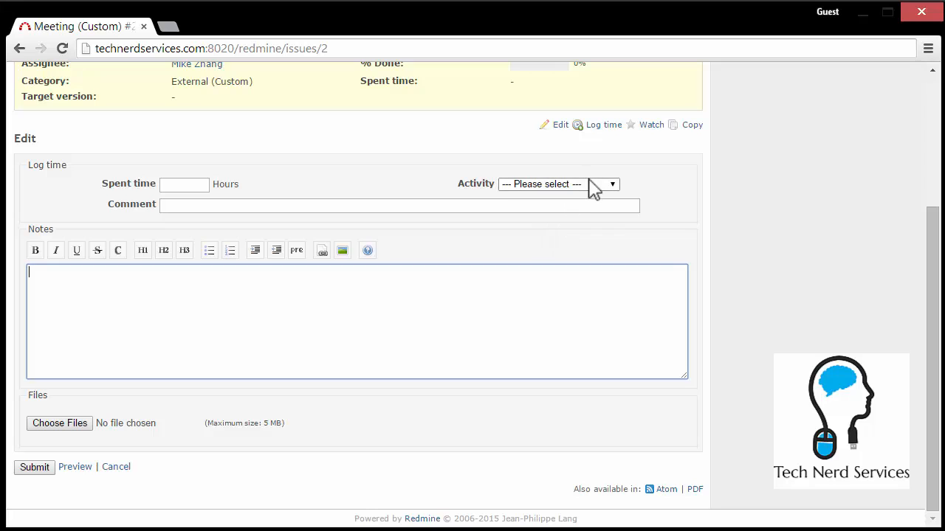
mouse_move(324, 345)
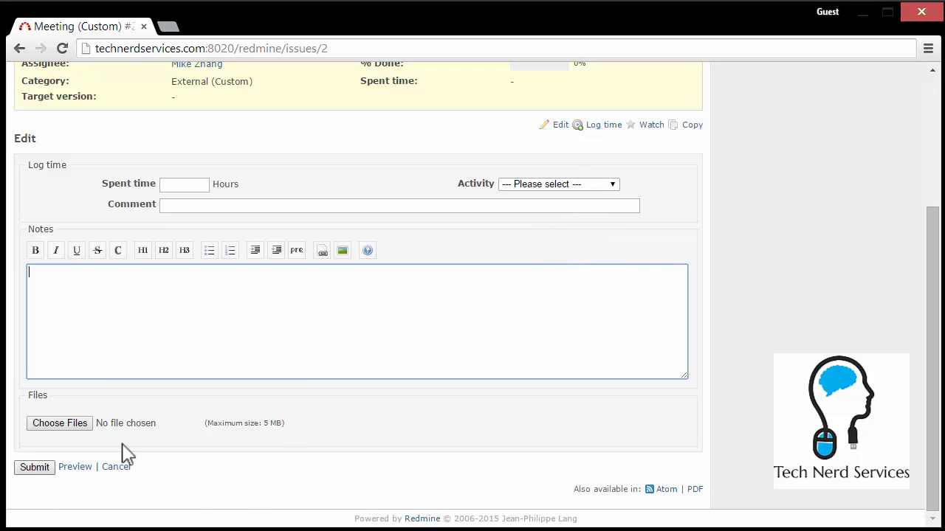
scroll(up, 3)
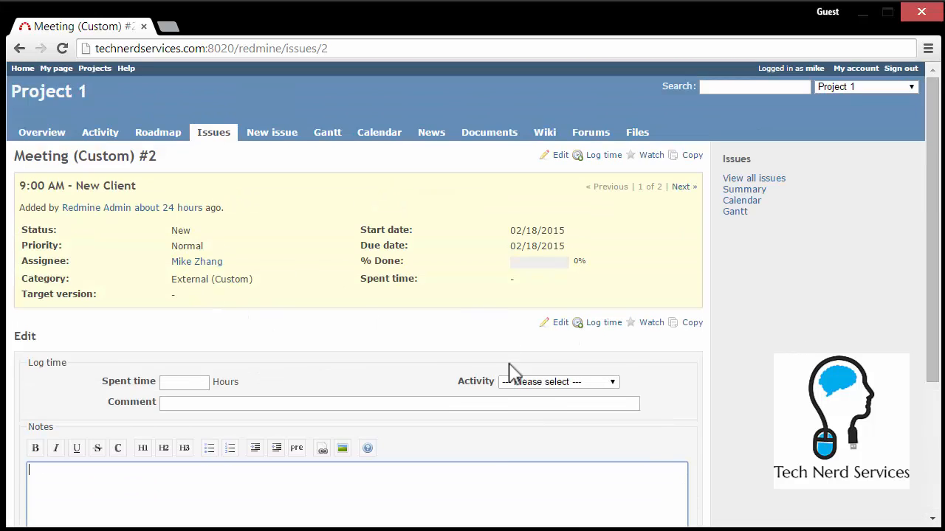
click(558, 381)
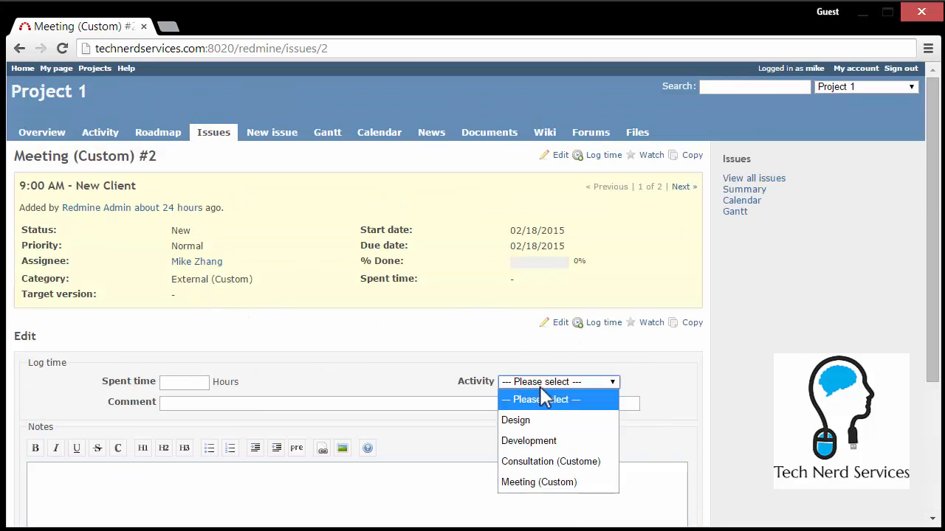
mouse_move(539, 482)
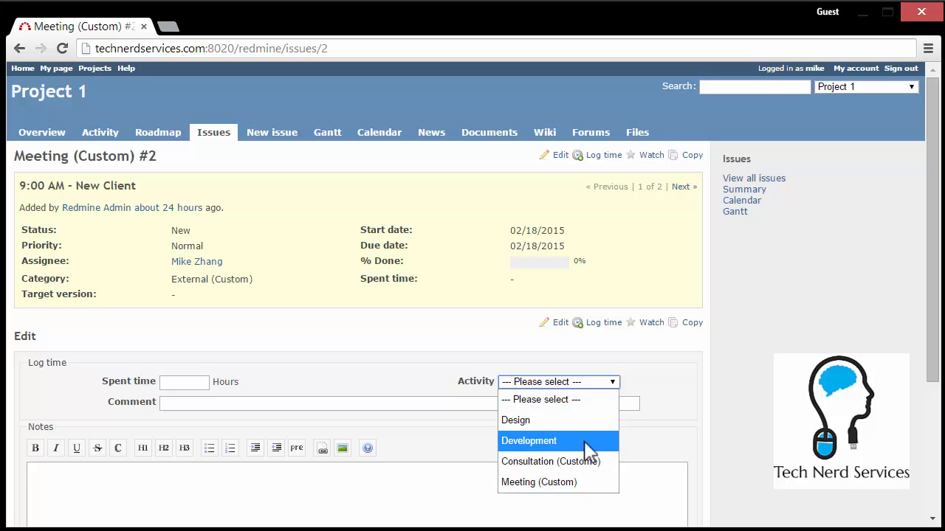
mouse_move(594, 447)
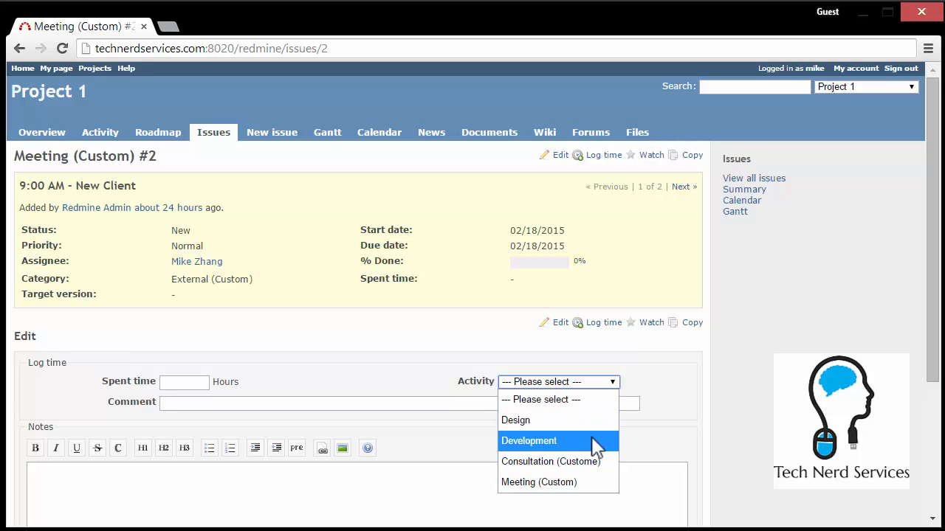
mouse_move(539, 482)
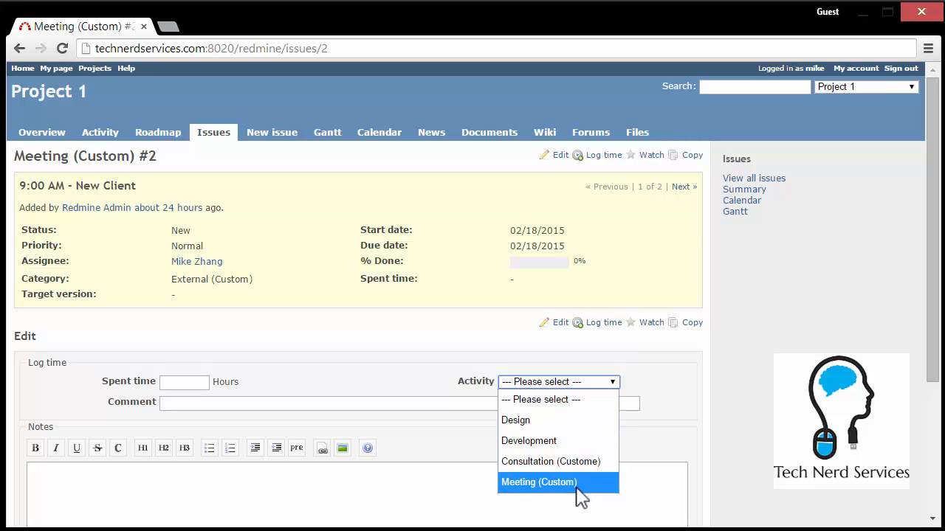
mouse_move(567, 491)
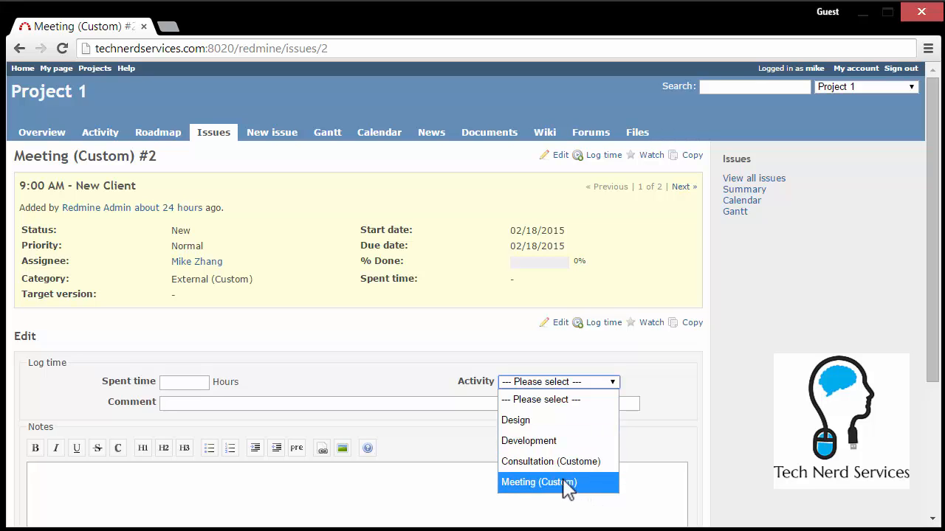
mouse_move(551, 461)
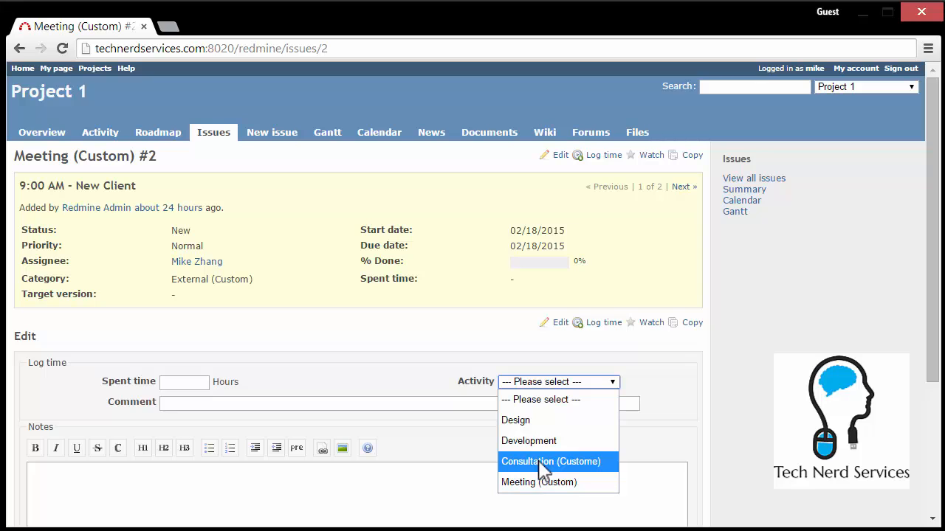
mouse_move(197, 391)
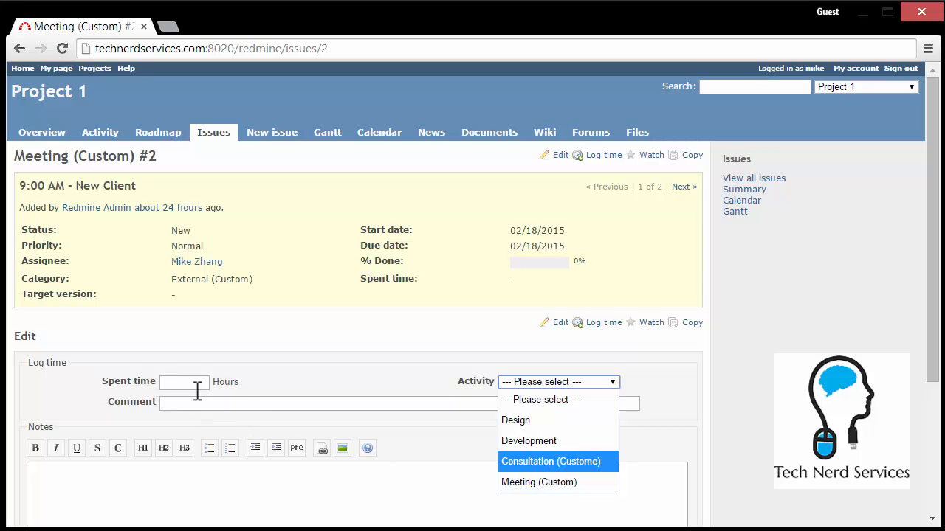
mouse_move(199, 402)
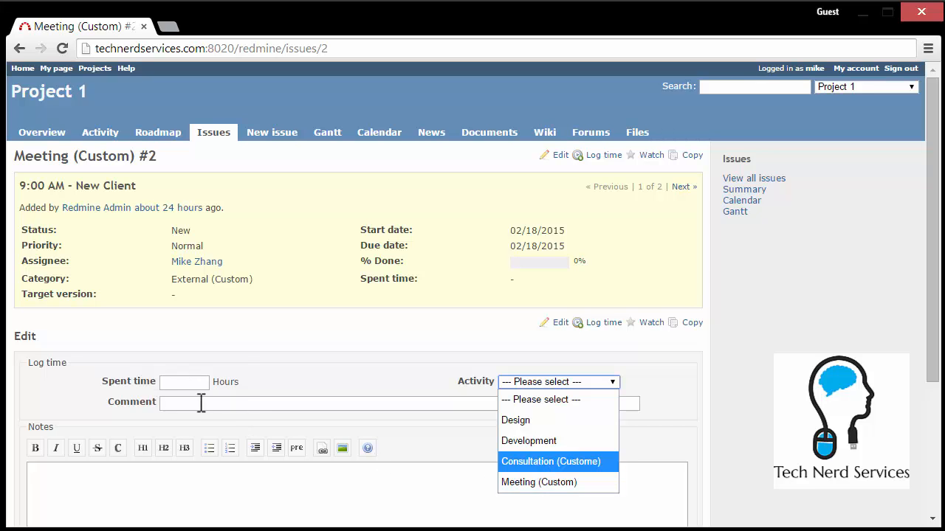
Enter 1 hour, Consultation activity and comment 'Consultation with a new client.' on issue #2.
click(288, 424)
text(1)
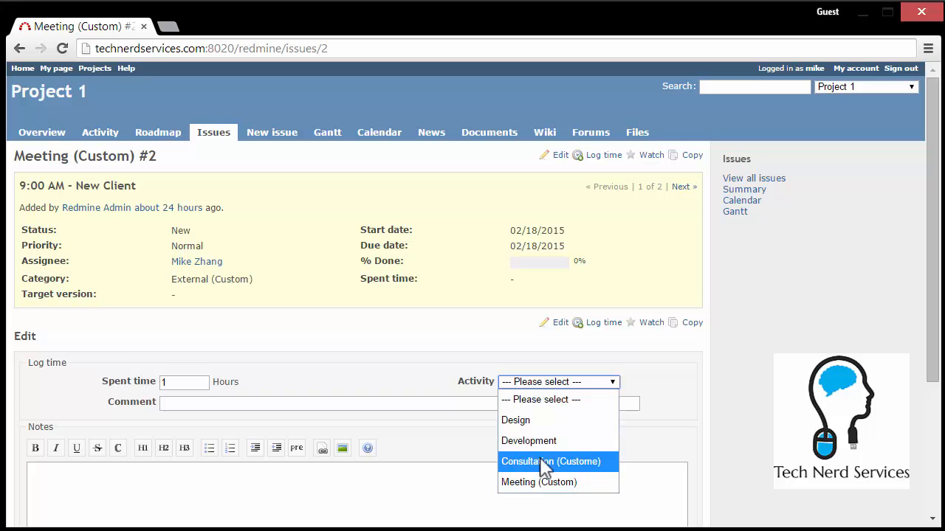
click(551, 461)
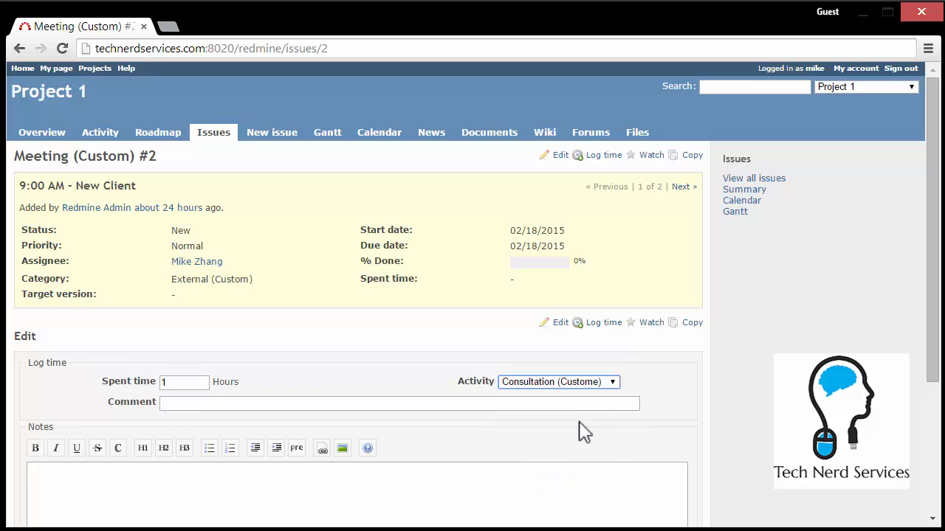
scroll(down, 3)
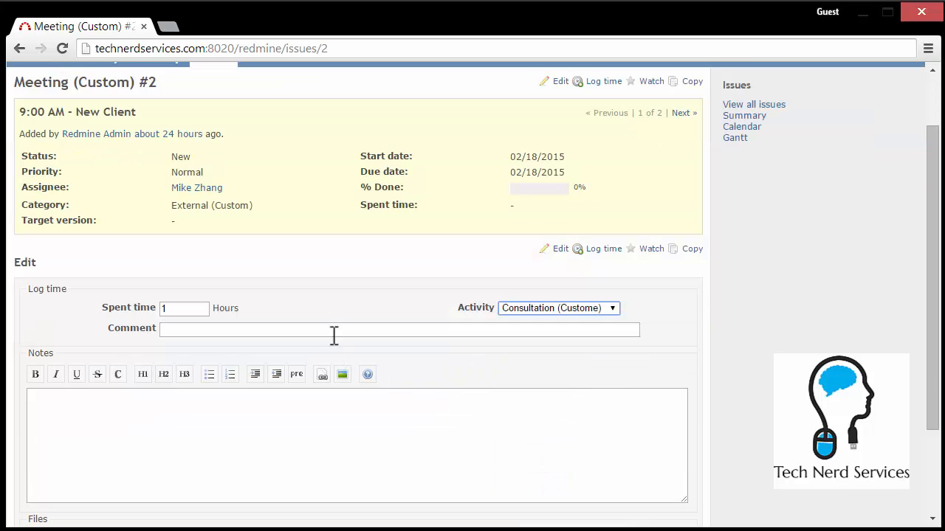
text(Me)
click(399, 330)
text(C)
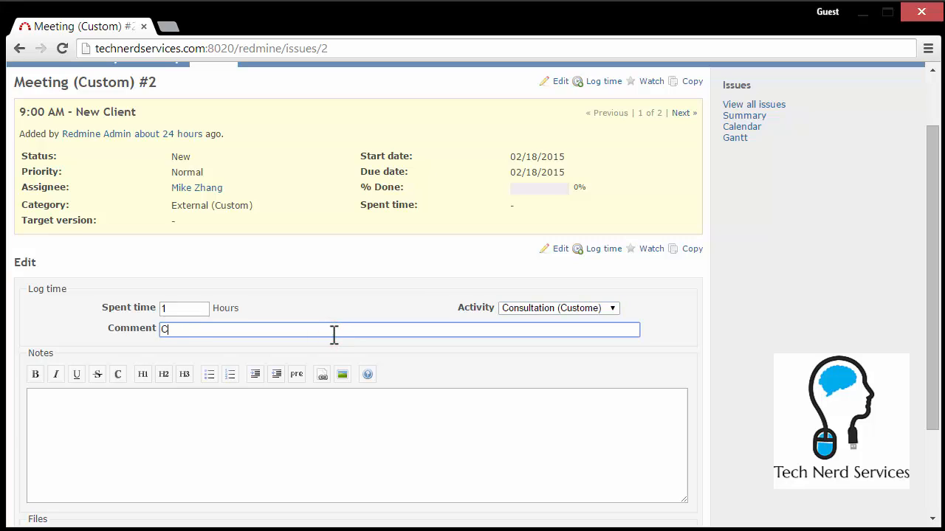
text(onsultation with)
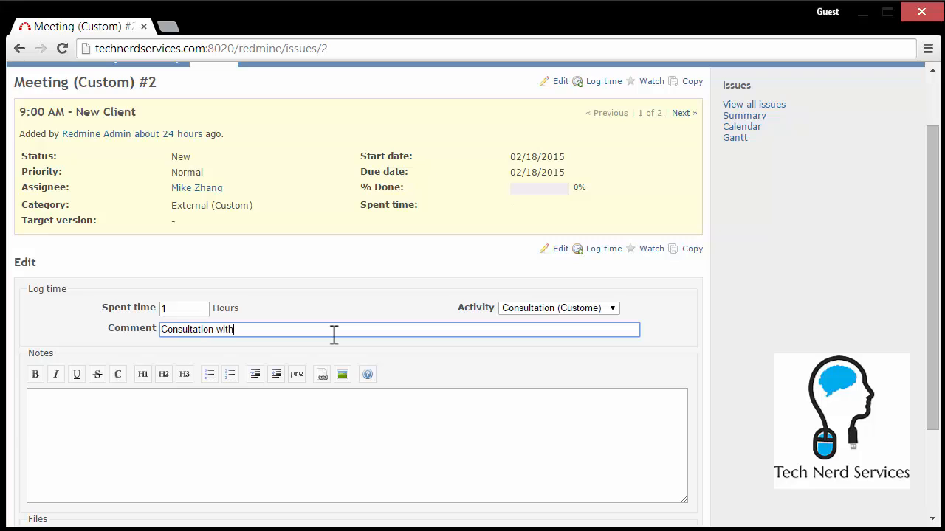
text(a new client.)
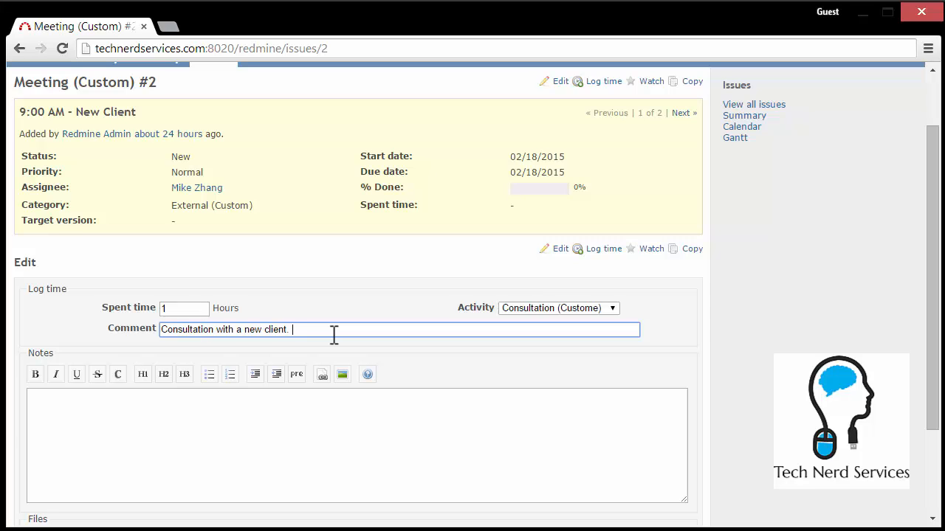
scroll(down, 3)
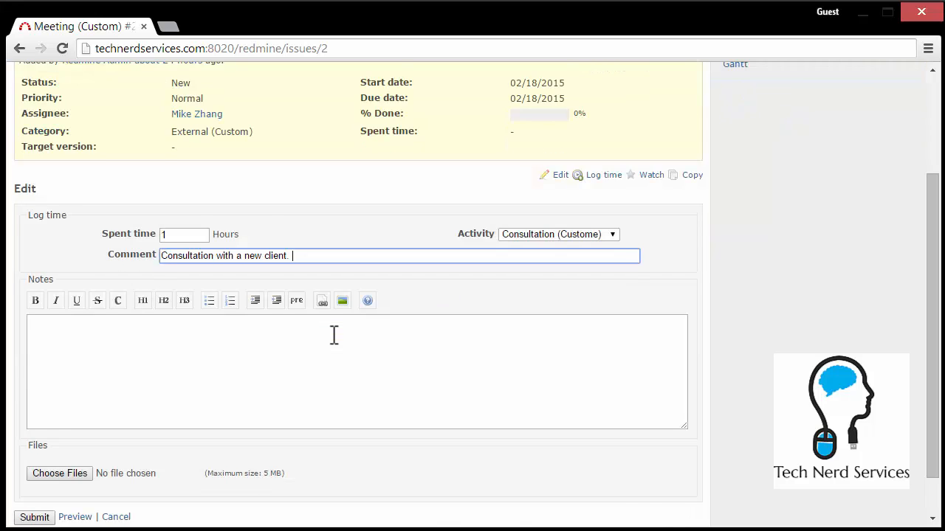
scroll(down, 3)
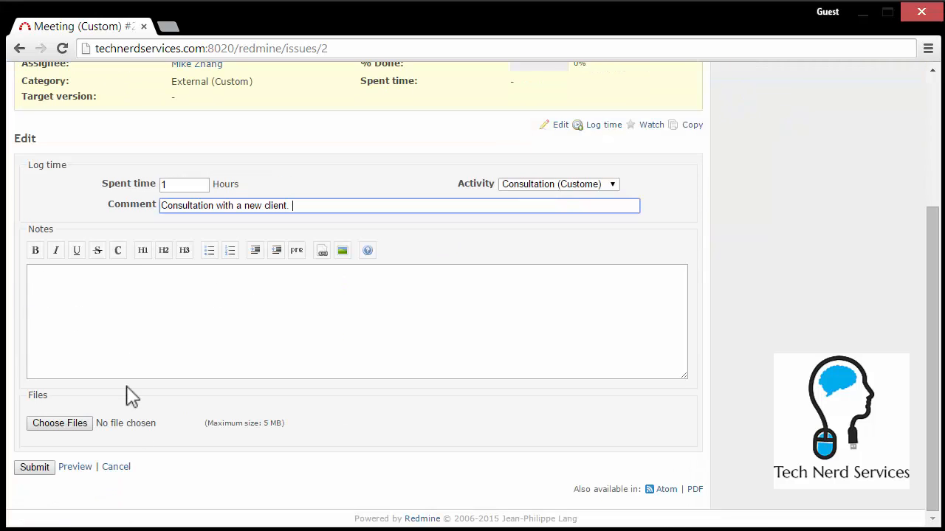
Submit the time entry so issue #2 records 1.00 hour of spent time.
click(34, 466)
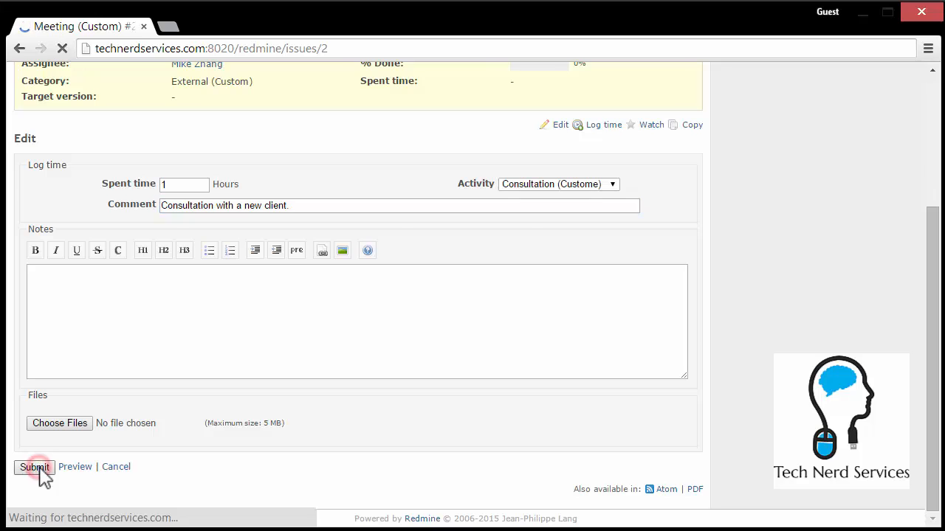
click(34, 466)
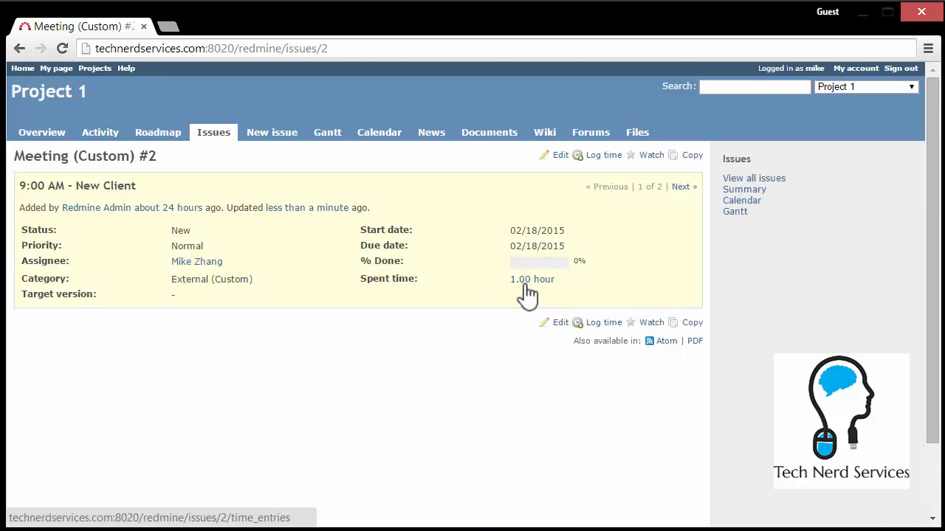
mouse_move(533, 279)
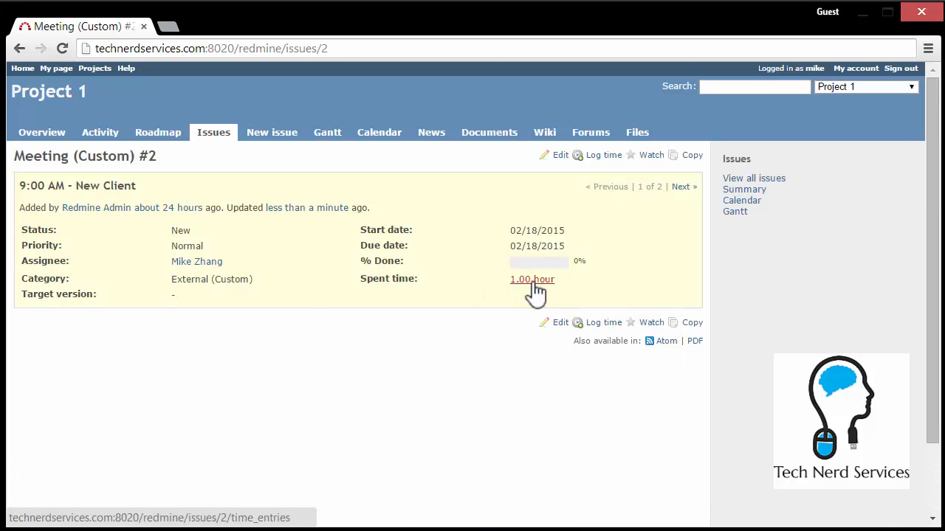
mouse_move(532, 268)
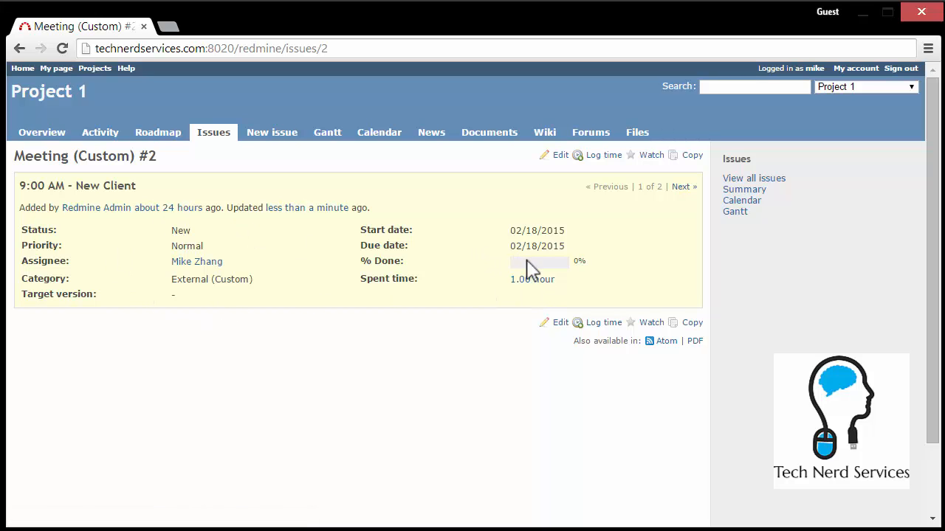
mouse_move(532, 279)
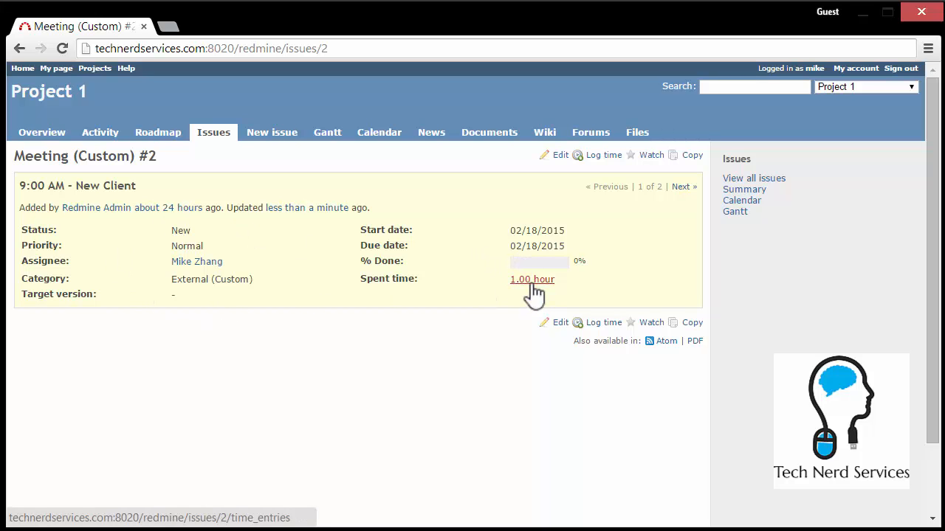
click(532, 279)
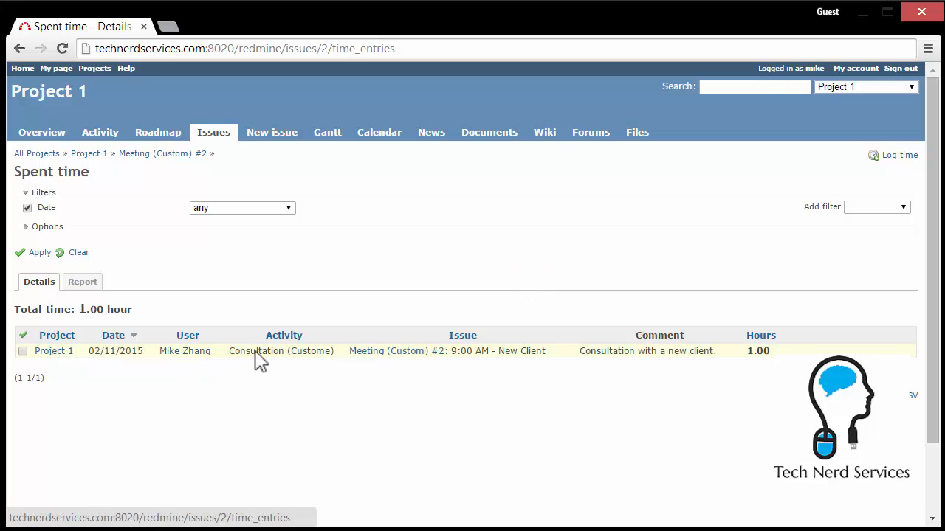
mouse_move(652, 361)
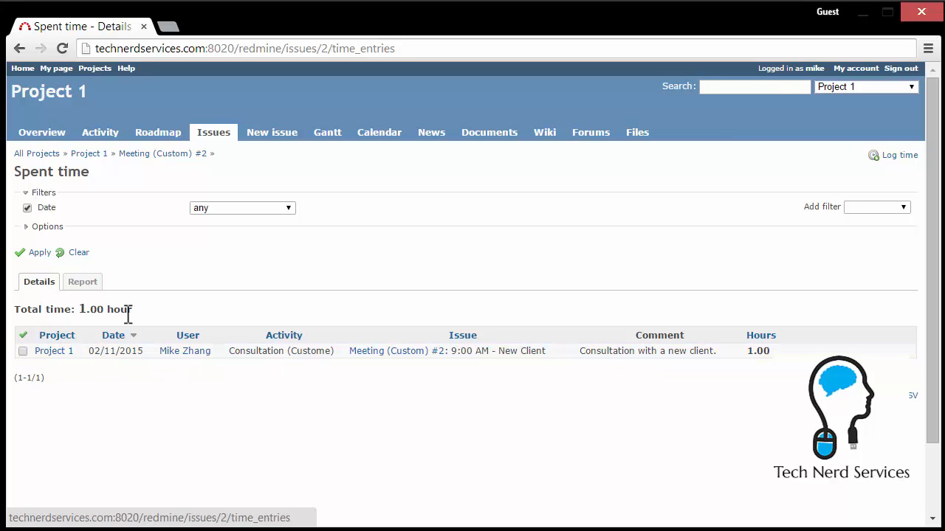
mouse_move(83, 282)
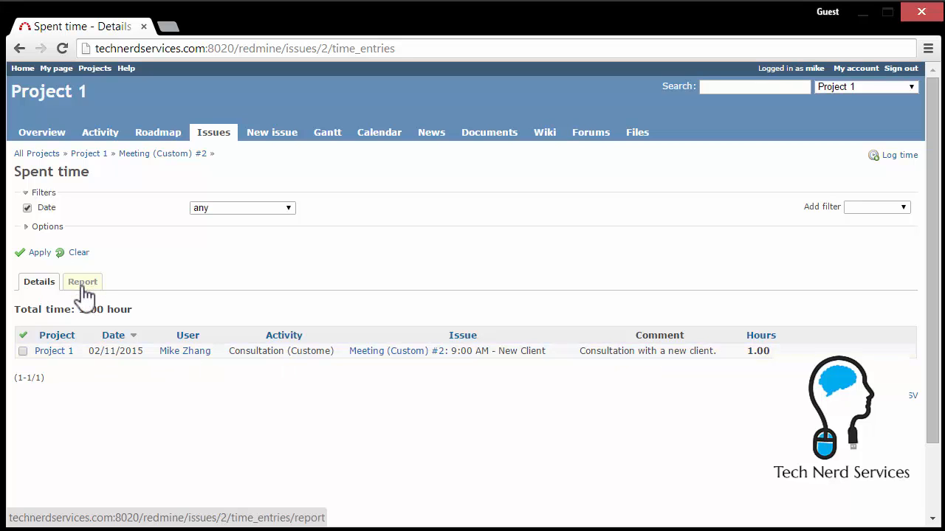
click(213, 140)
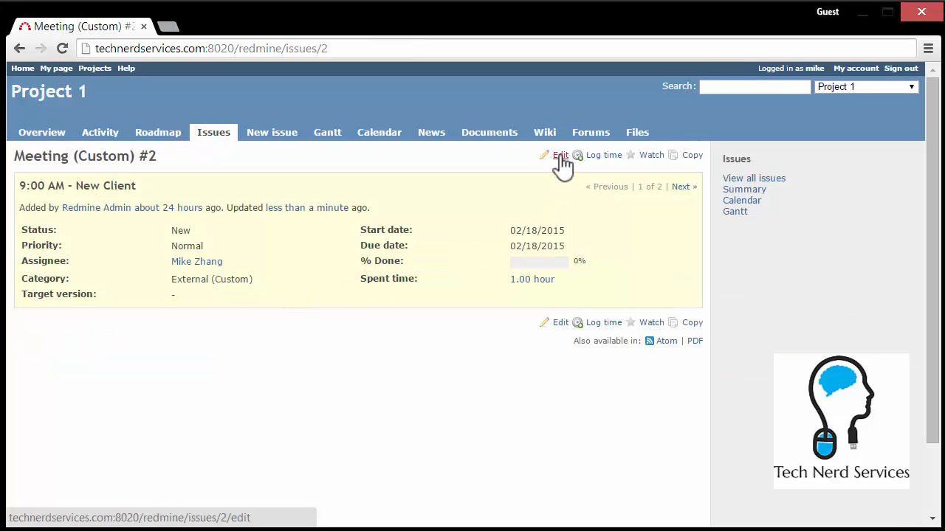
Open issue #2's edit form and look over its Log time, Notes and Files sections.
click(560, 155)
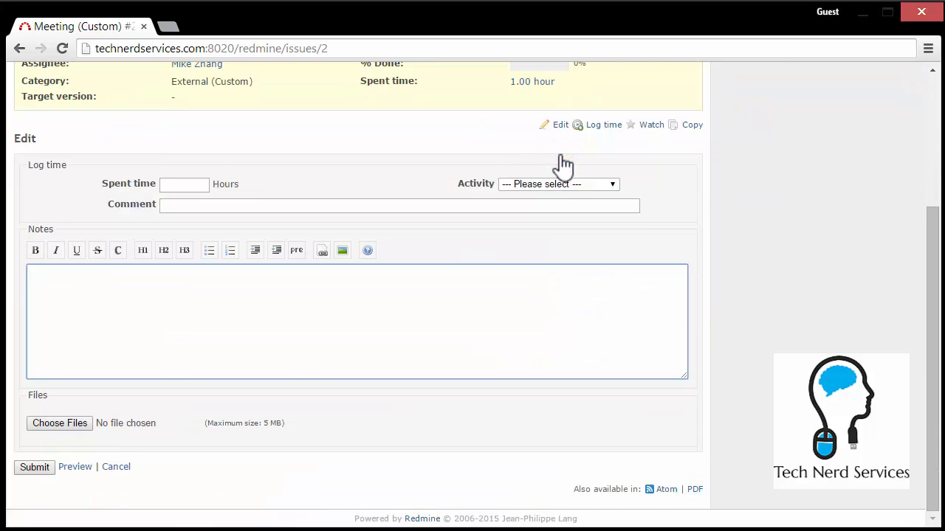
scroll(up, 3)
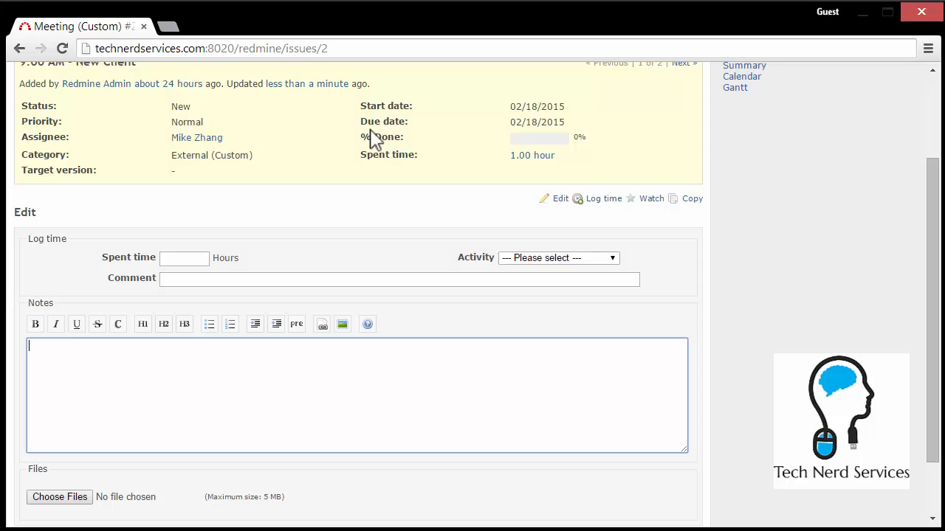
scroll(down, 3)
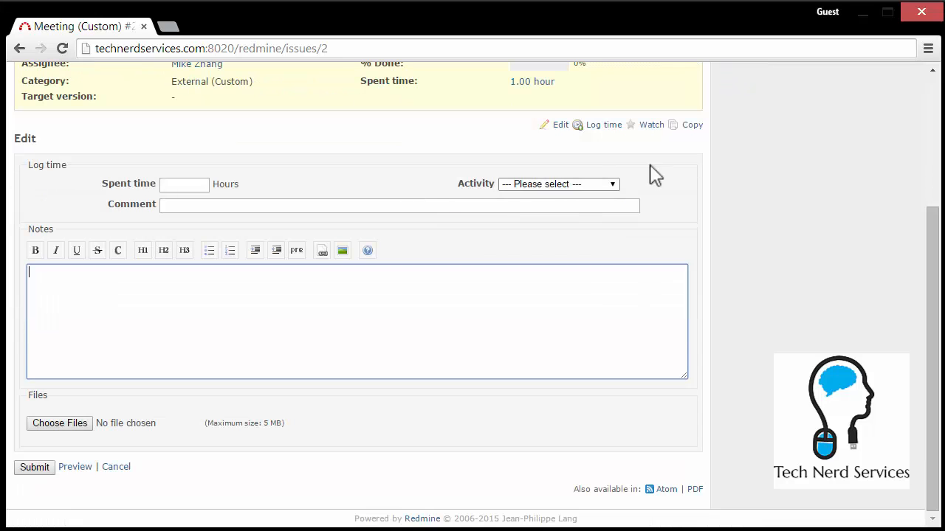
mouse_move(680, 425)
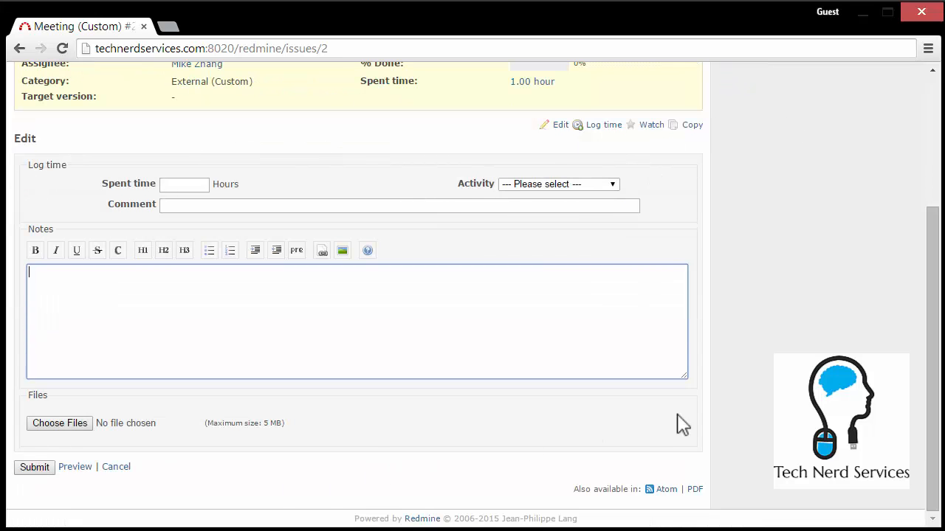
mouse_move(687, 244)
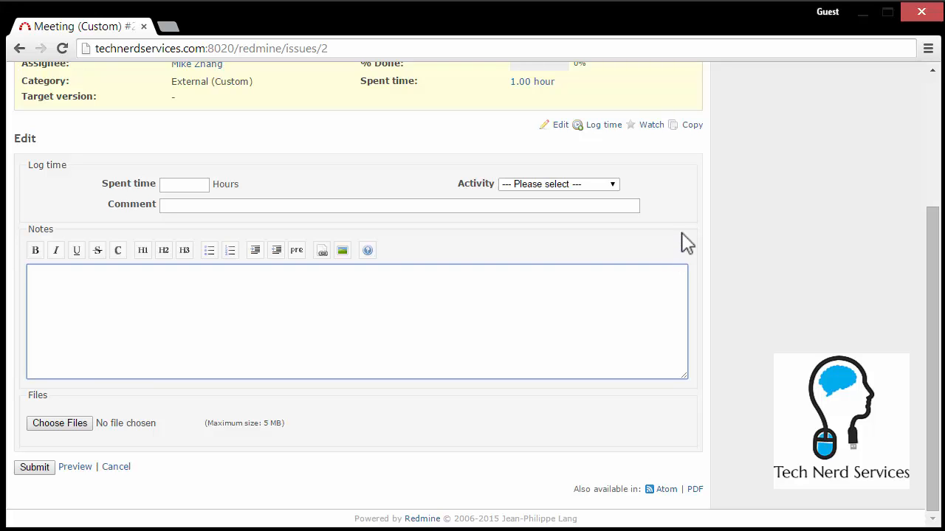
scroll(up, 3)
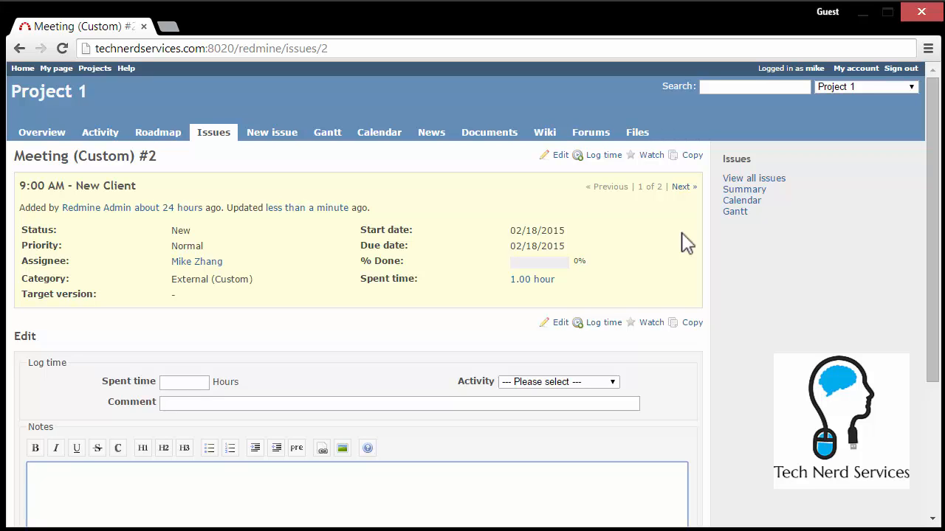
Return to Project 1's issues list and reopen the 9:00 AM - New Client meeting issue.
click(213, 132)
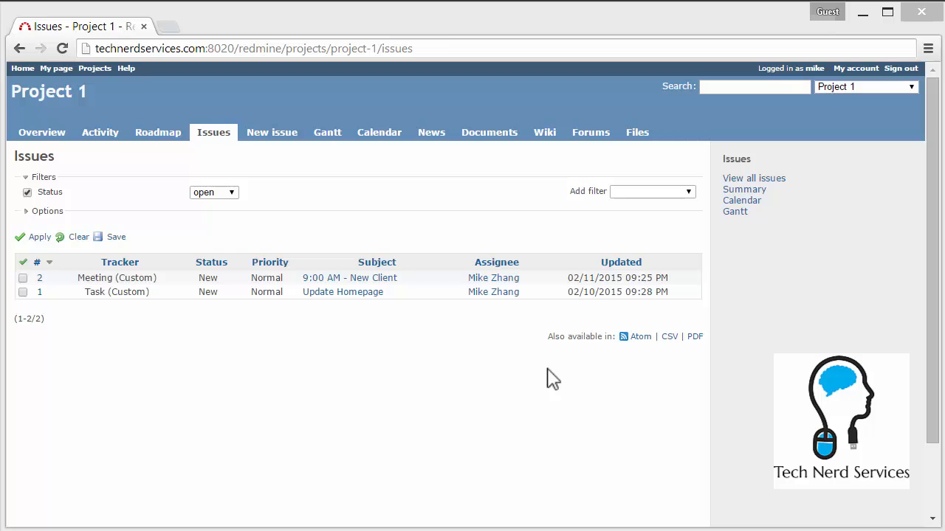
mouse_move(349, 278)
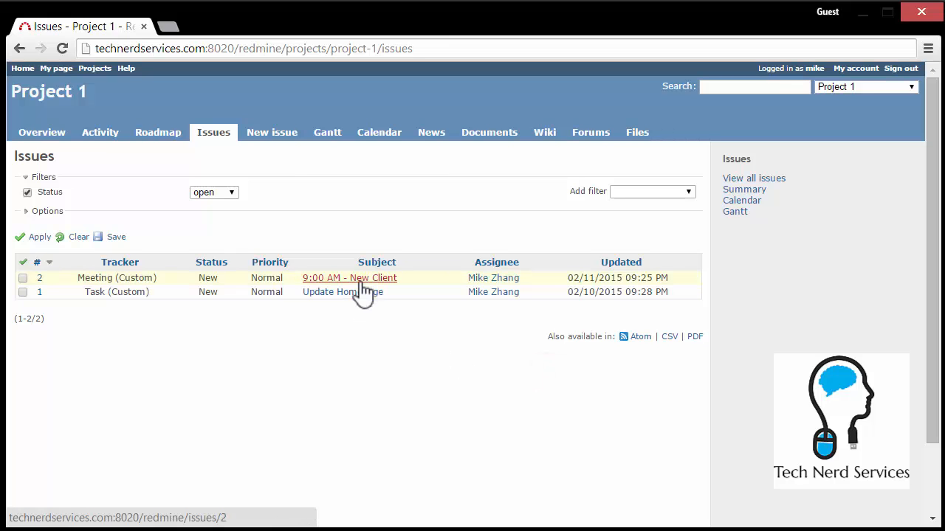
click(349, 277)
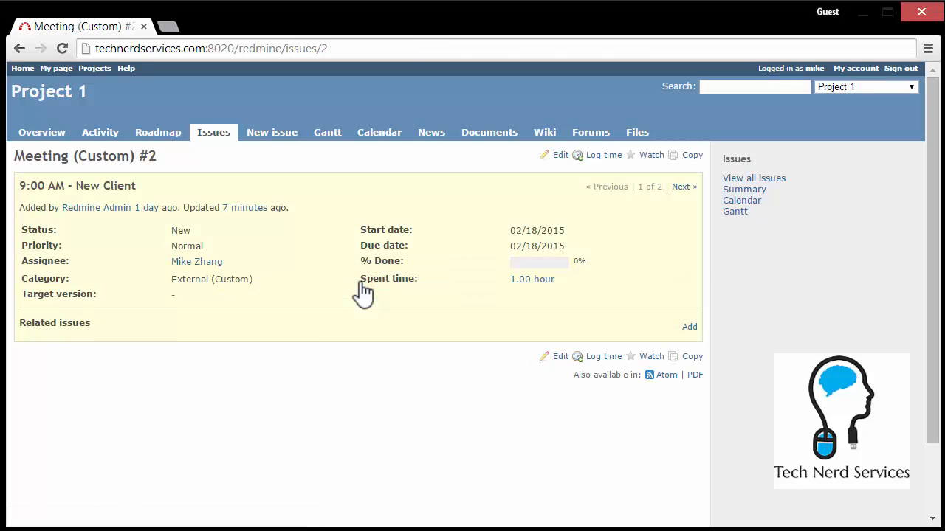
mouse_move(553, 180)
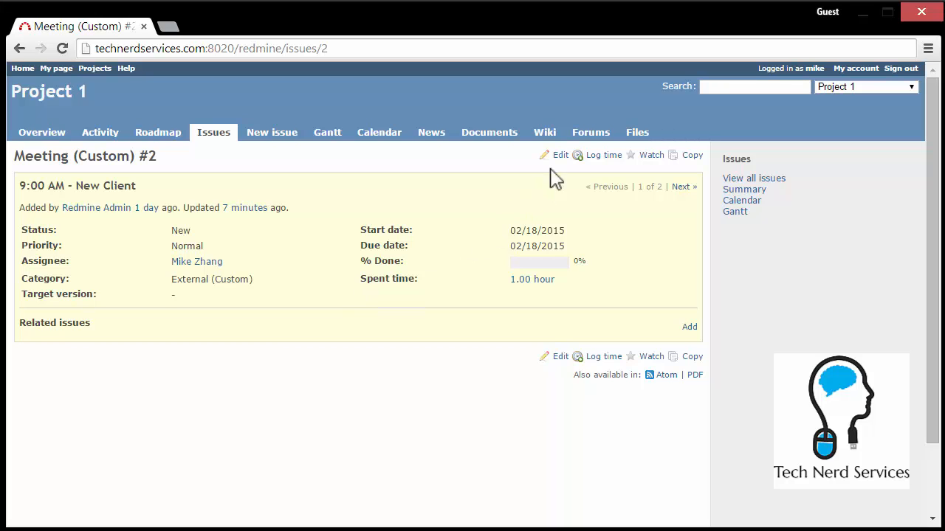
Edit issue #2, setting status to In Progress and % Done to 20%.
click(561, 155)
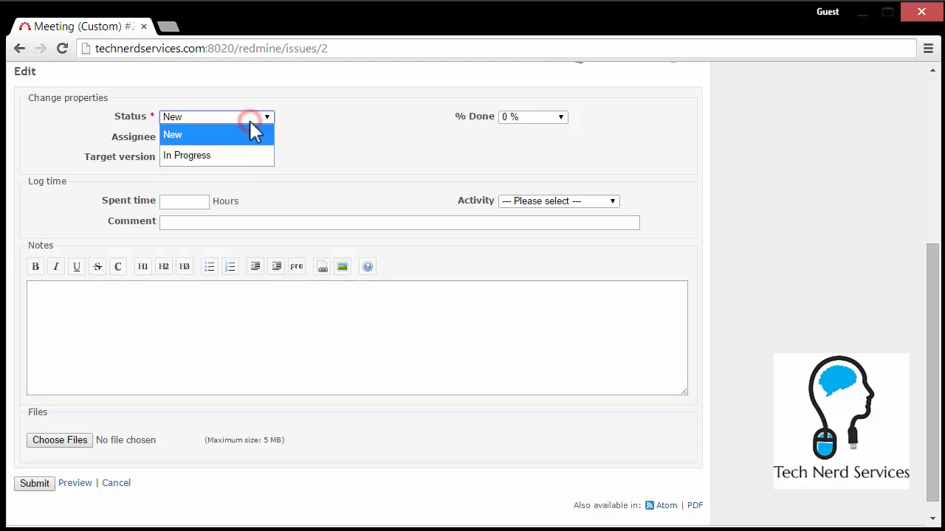
click(187, 155)
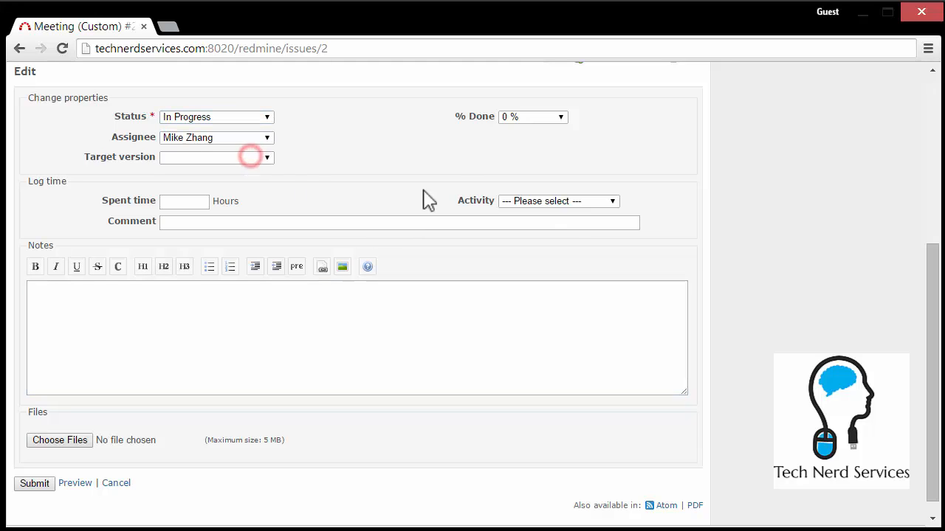
click(533, 116)
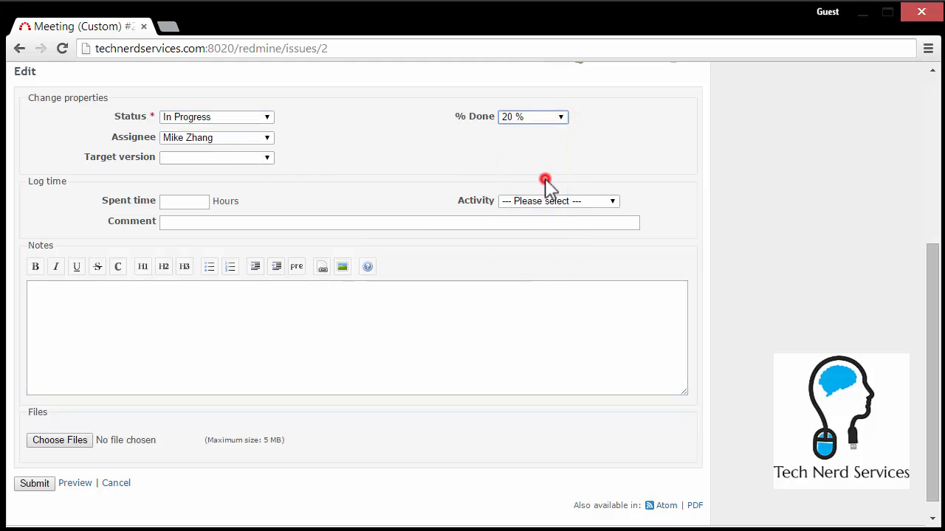
mouse_move(404, 264)
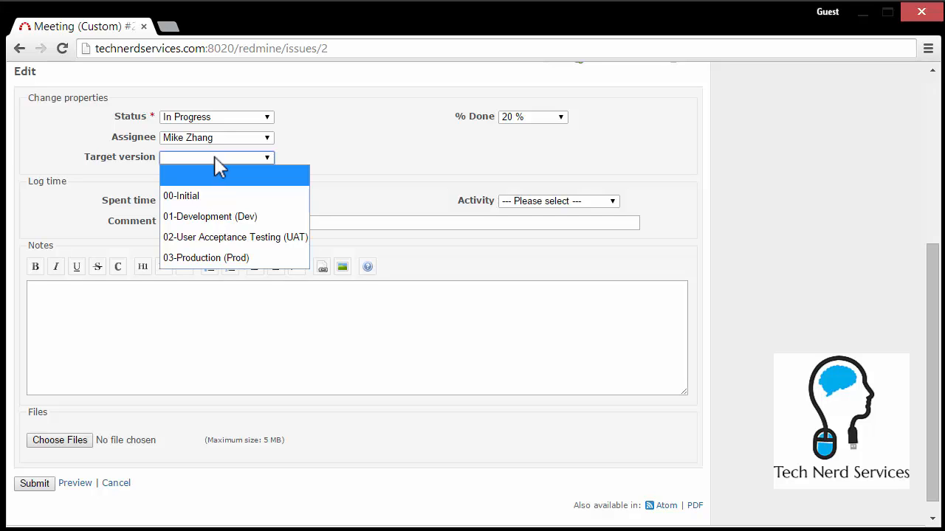
mouse_move(210, 216)
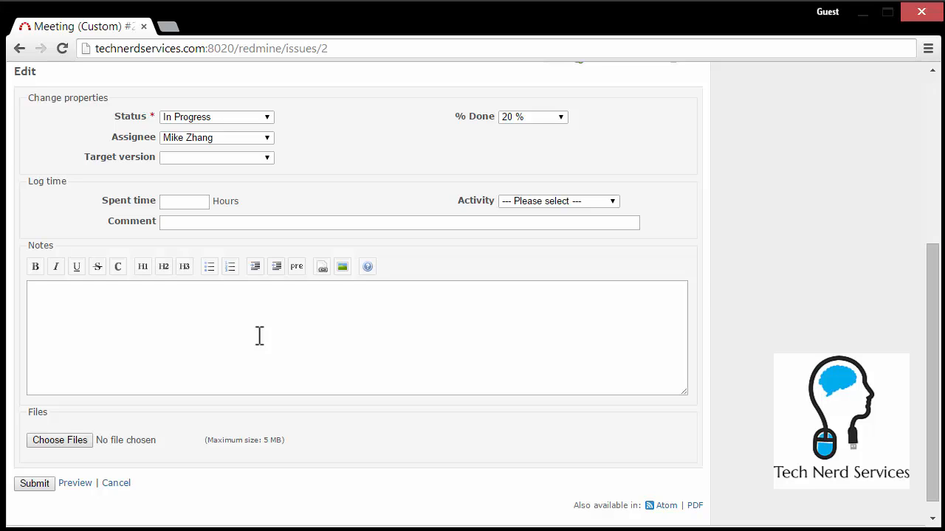
Add the note 'This is a Note' to issue #2 and submit the update.
text(Th)
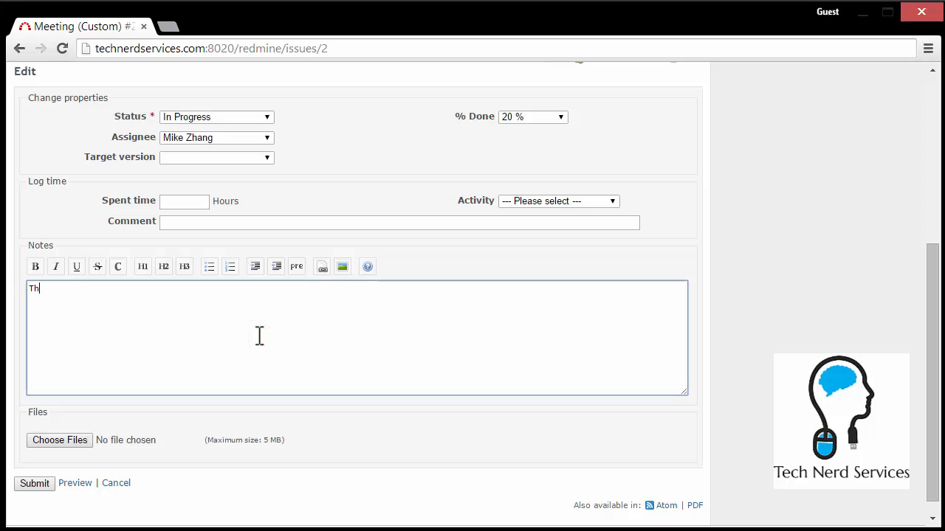
text(is is a Note)
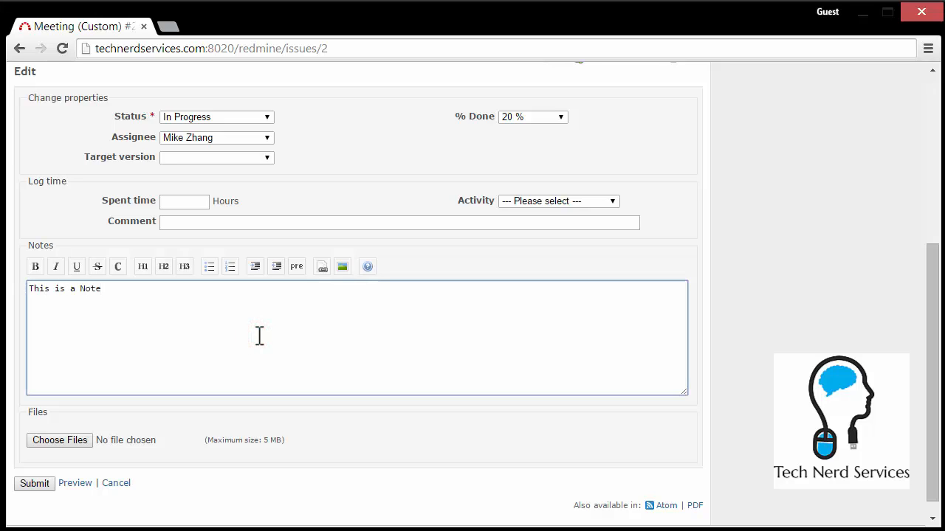
click(34, 483)
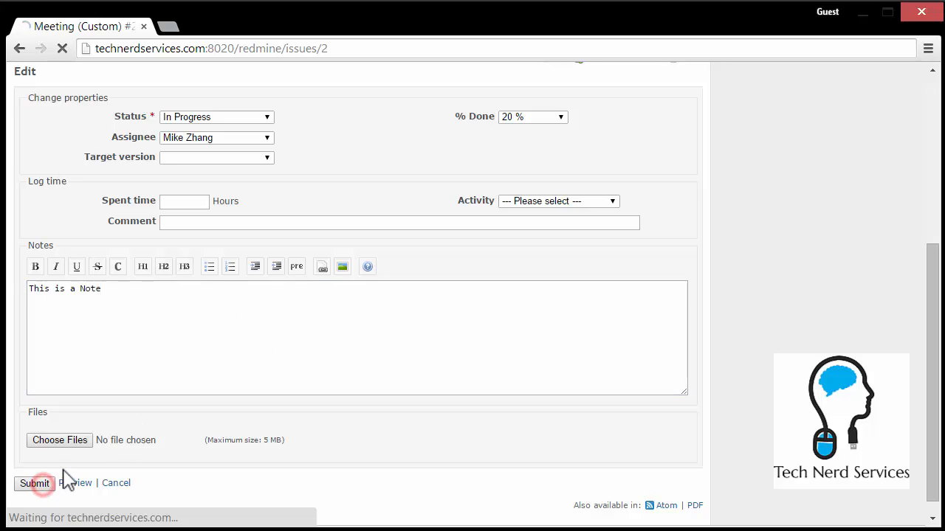
Confirm issue #2's history records In Progress, 20% done and the note.
click(34, 483)
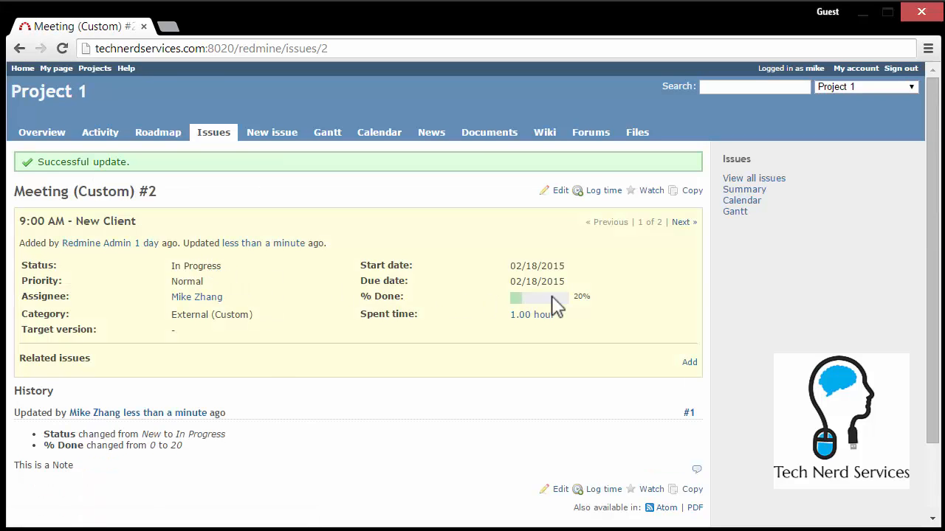
mouse_move(533, 314)
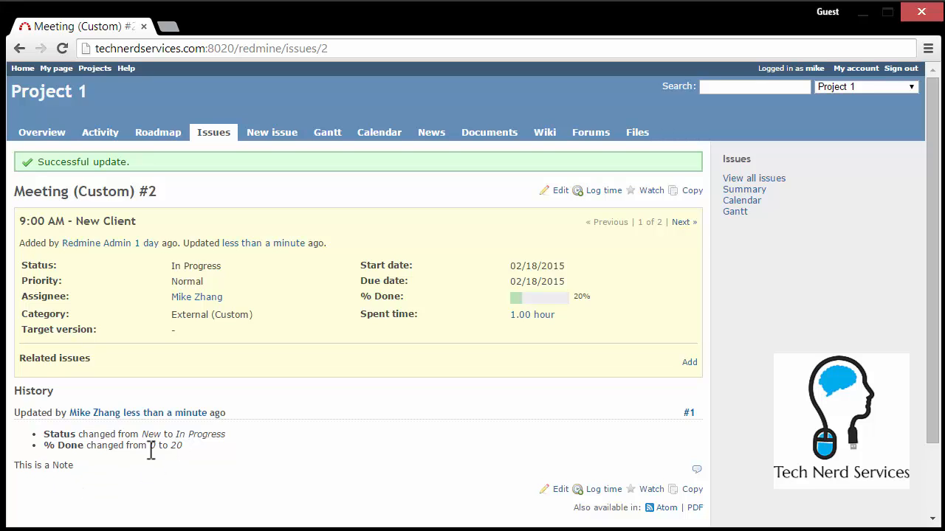
mouse_move(118, 443)
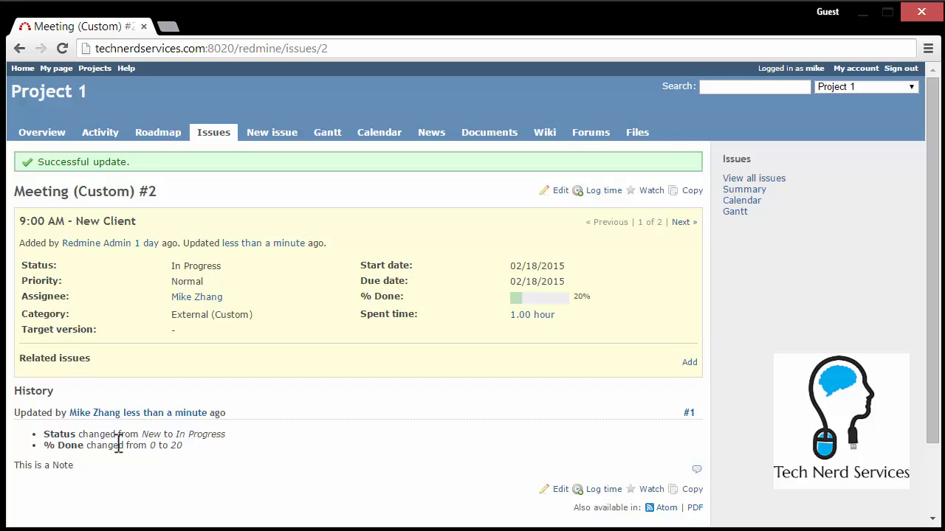
mouse_move(99, 132)
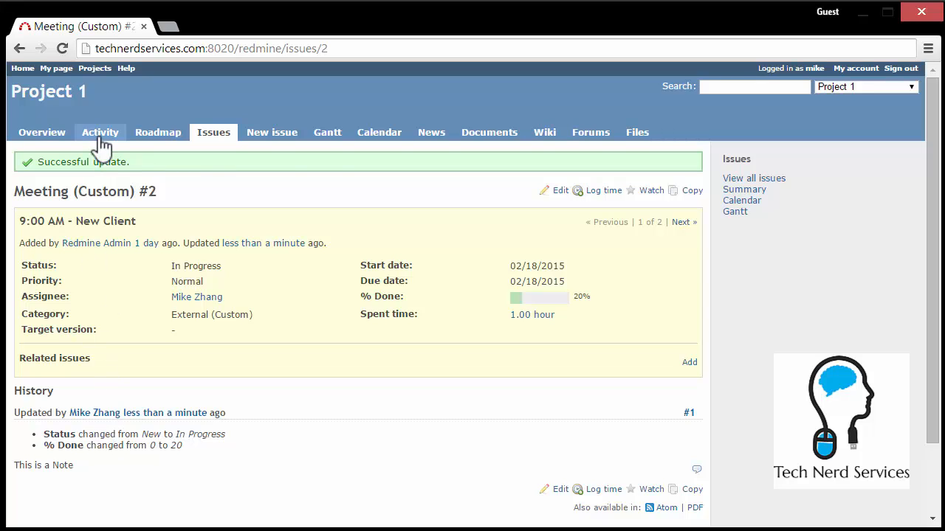
mouse_move(100, 132)
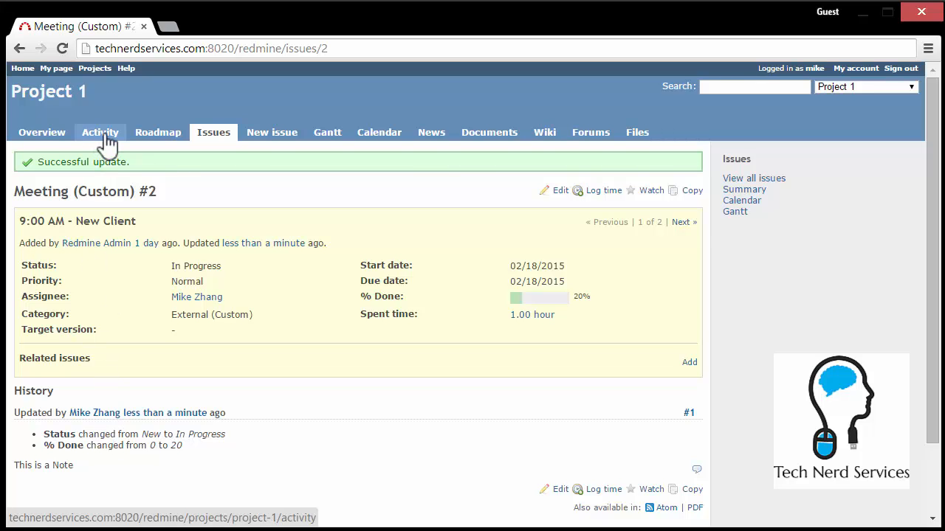
View Project 1's activity feed, then return to the project overview.
click(99, 132)
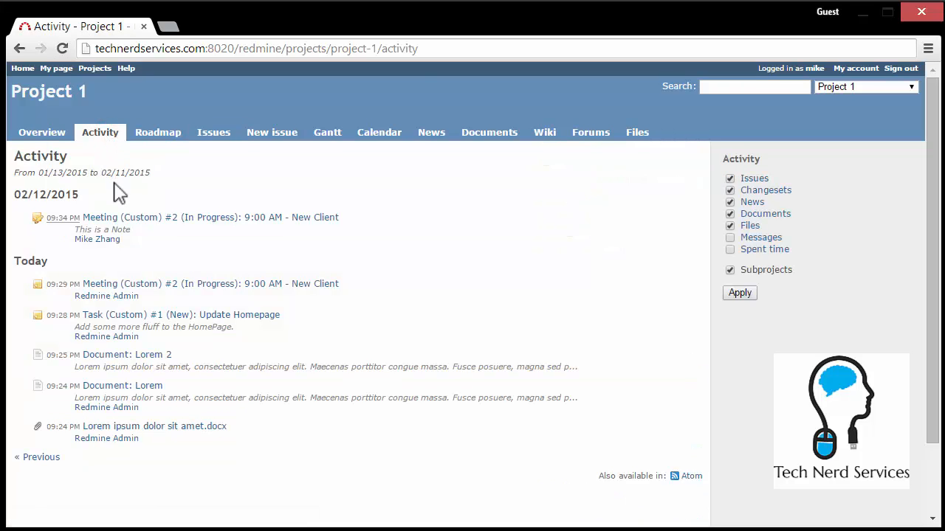
mouse_move(100, 217)
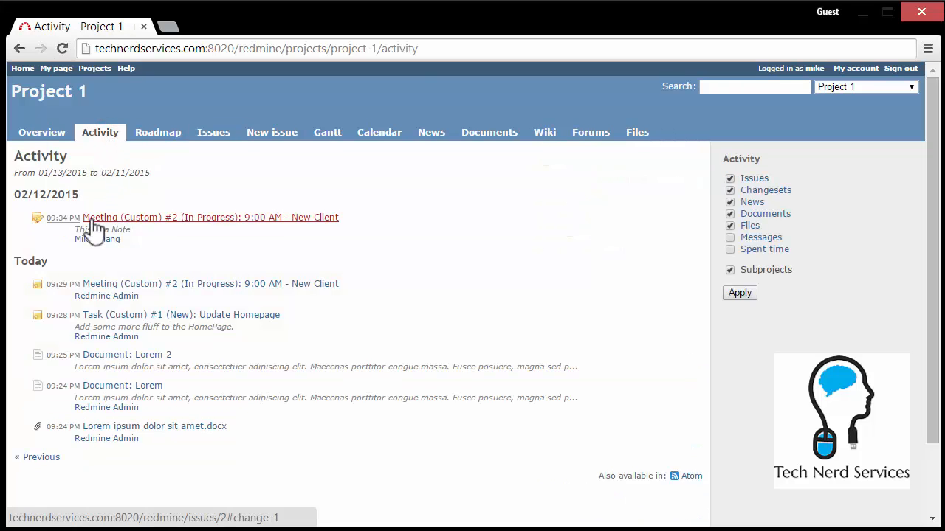
mouse_move(120, 423)
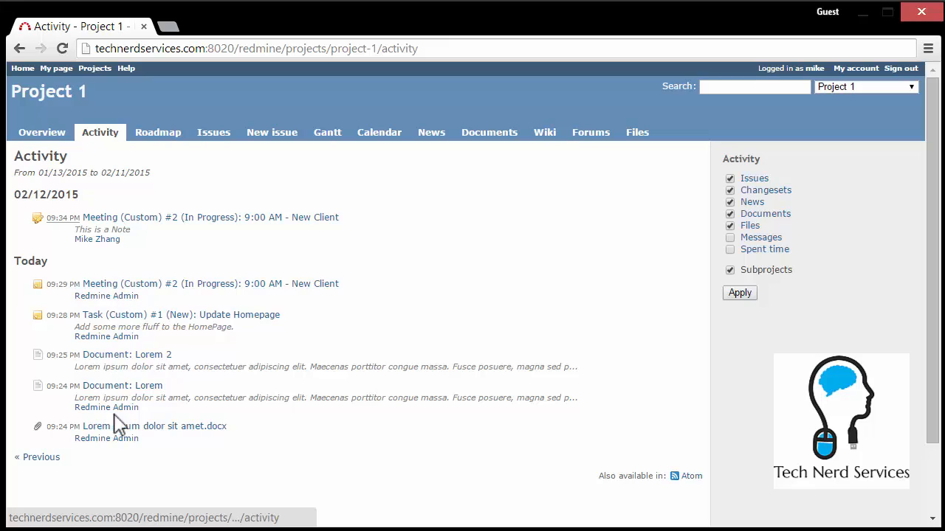
mouse_move(100, 217)
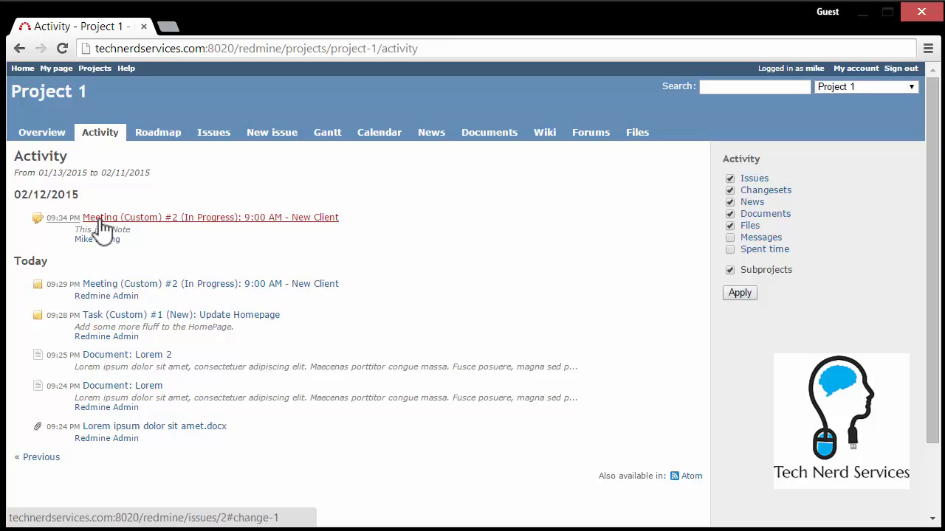
mouse_move(150, 347)
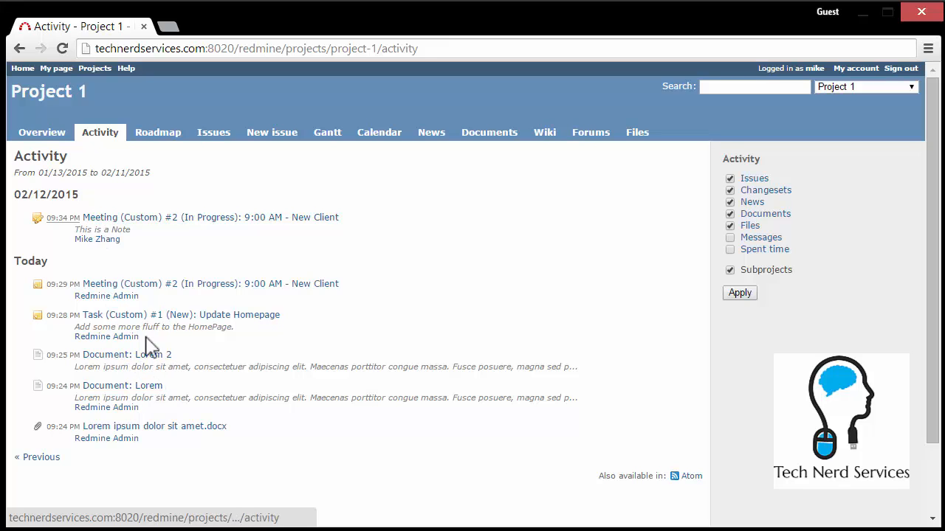
mouse_move(274, 333)
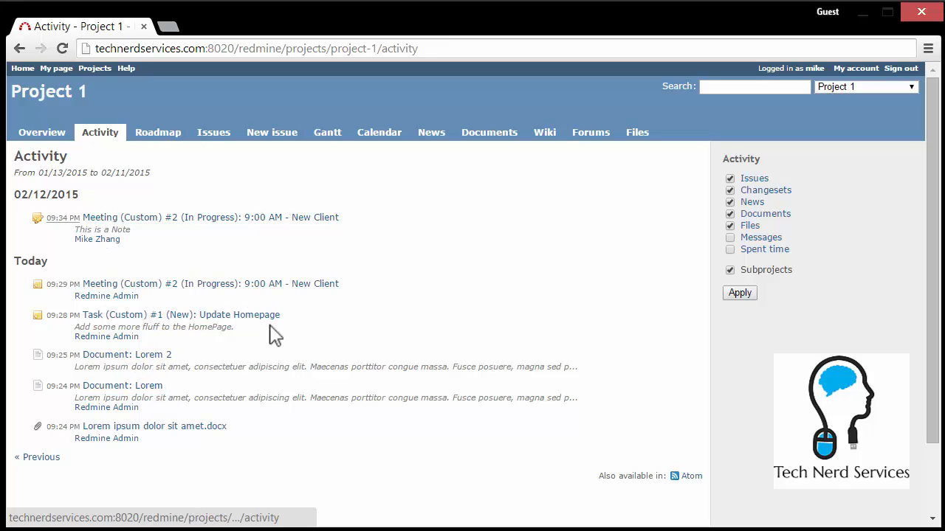
mouse_move(211, 217)
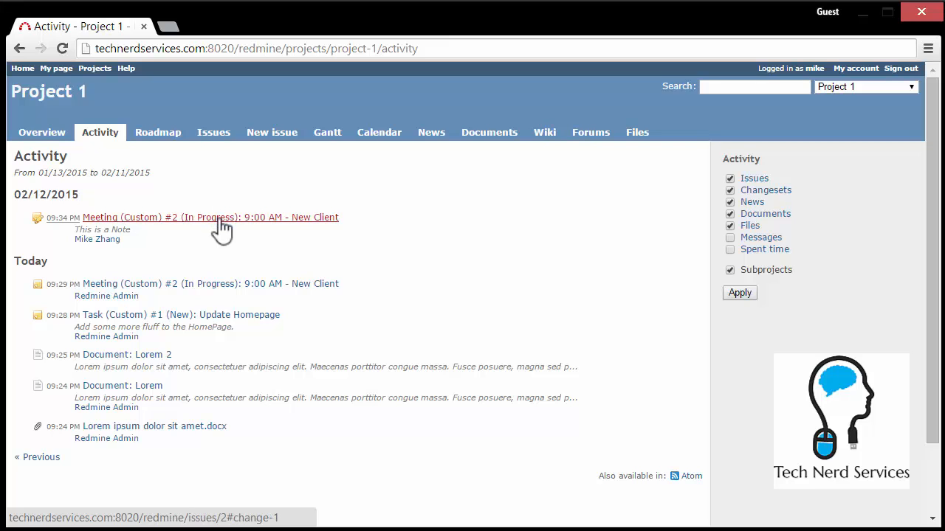
click(41, 132)
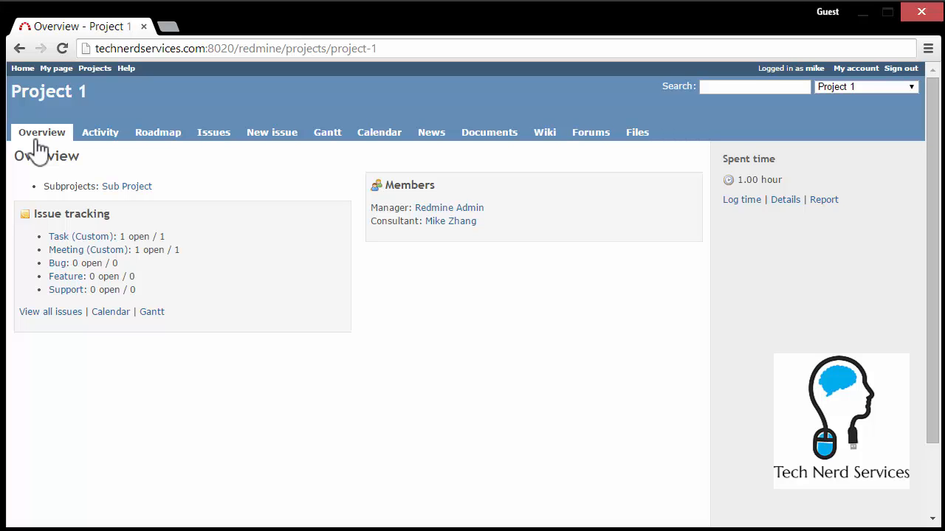
View Project 1's roadmap with versions 00-Initial through 03-Production.
click(158, 132)
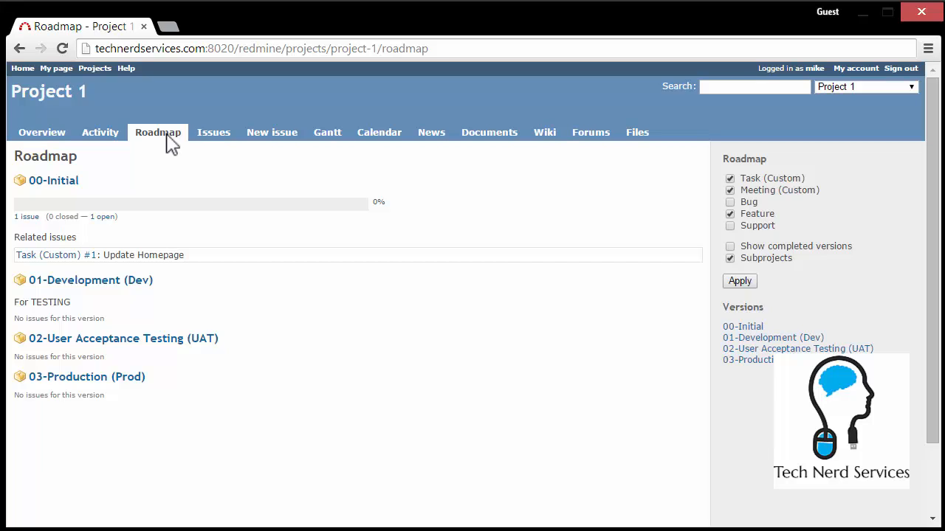
mouse_move(234, 311)
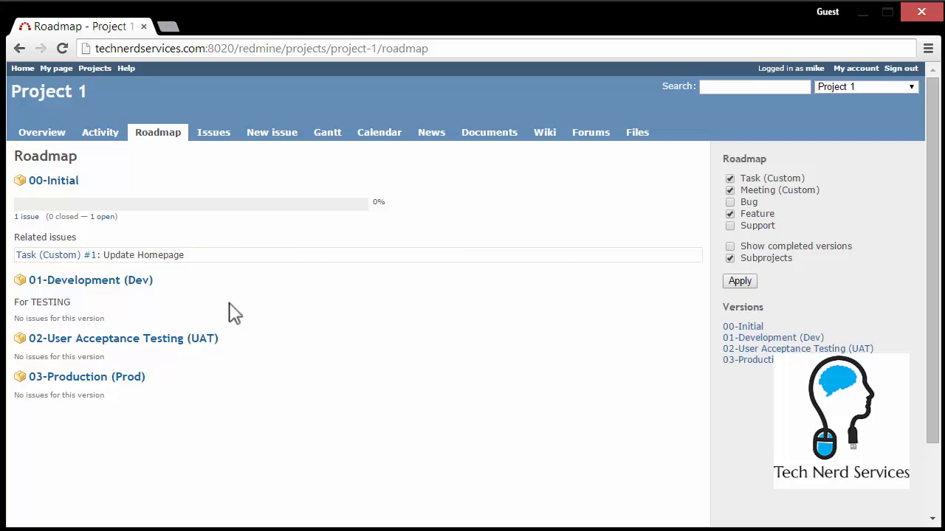
mouse_move(216, 313)
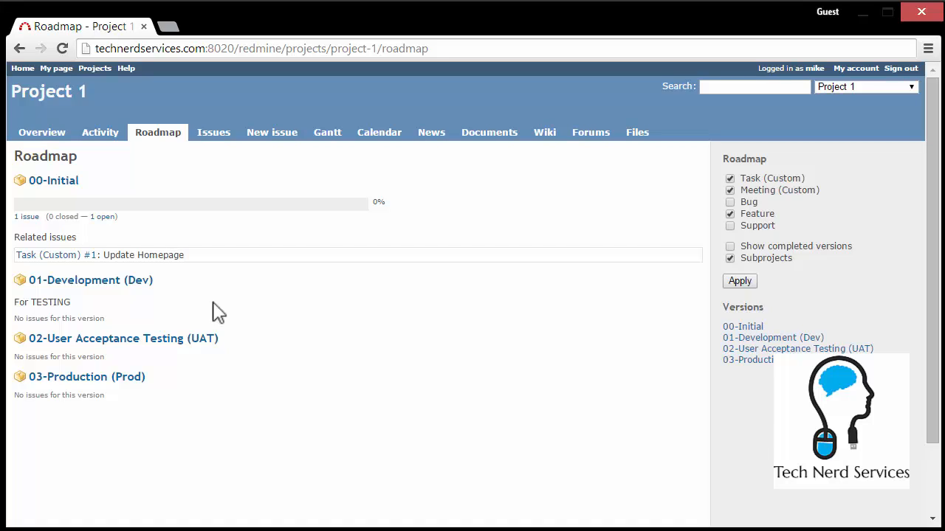
click(431, 132)
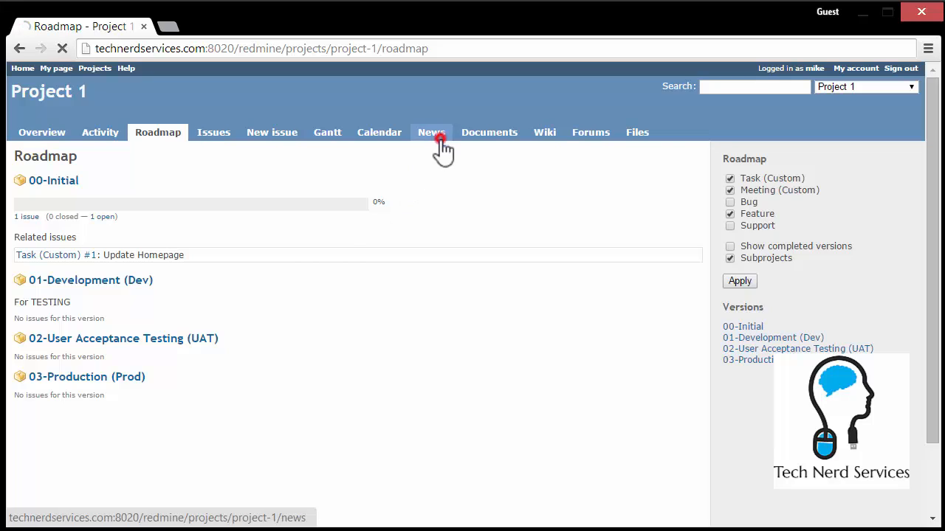
Check the empty News page, then open the Lorem document with its attached docx.
click(432, 132)
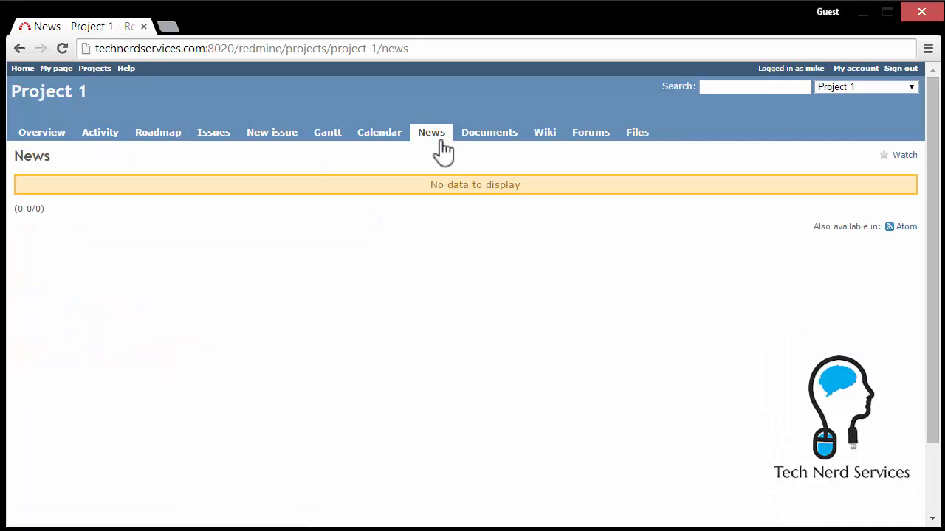
mouse_move(543, 367)
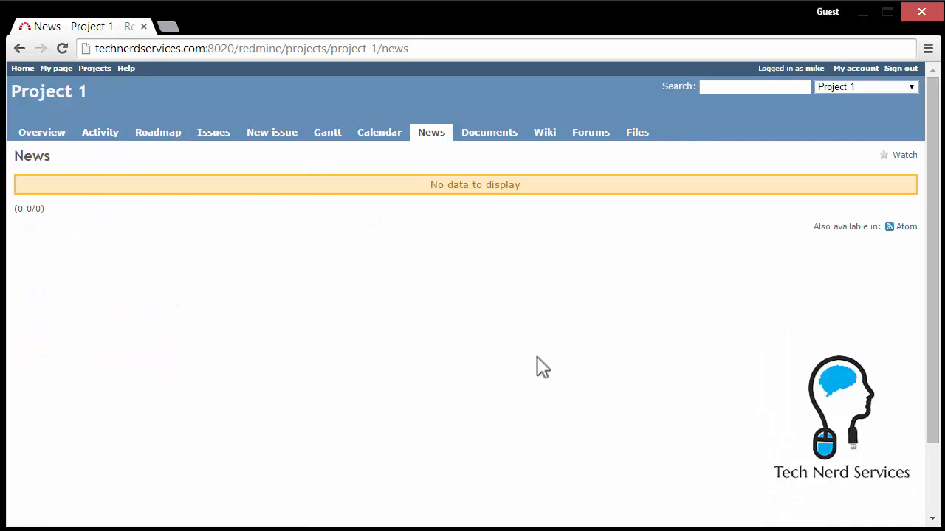
mouse_move(489, 132)
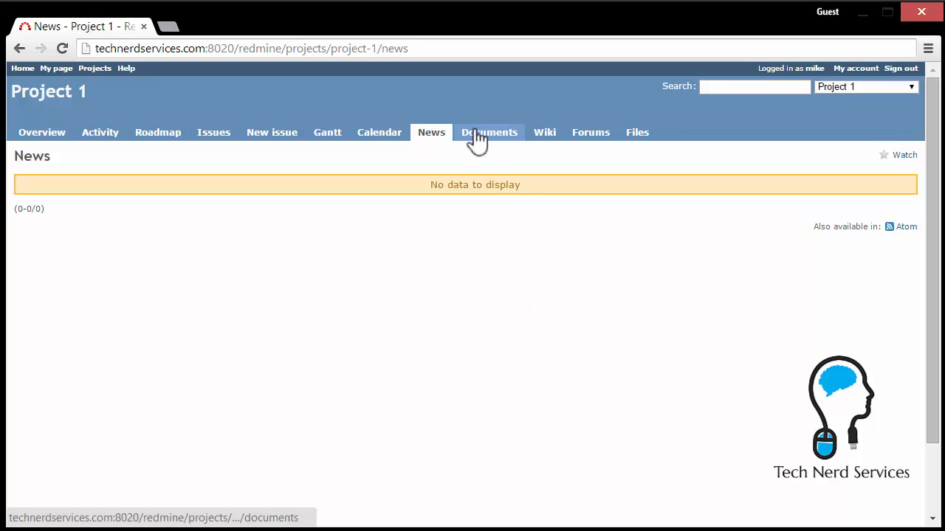
click(489, 132)
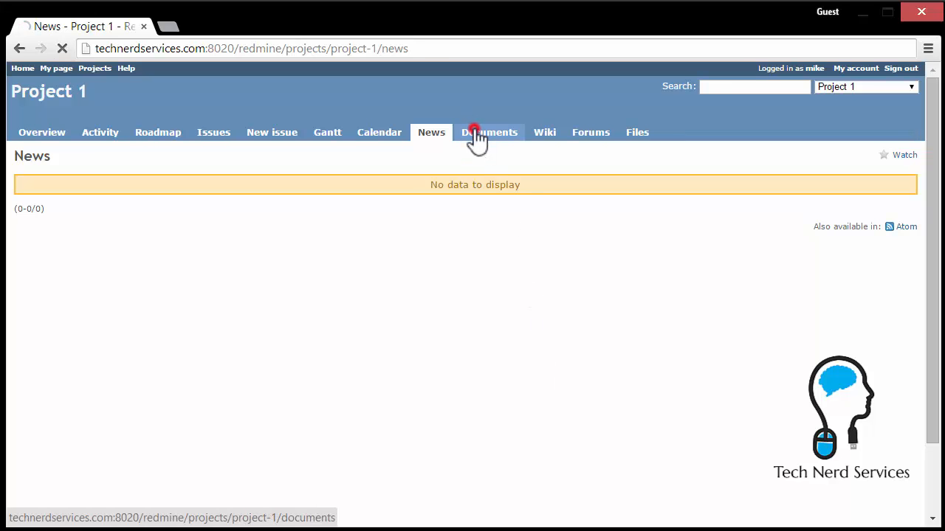
click(489, 132)
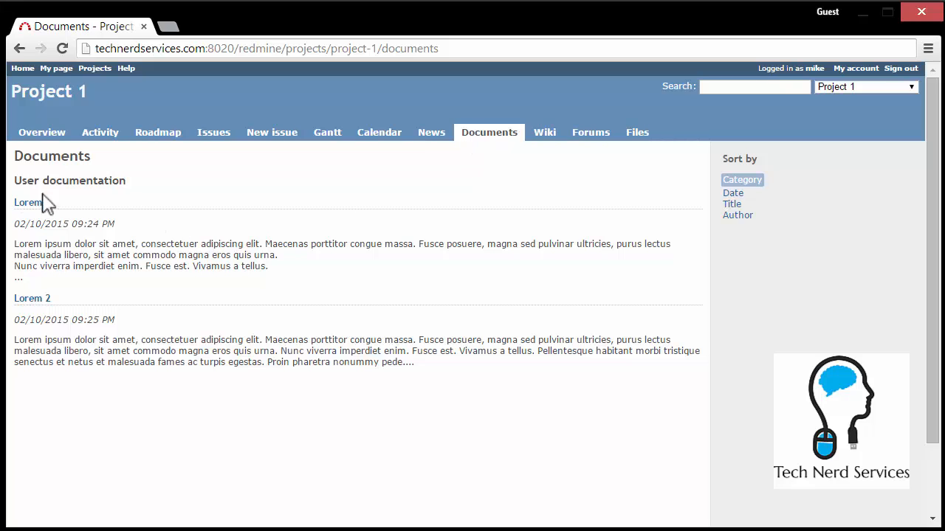
mouse_move(253, 302)
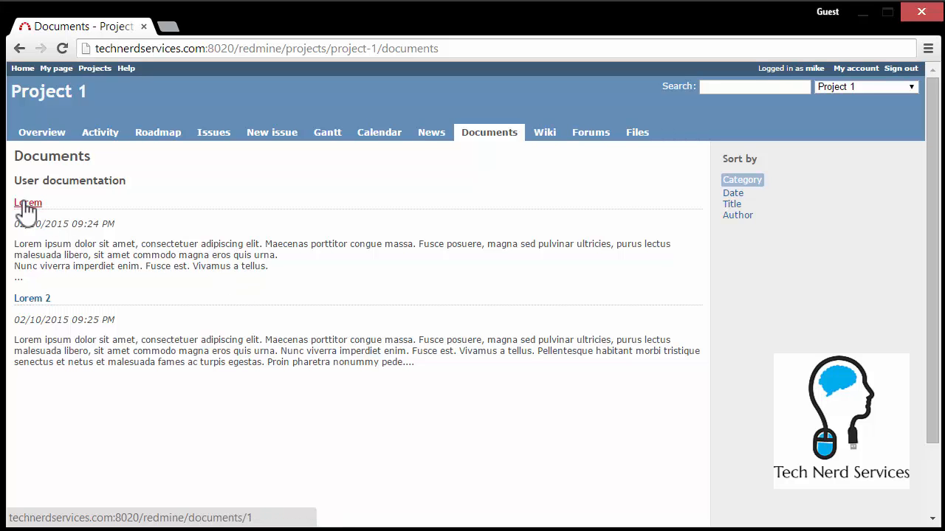
click(28, 202)
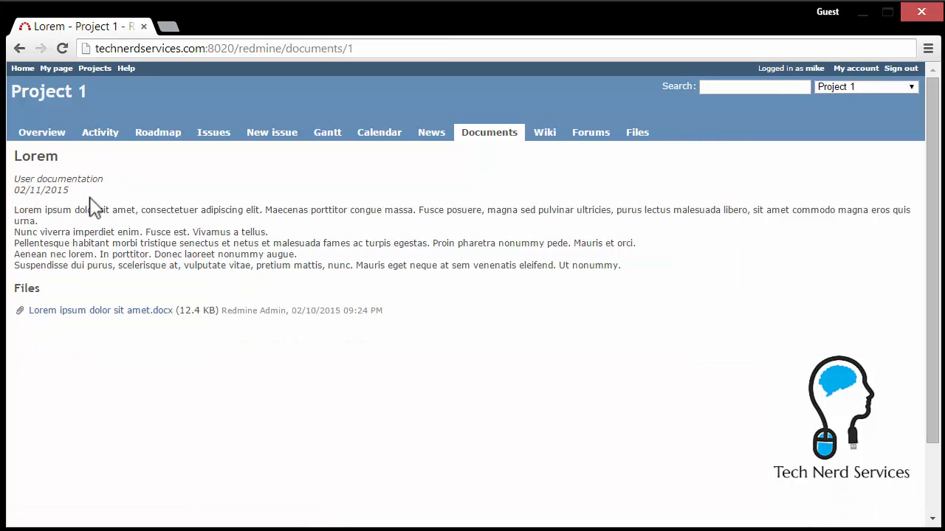
mouse_move(71, 181)
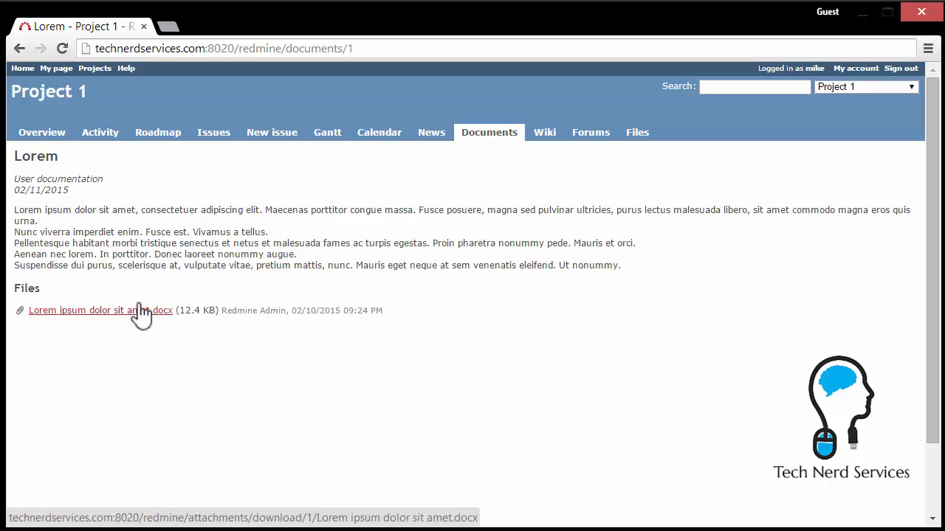
Open Project 1's Wiki tab.
click(544, 132)
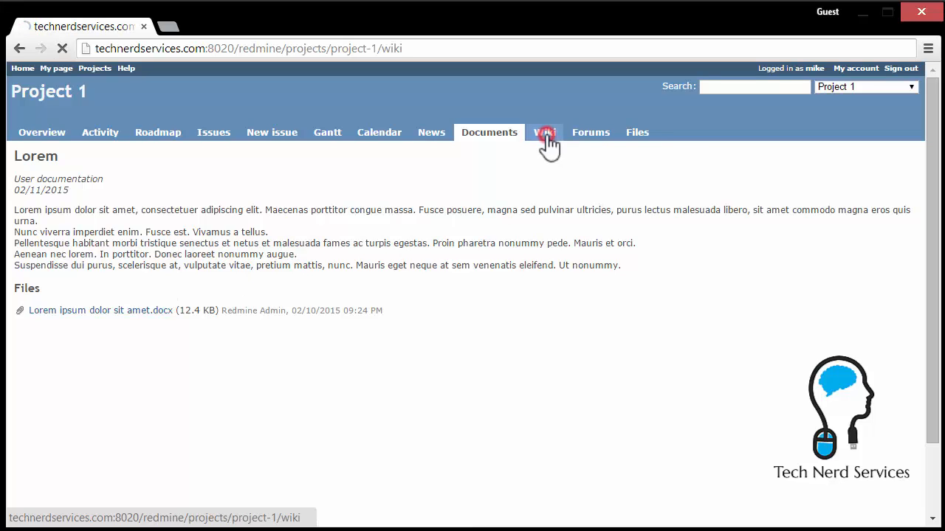
View the wiki sample page, then return to the documents list showing Lorem and Lorem 2.
click(544, 132)
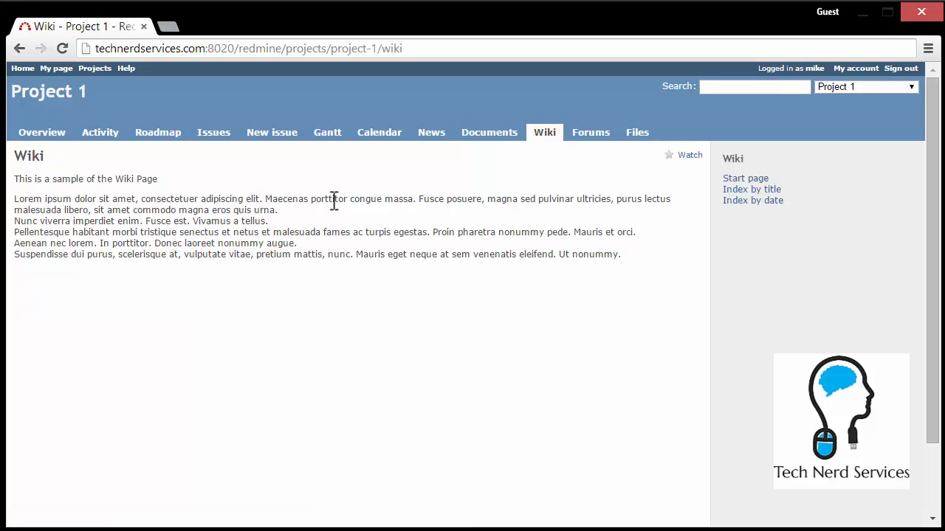
mouse_move(332, 331)
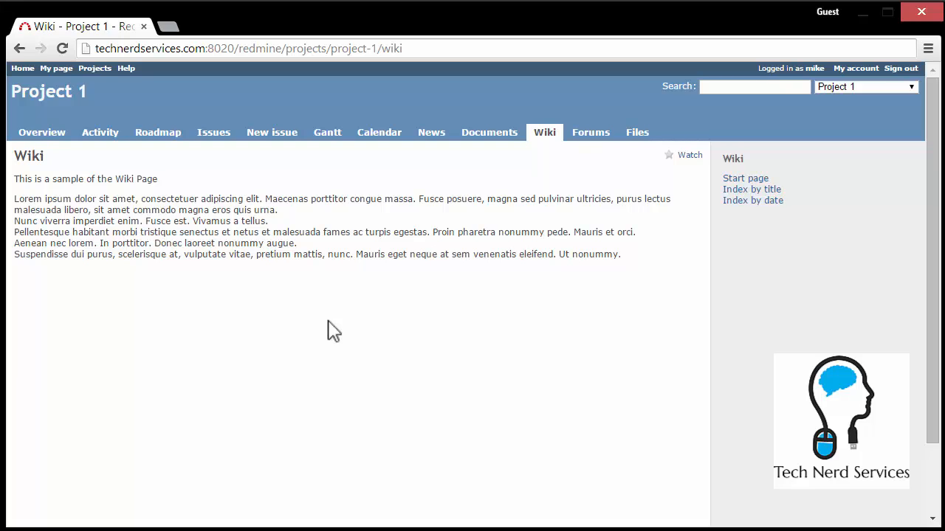
mouse_move(363, 180)
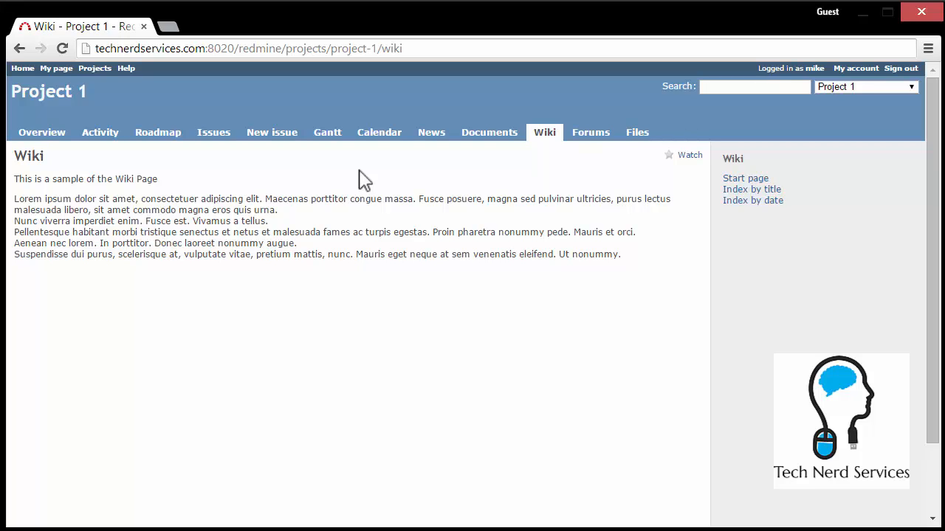
click(489, 132)
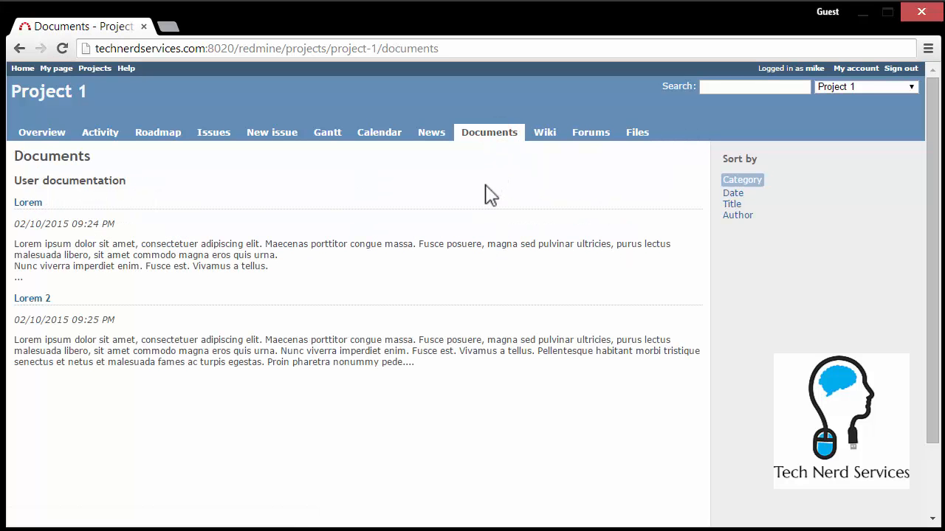
mouse_move(591, 132)
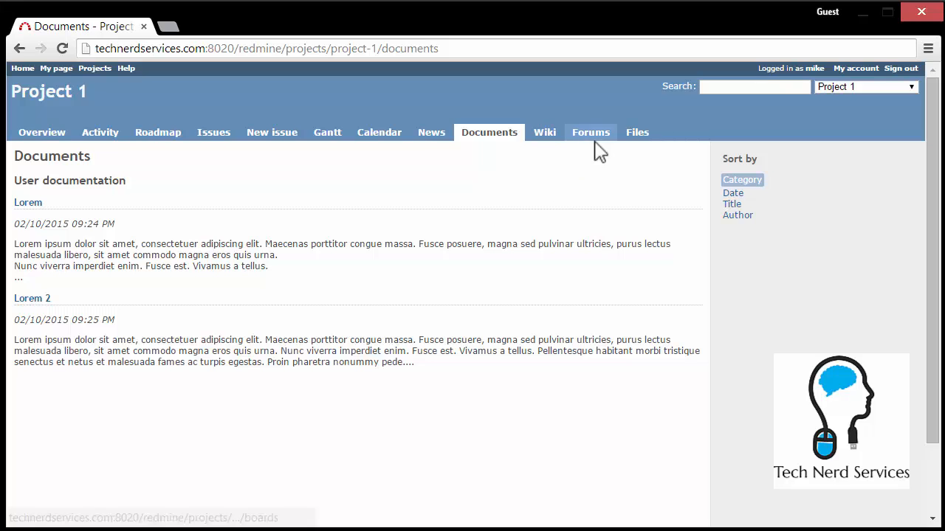
Open the Forums tab and the topic 'This is a Forum Topic' with its two replies.
click(591, 132)
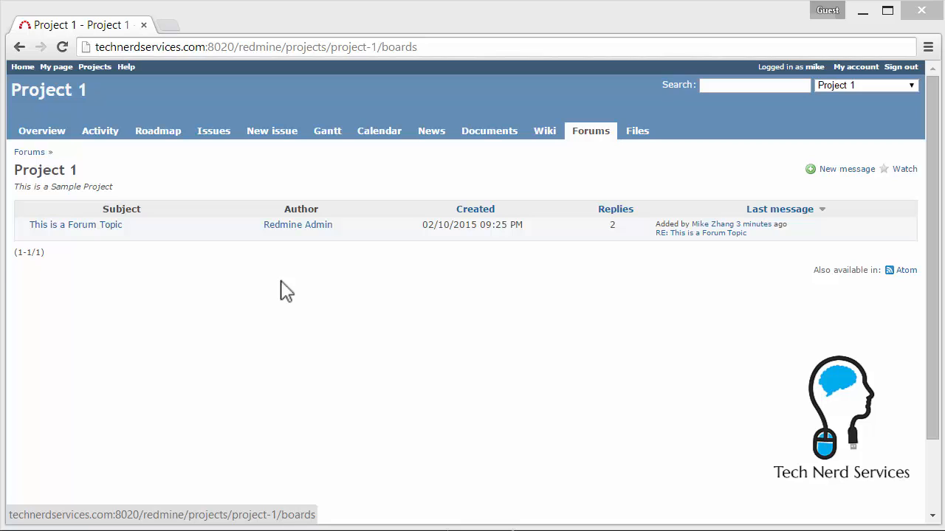
mouse_move(288, 225)
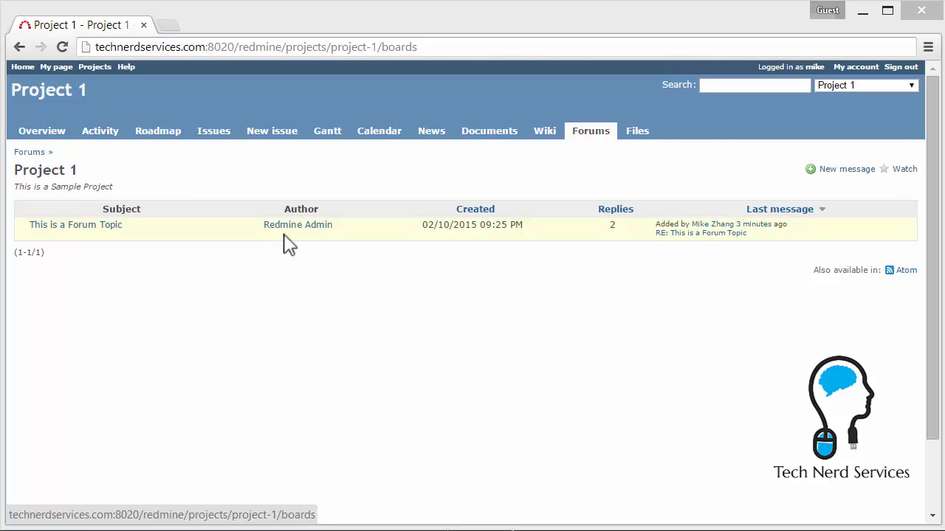
mouse_move(260, 253)
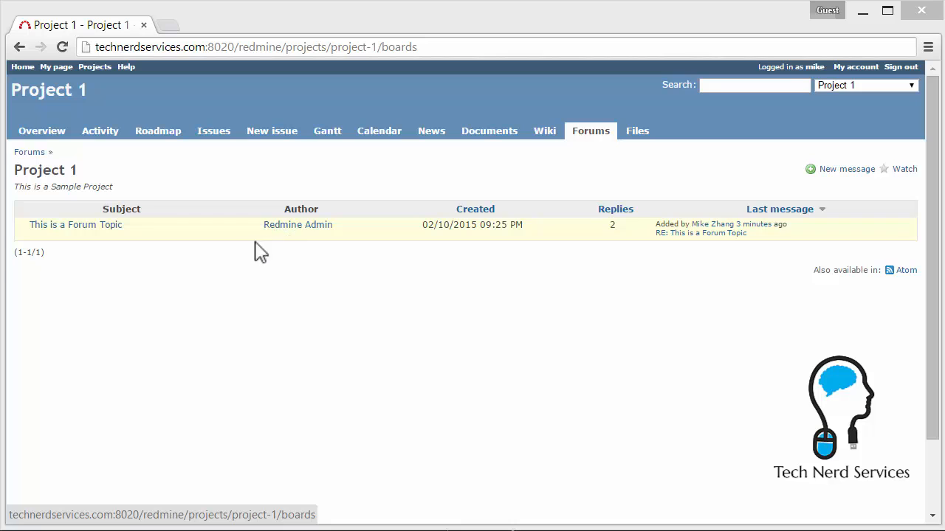
click(75, 225)
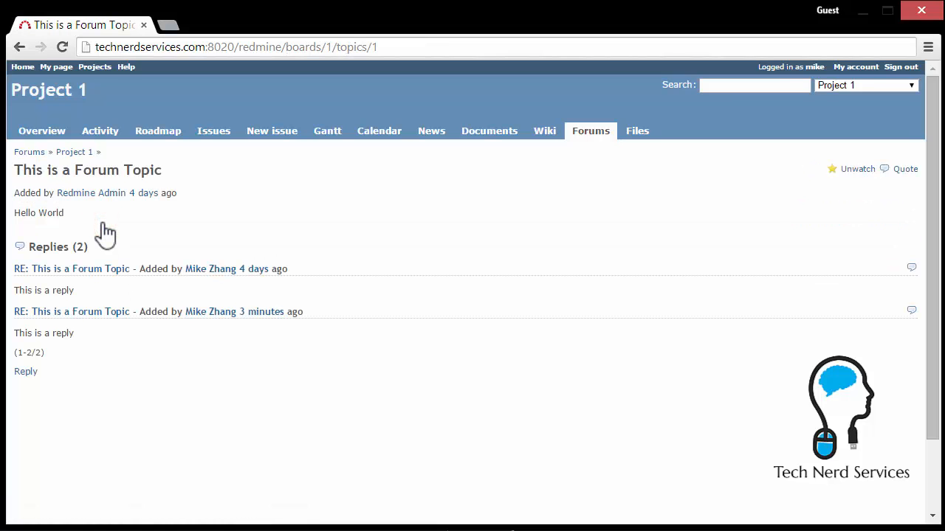
mouse_move(26, 372)
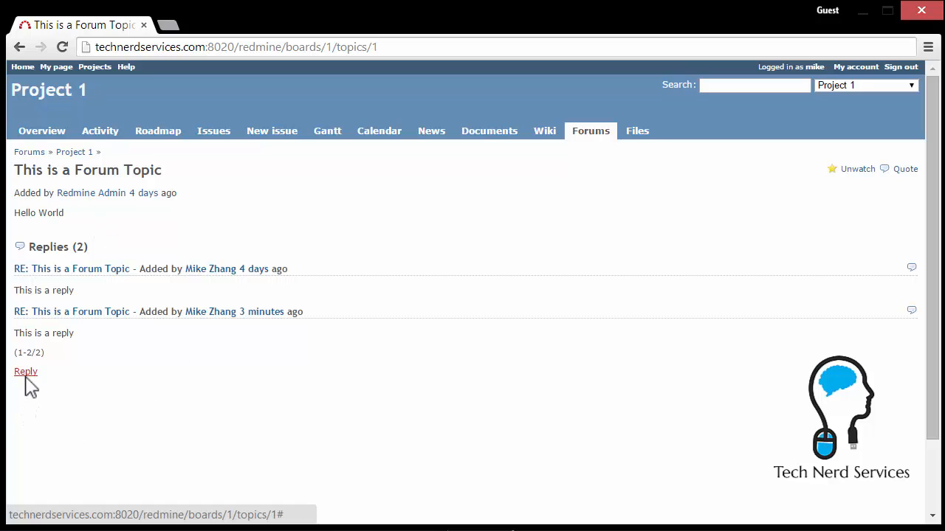
mouse_move(25, 377)
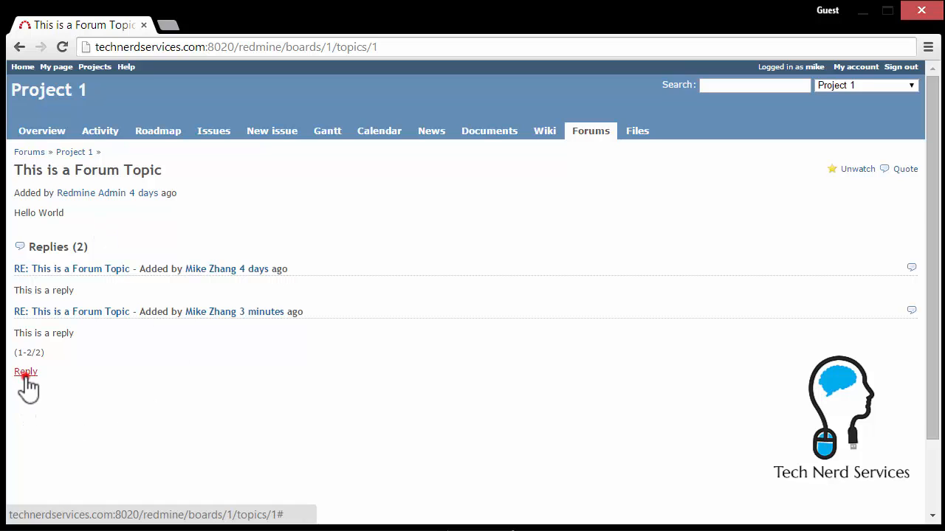
Write and submit the reply 'this is a response' to the forum topic.
click(25, 371)
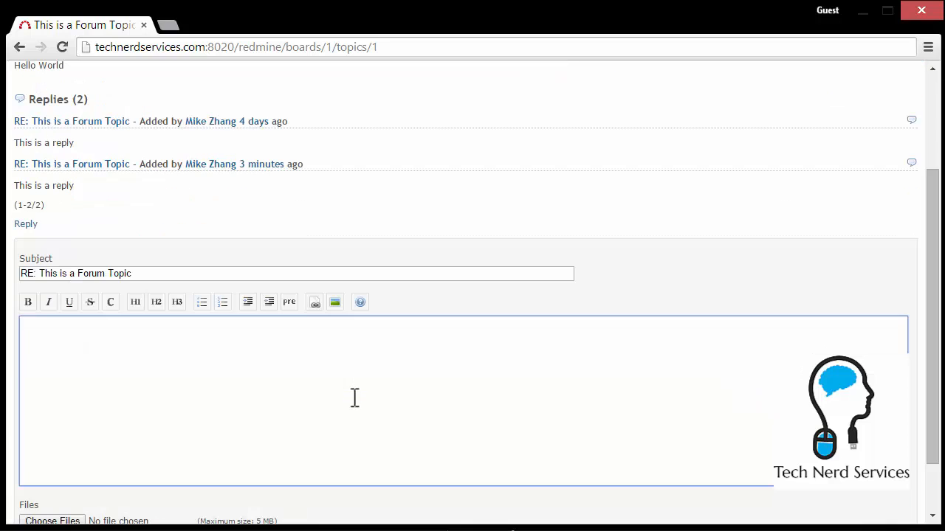
text(this i)
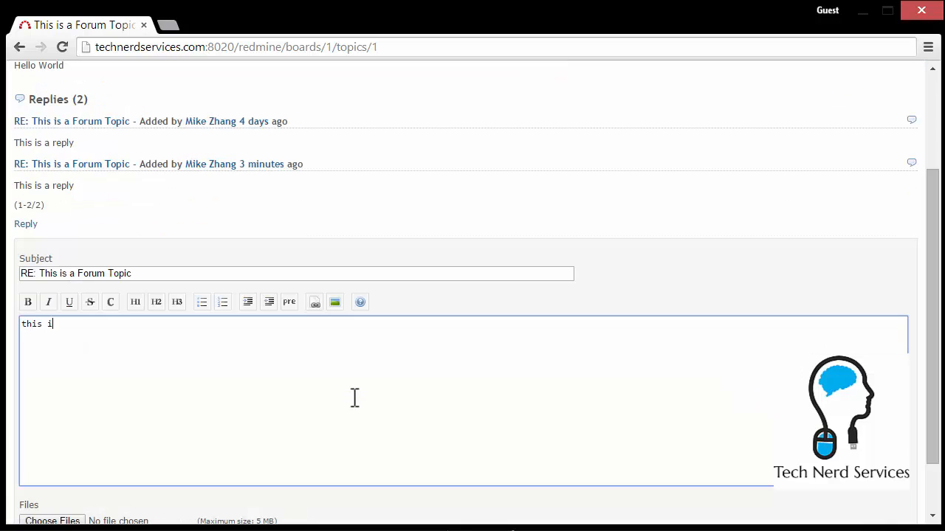
text(s a res)
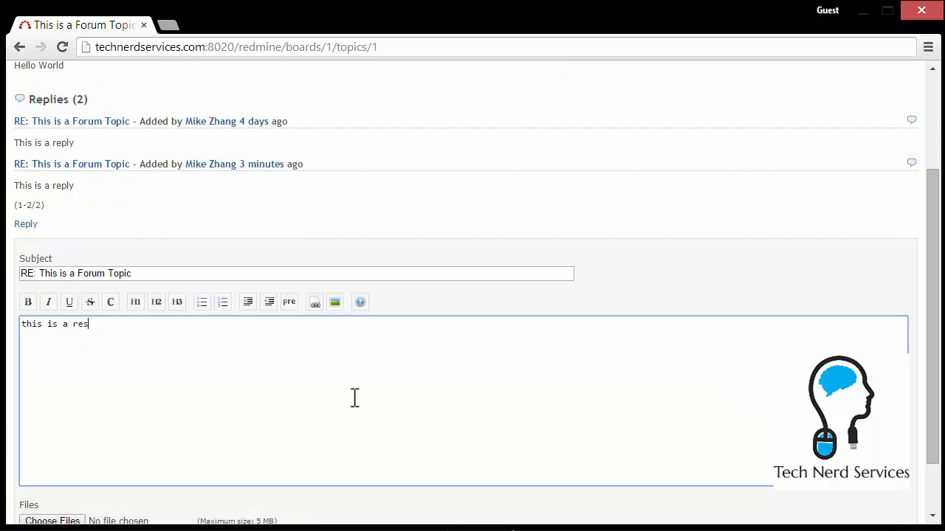
text(ponse)
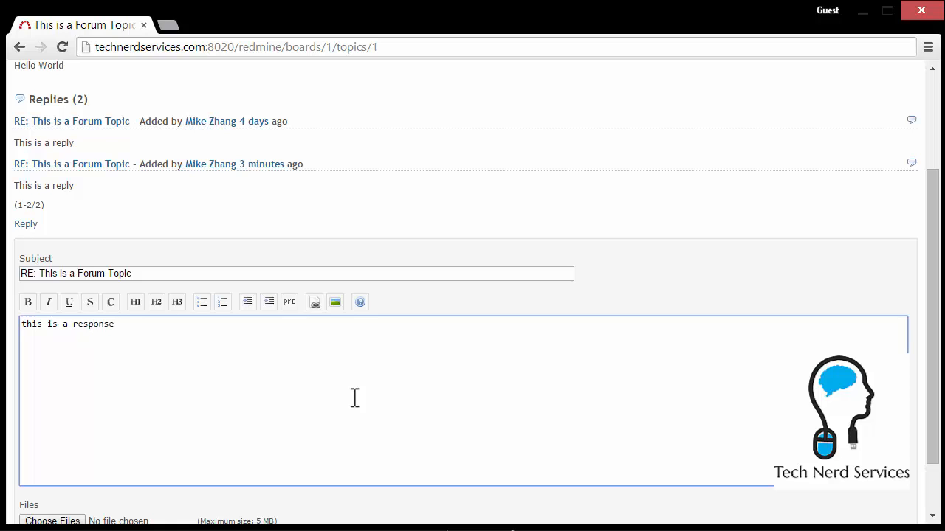
mouse_move(308, 306)
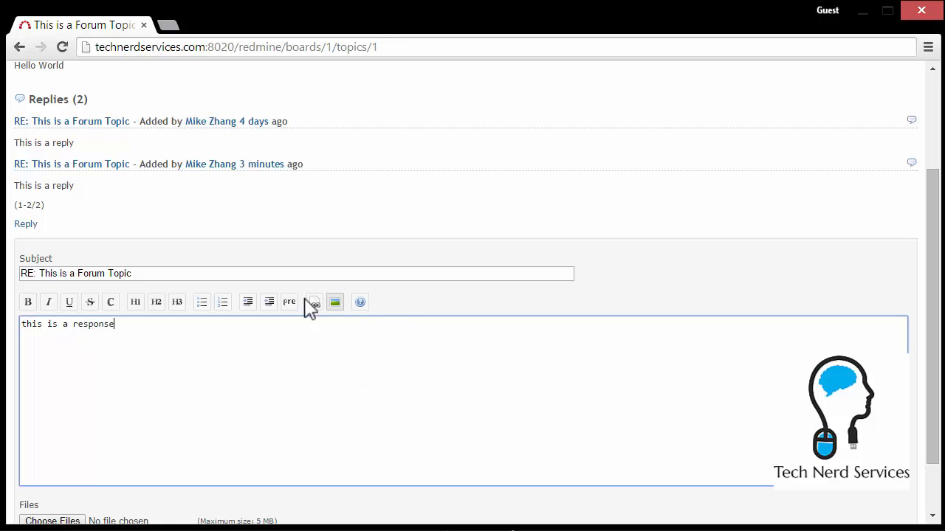
scroll(down, 3)
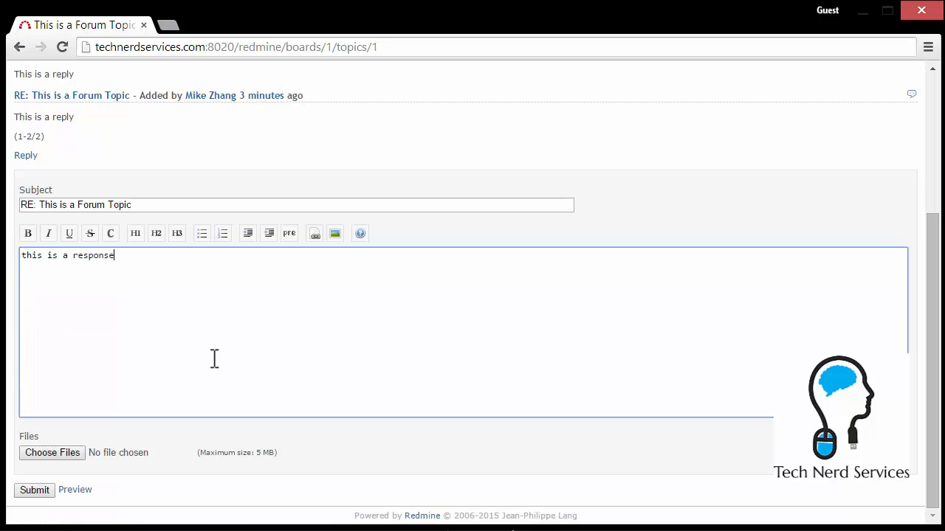
mouse_move(34, 489)
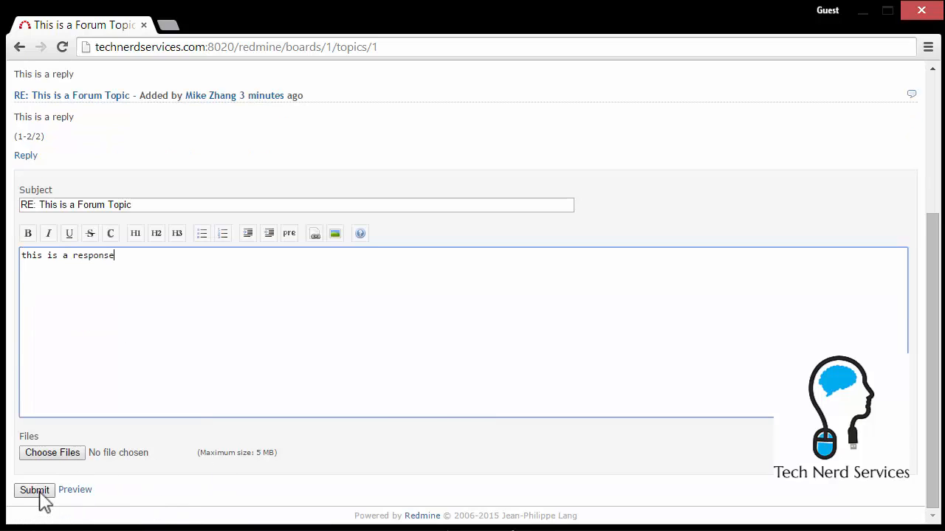
click(34, 490)
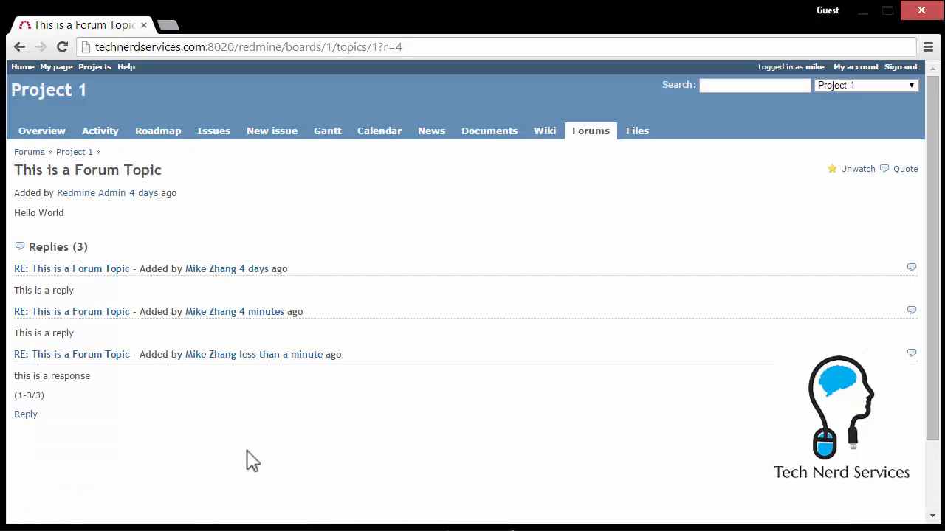
mouse_move(590, 131)
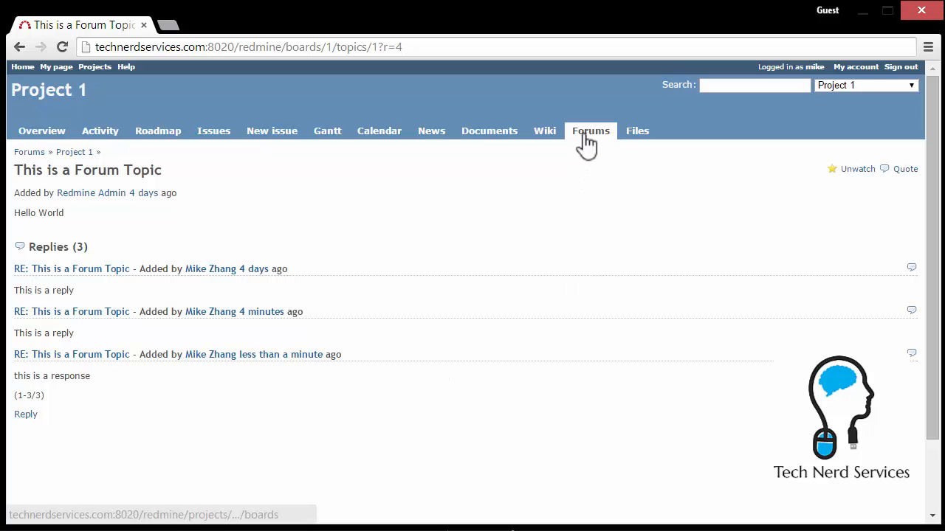
mouse_move(591, 131)
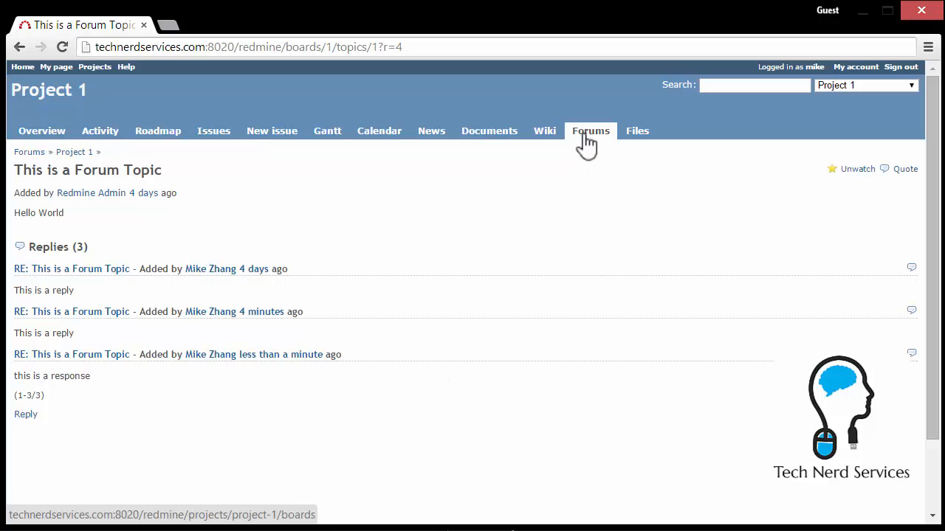
Return to the Forums listing showing 3 replies, then view the empty Files page.
click(591, 131)
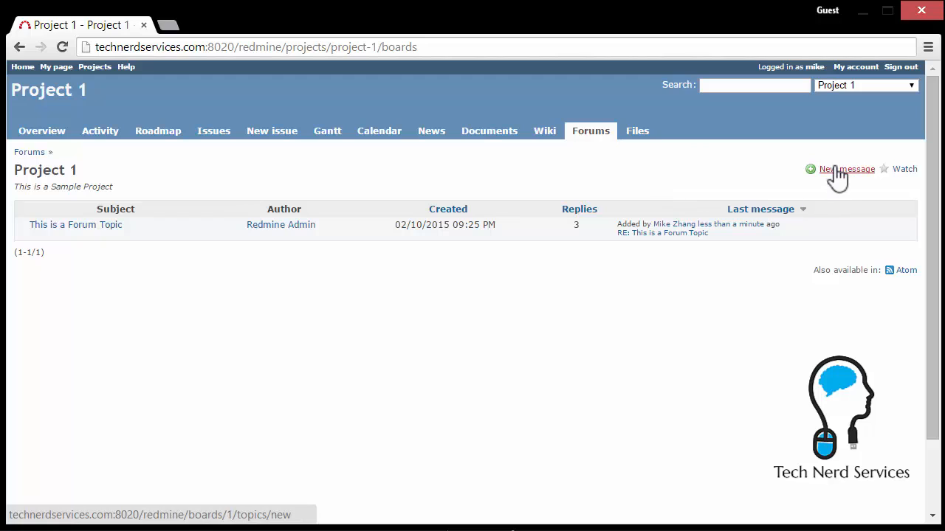
mouse_move(852, 188)
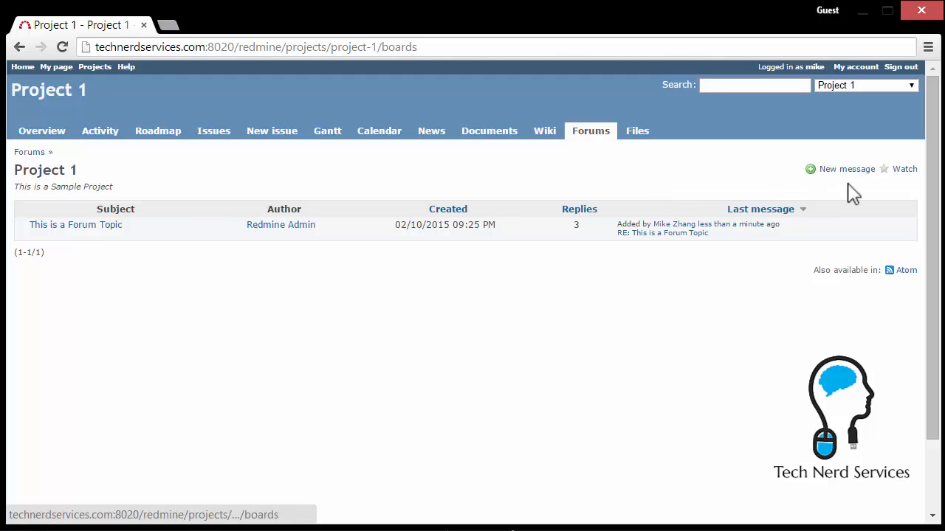
mouse_move(905, 169)
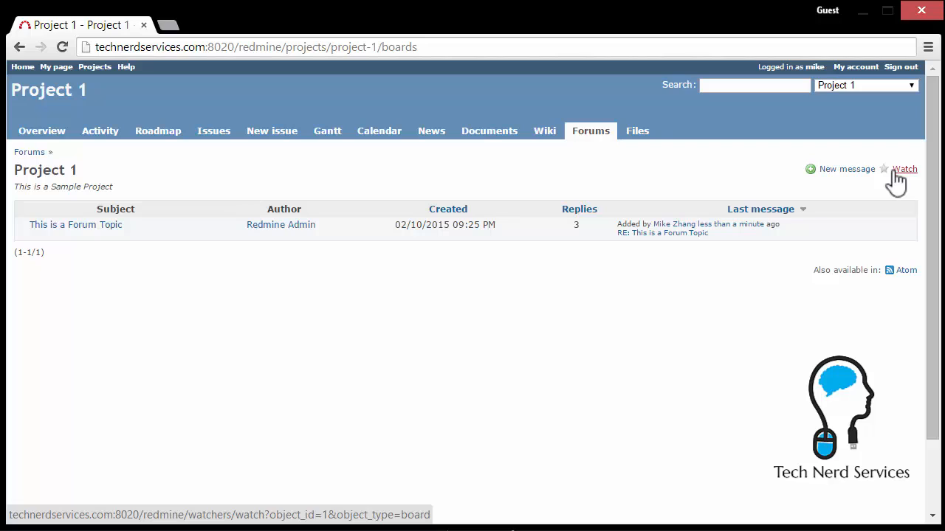
click(637, 131)
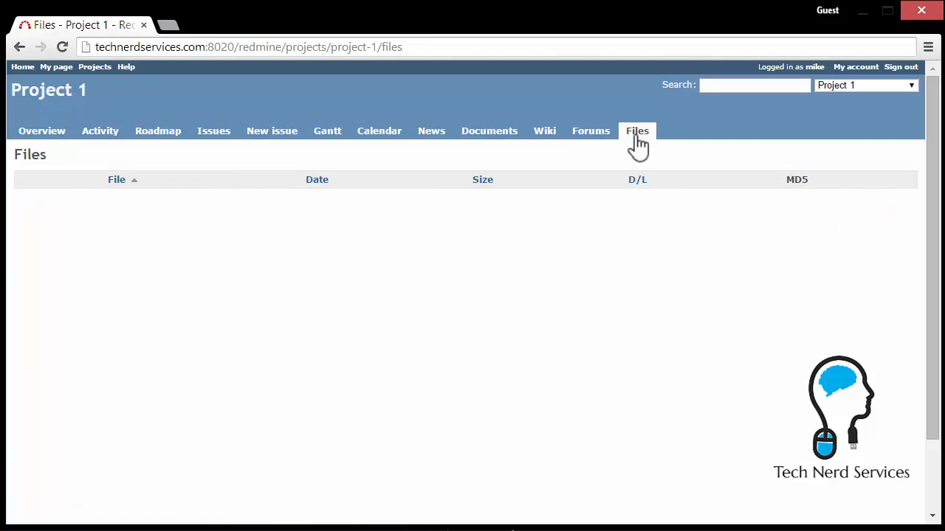